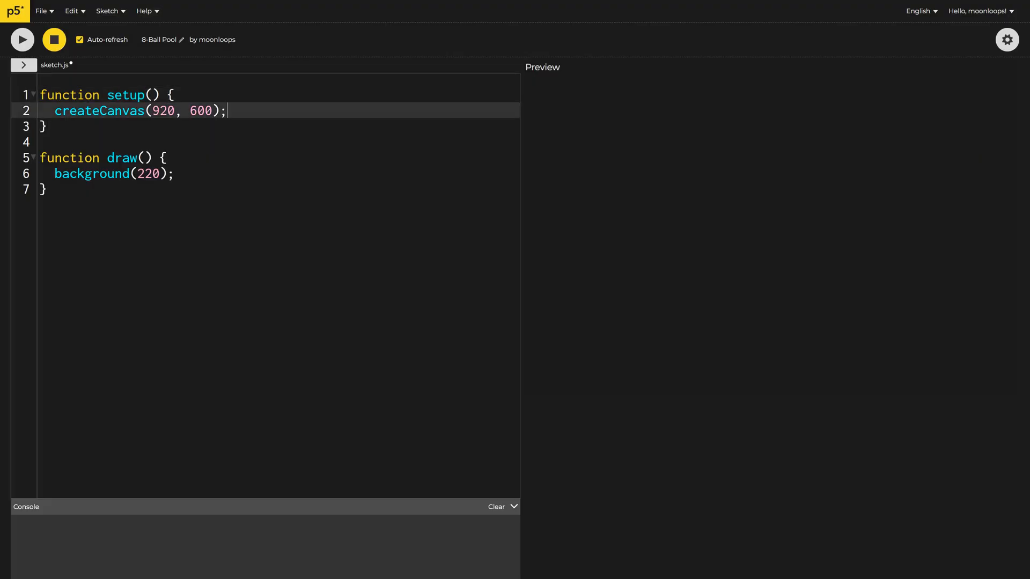
# - Make the canvas WEBGL and translate the draw origin to the top-left corner with a comment
pyautogui.write(', WEBGL')
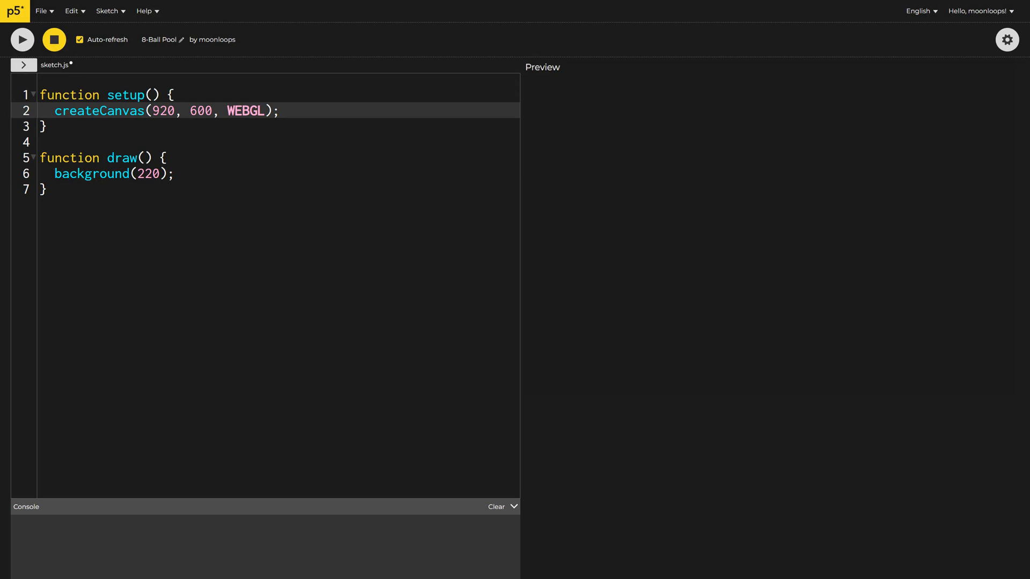
pyautogui.write('// WebGL mode: Adjust origin to top-')
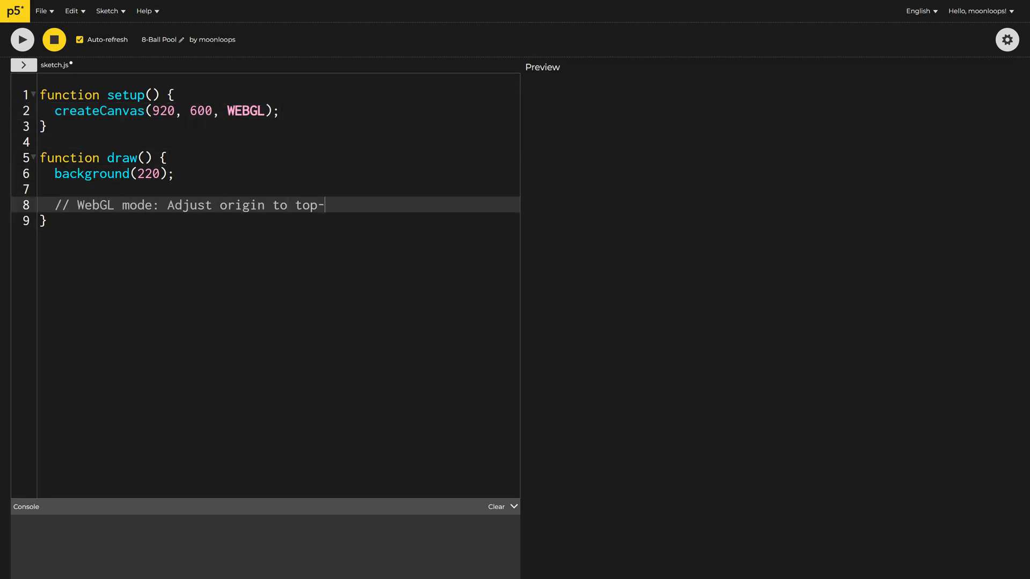
pyautogui.write('left')
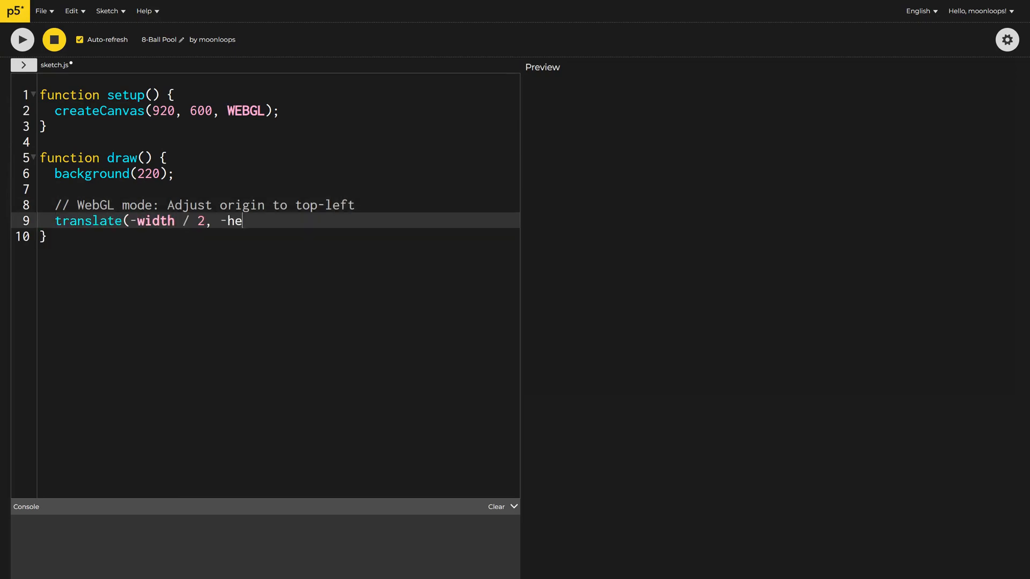
pyautogui.write('ight / 2);')
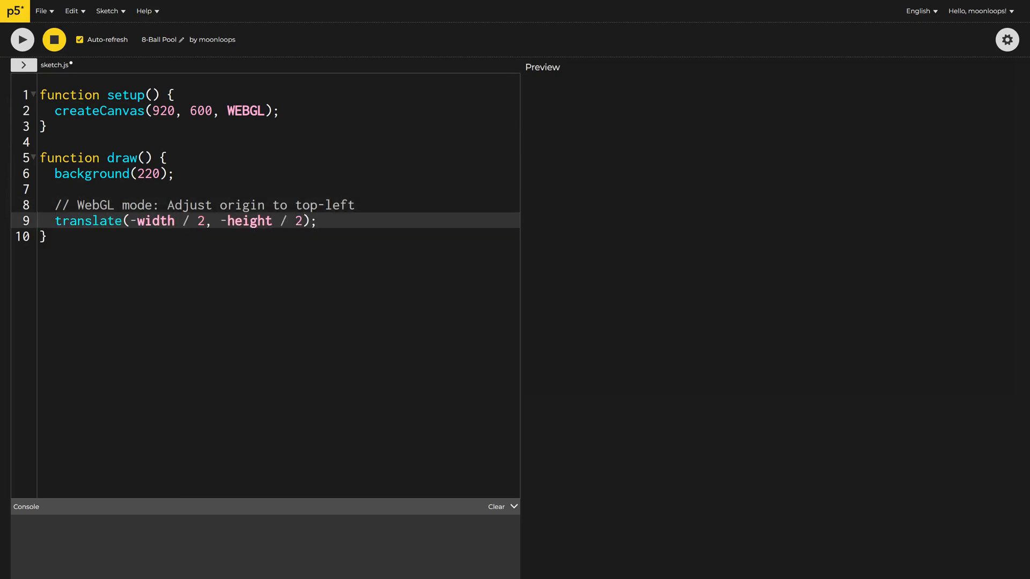
# - Add the comment "Don't forget to add the Matter.js script tag in index.html!" on line 1
pyautogui.write('// Don')
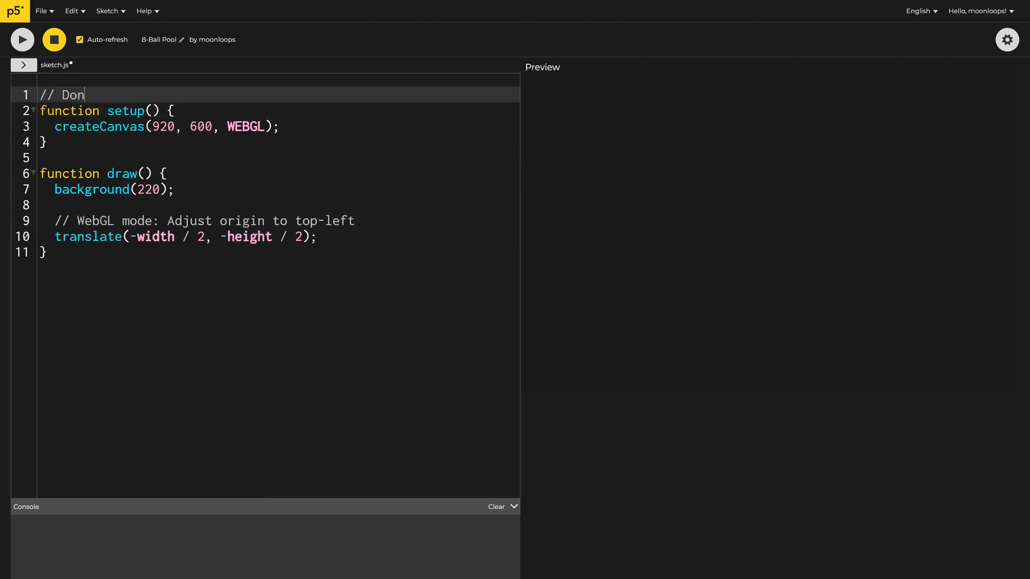
pyautogui.write("'t forget to add the M")
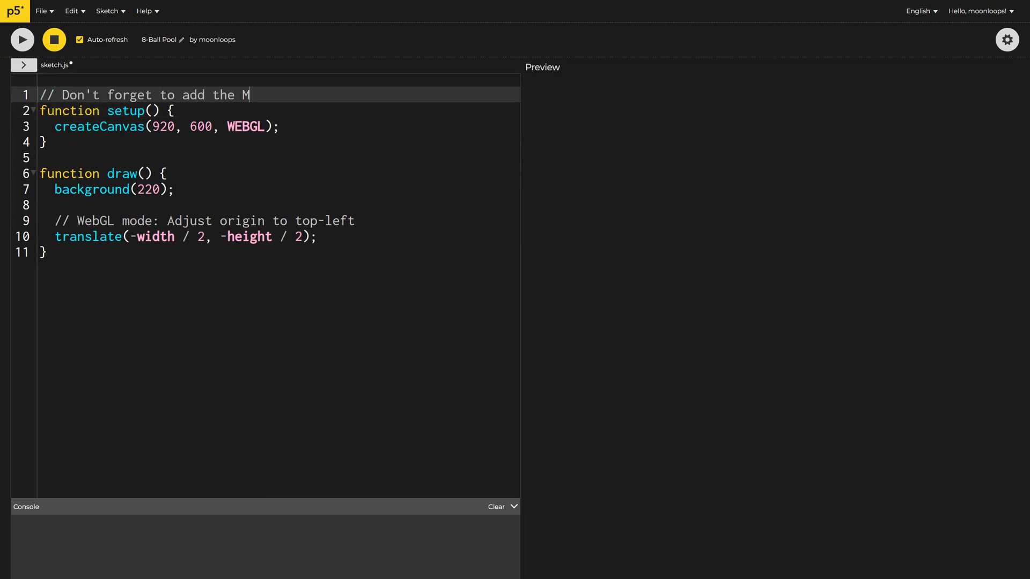
pyautogui.write('atter.js script tag in')
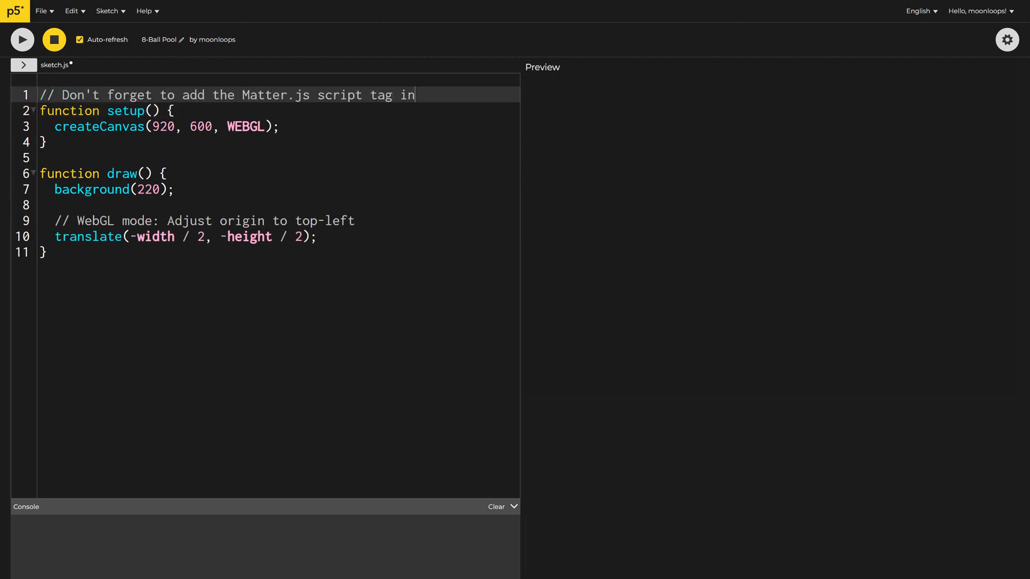
pyautogui.write('index.html!')
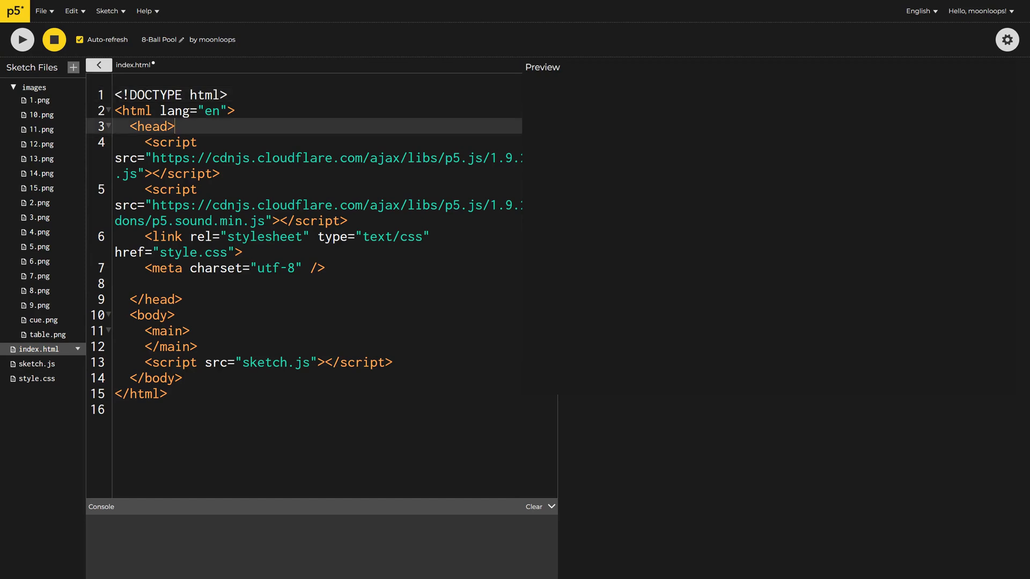
# - Add the Matter.js 0.19.0 cdnjs script tag to index.html
pyautogui.write('<script src="https://cdnjs.cloudflare.com/ajax/libs/matter-js/0.19.0/matter.min.js"></script>')
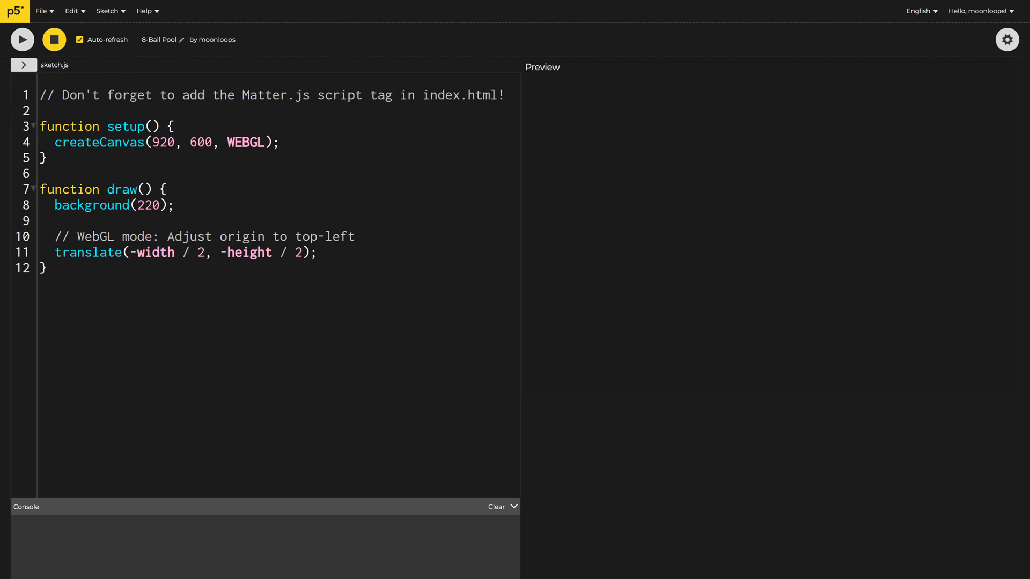
# - Declare tableTexture and an empty ballTextures object under a // Textures comment
pyautogui.write('// Te')
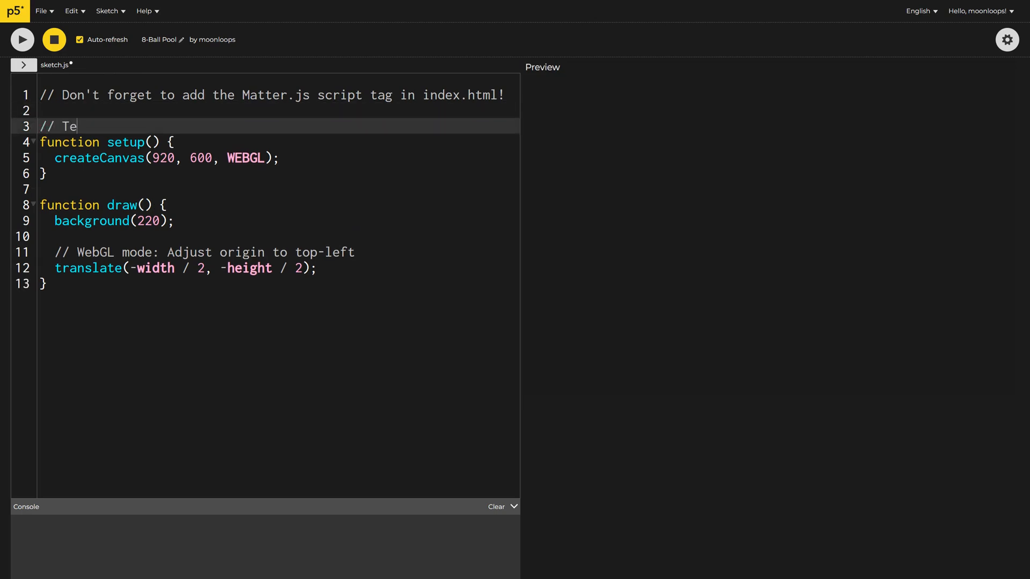
pyautogui.write('xtures')
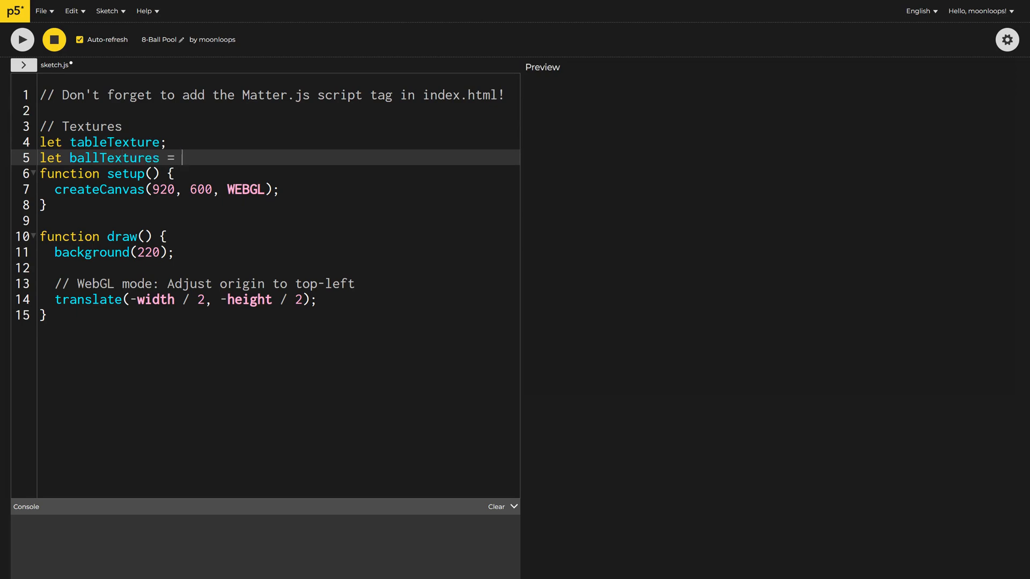
pyautogui.write('{};')
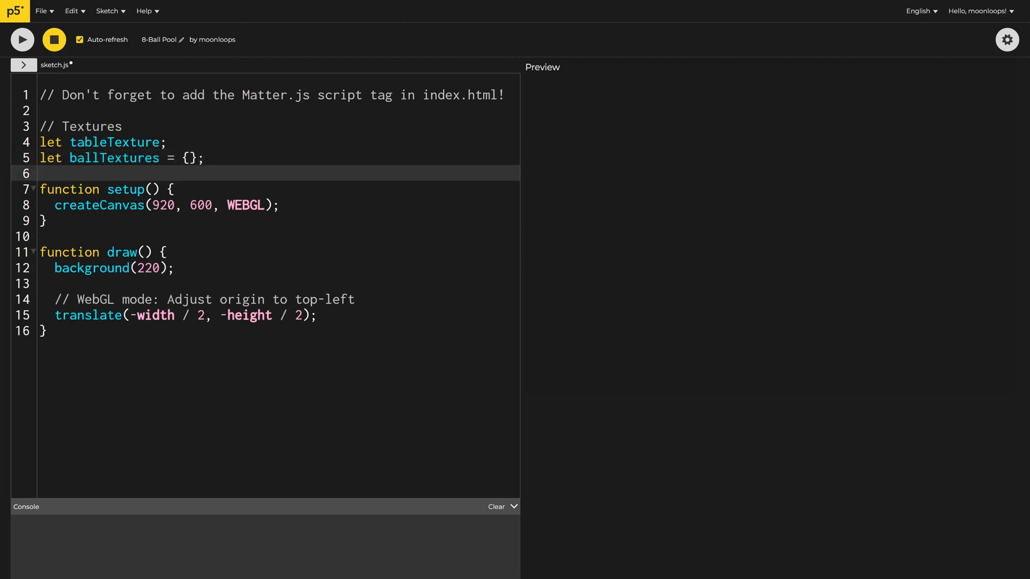
pyautogui.click(23, 66)
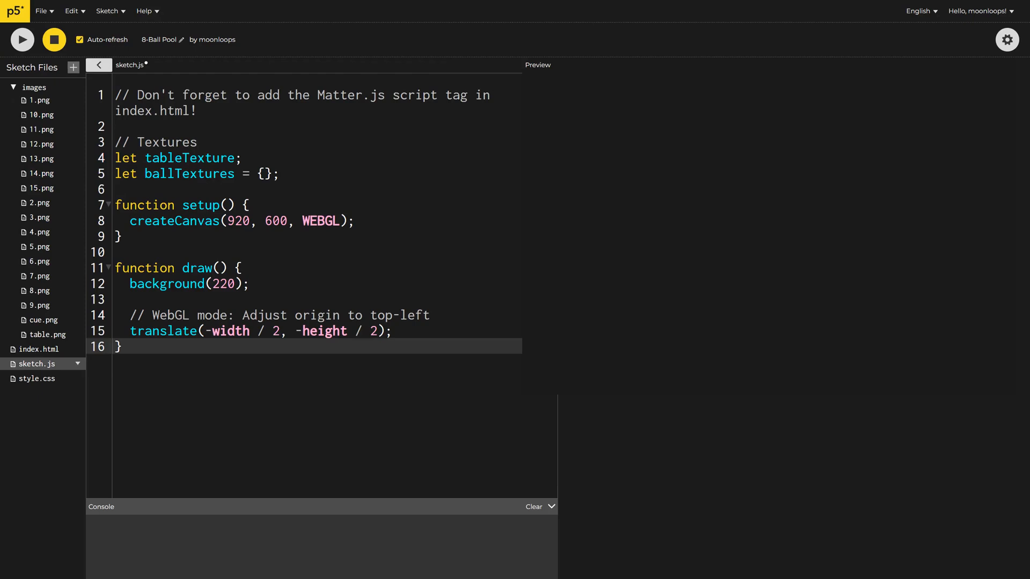
pyautogui.click(40, 100)
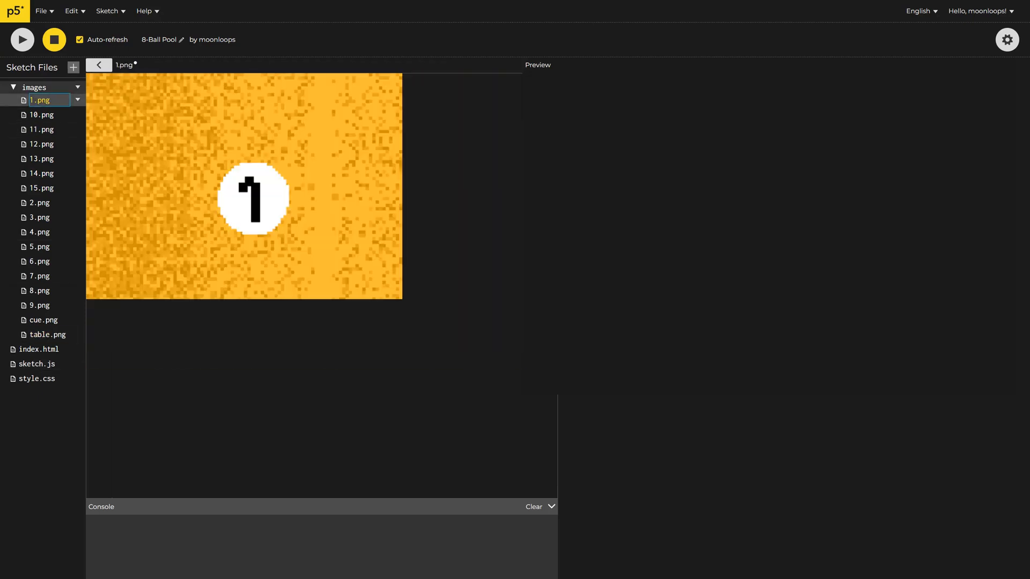
pyautogui.click(36, 364)
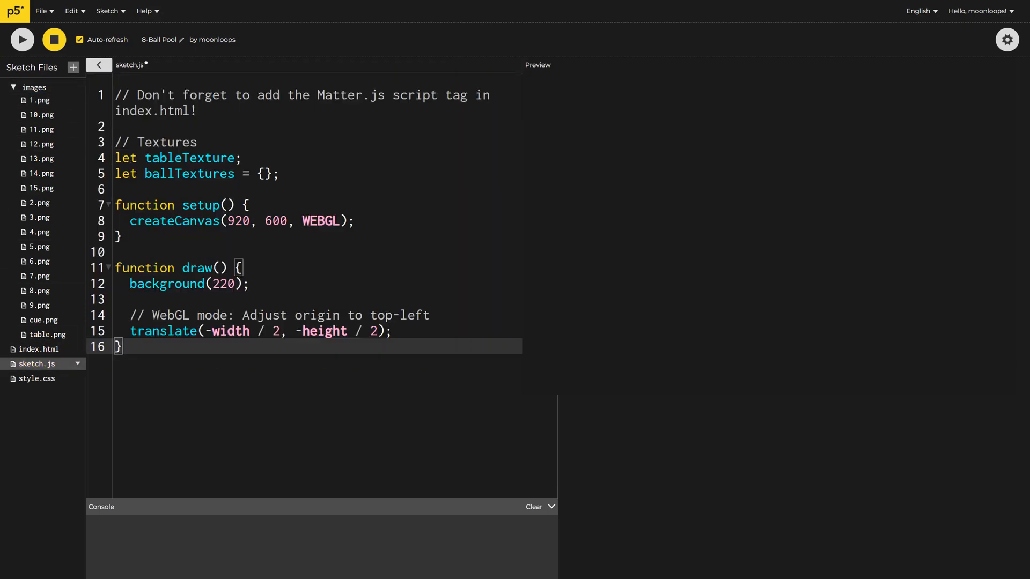
pyautogui.click(99, 64)
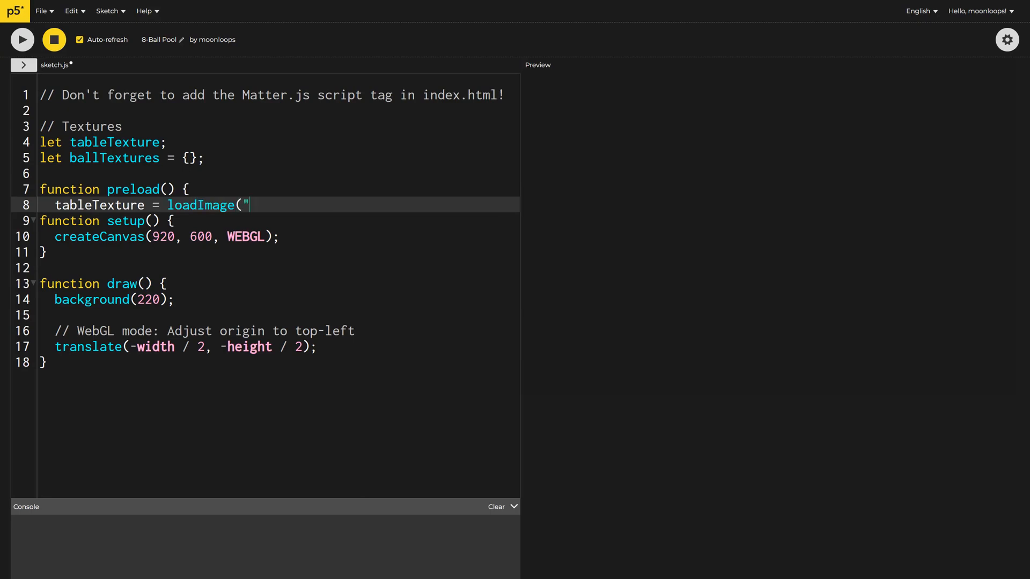
# - Preload images/table.png, draw the table texture and set imageMode(CENTER) in setup
pyautogui.write('images/table.png");')
pyautogui.write('// Draw the table')
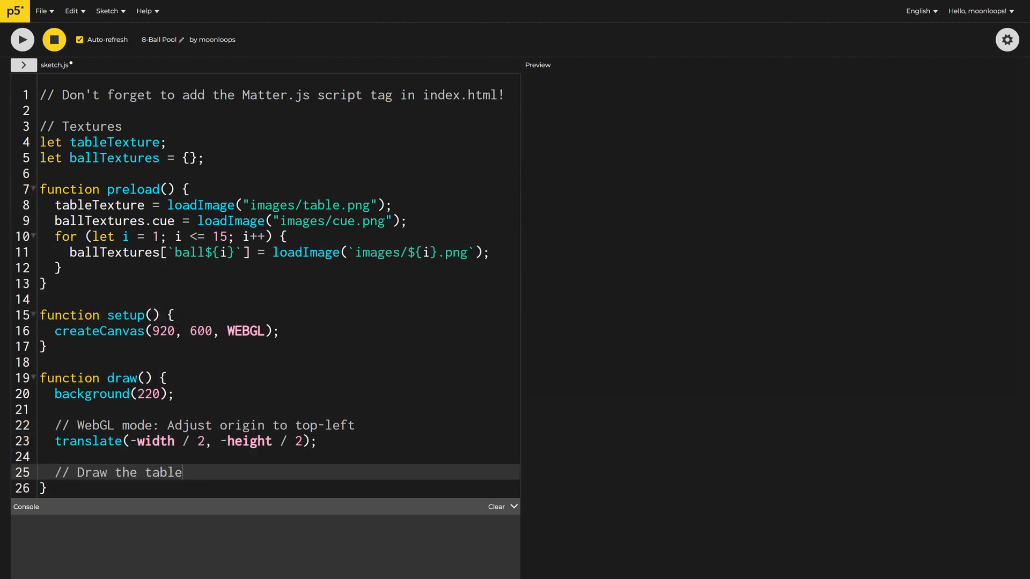
pyautogui.write('background')
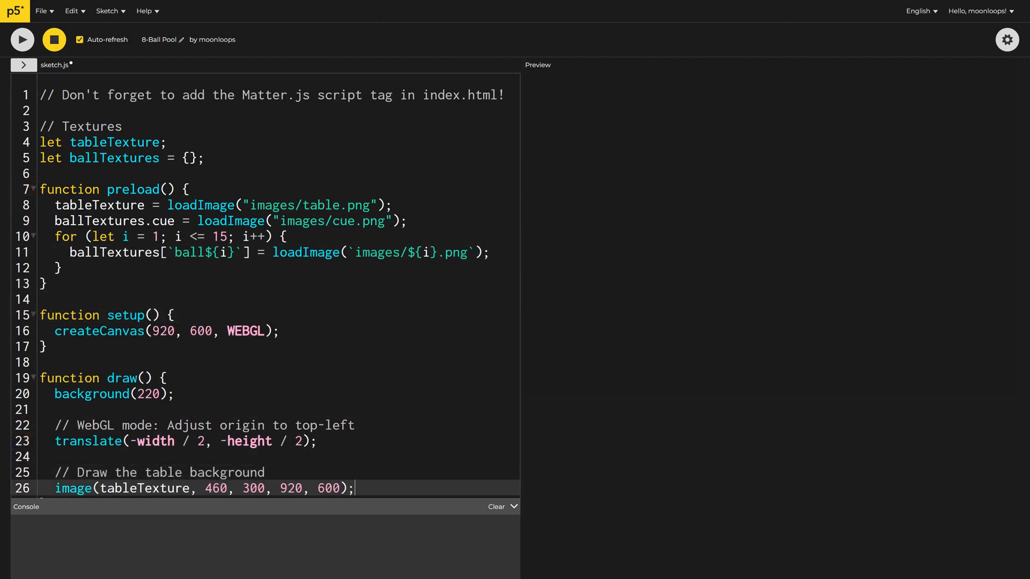
pyautogui.click(22, 40)
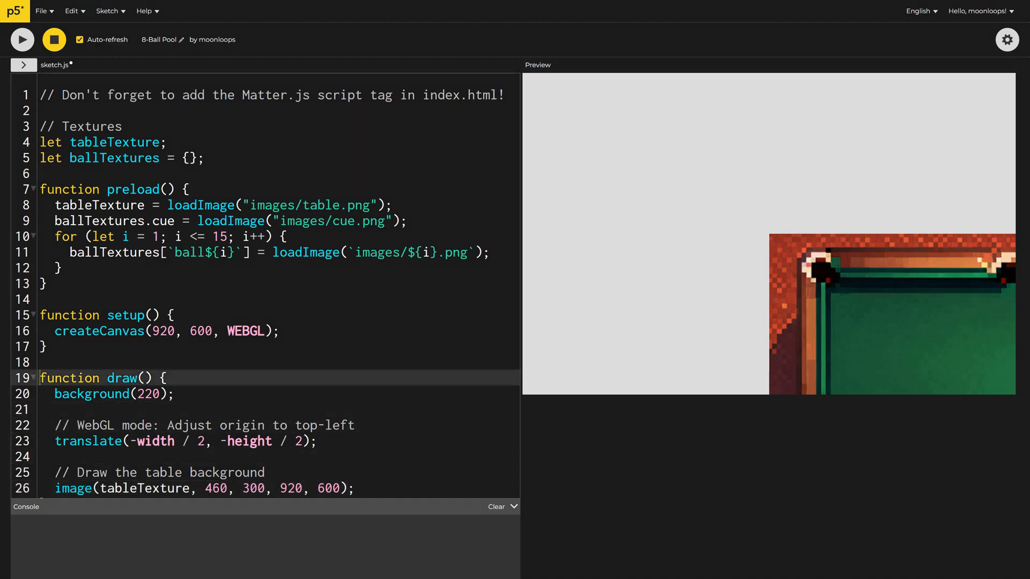
pyautogui.write('imageMode(CENTER);')
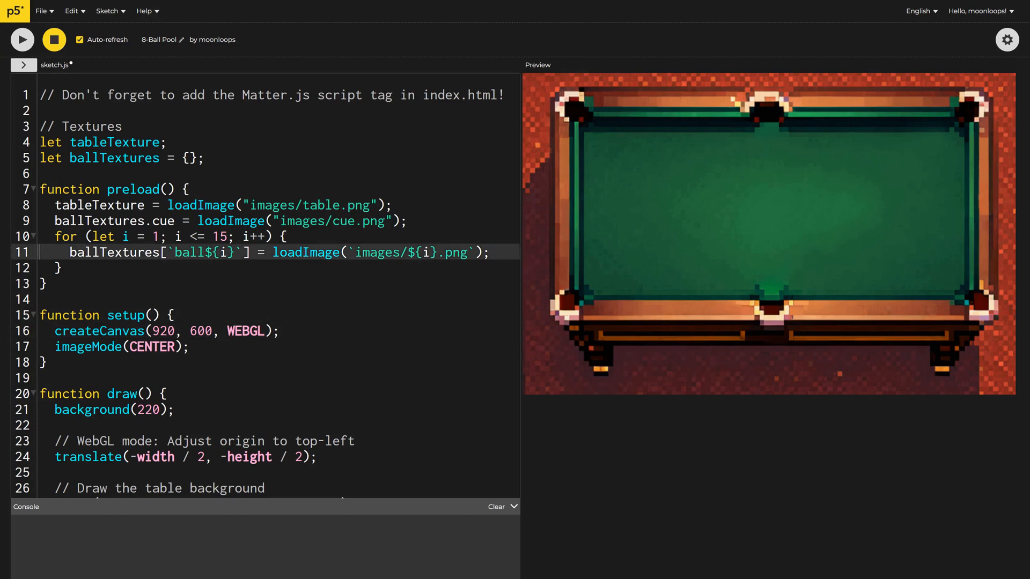
# - Declare the Matter.js engine, ball and cueBall variables, ballRadius and ballStartX = 700
pyautogui.write('// Matter.js physics engine')
pyautogui.write('let engine;')
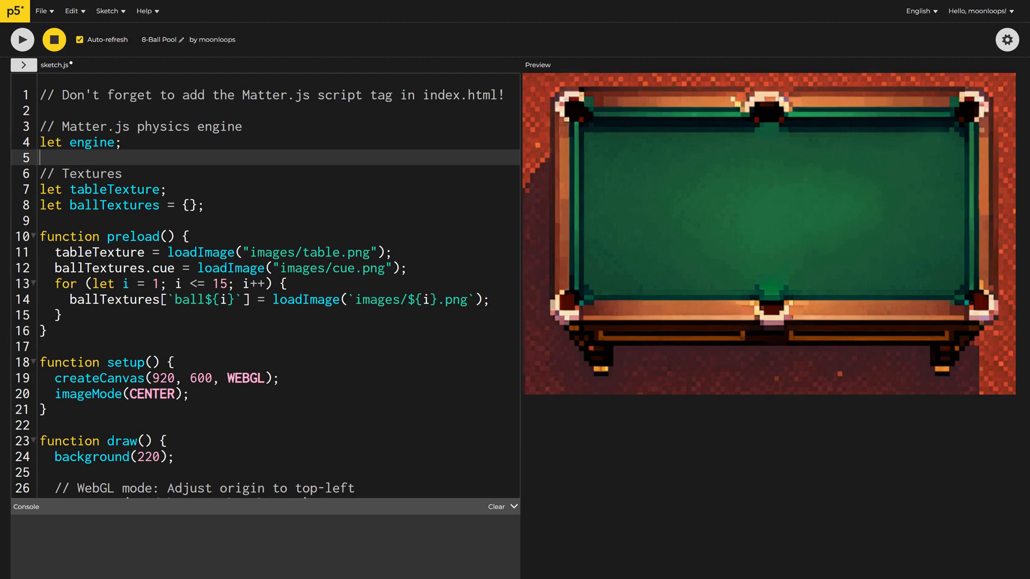
pyautogui.write('// Balls')
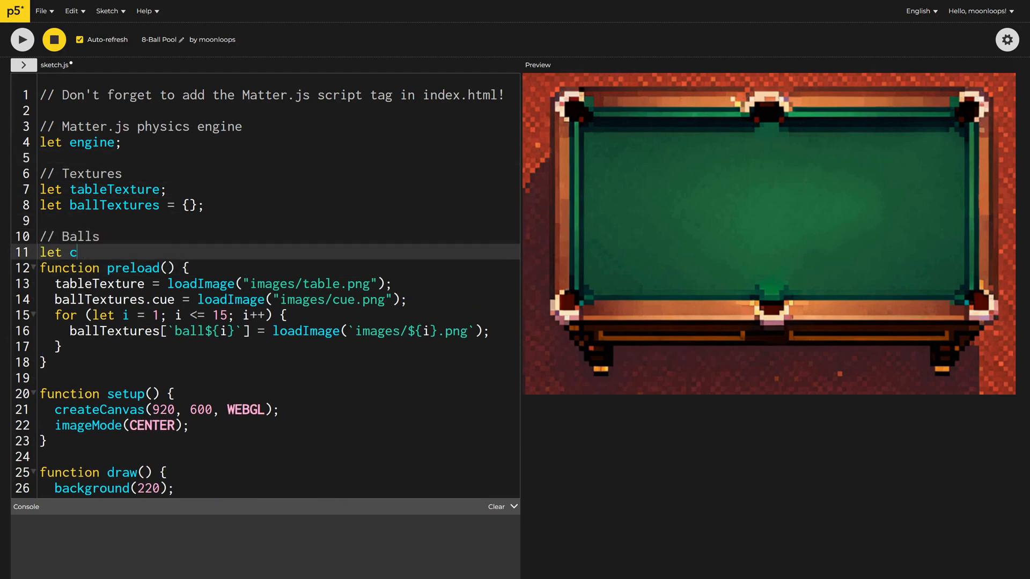
pyautogui.write('ueBall;')
pyautogui.write('let dragStart')
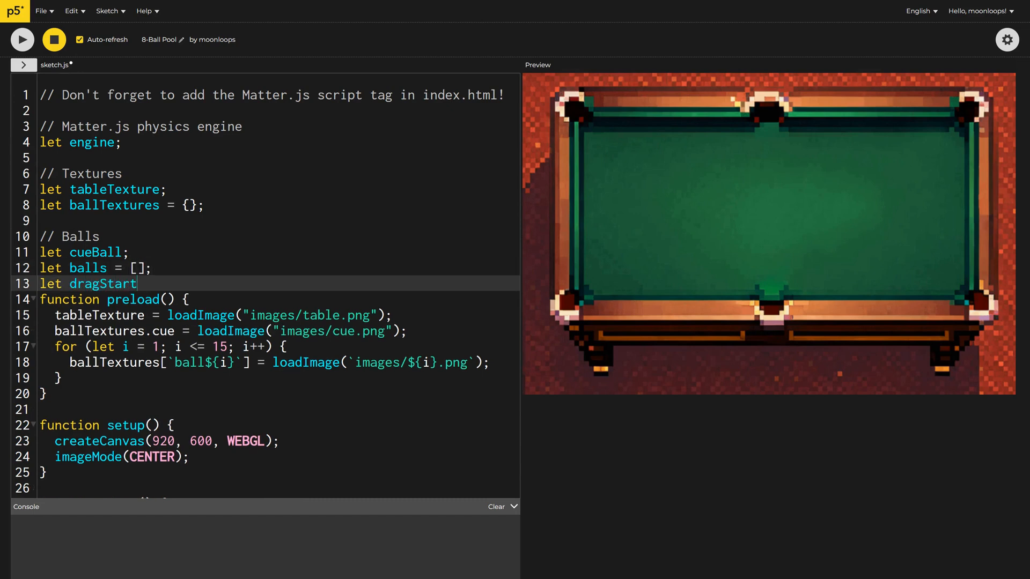
pyautogui.write('const ballRadius = 12;')
pyautogui.write('const cueBa')
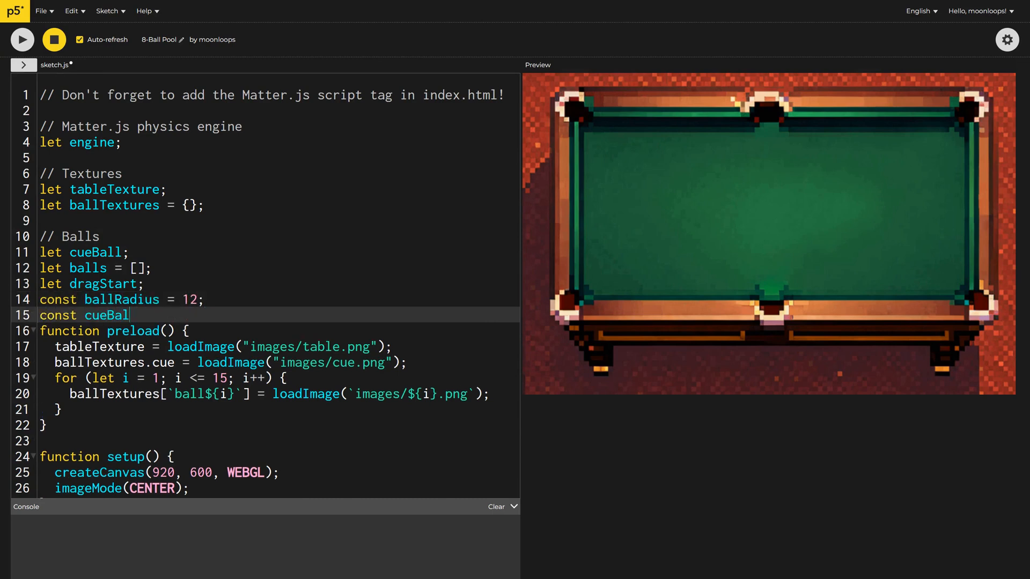
pyautogui.write('lStartX = 700;')
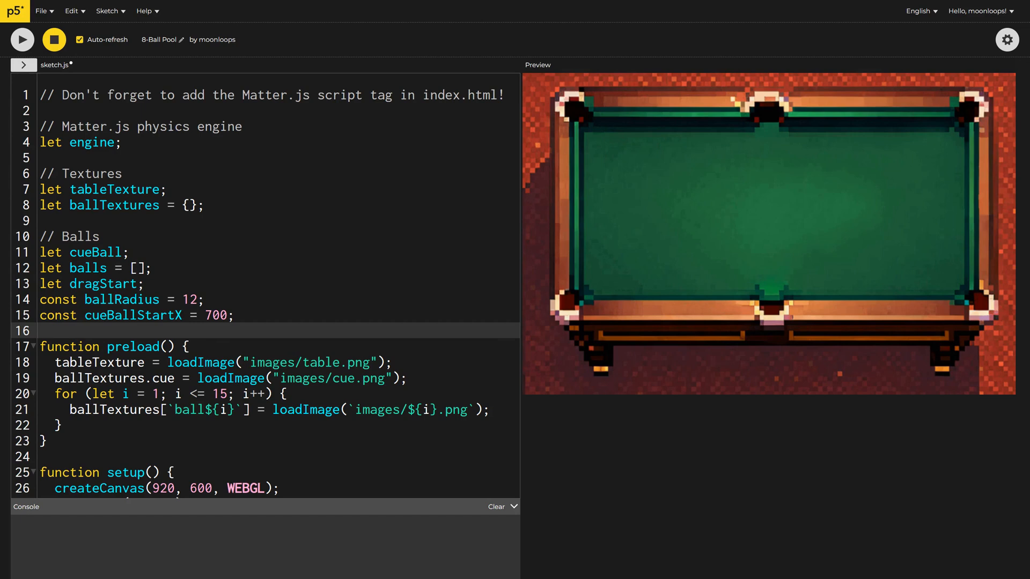
# - Add table/pockets constants: pocketToBallRatio and rimW = 40 for the rim width
pyautogui.write('/')
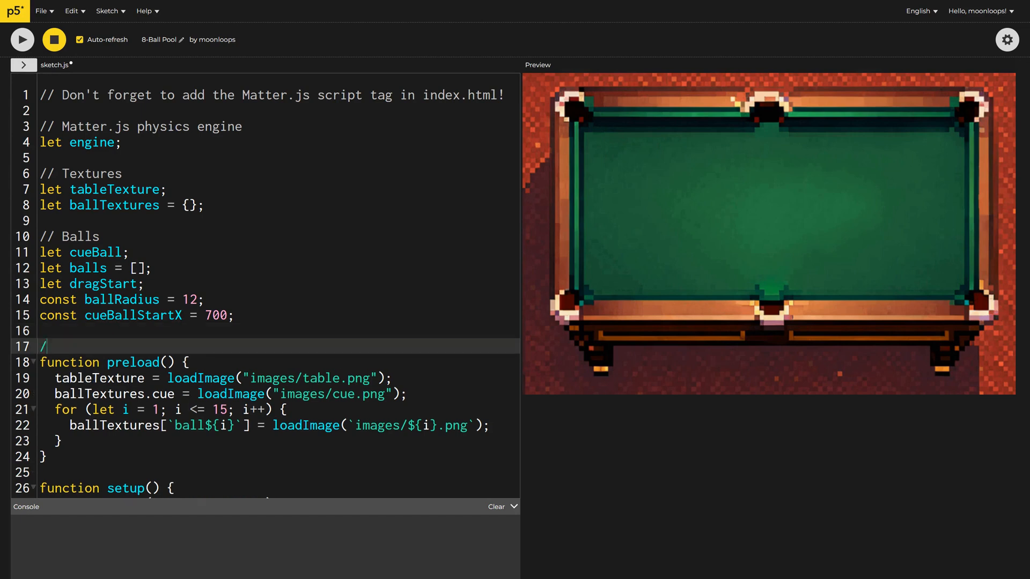
pyautogui.write('/ Table / pockets')
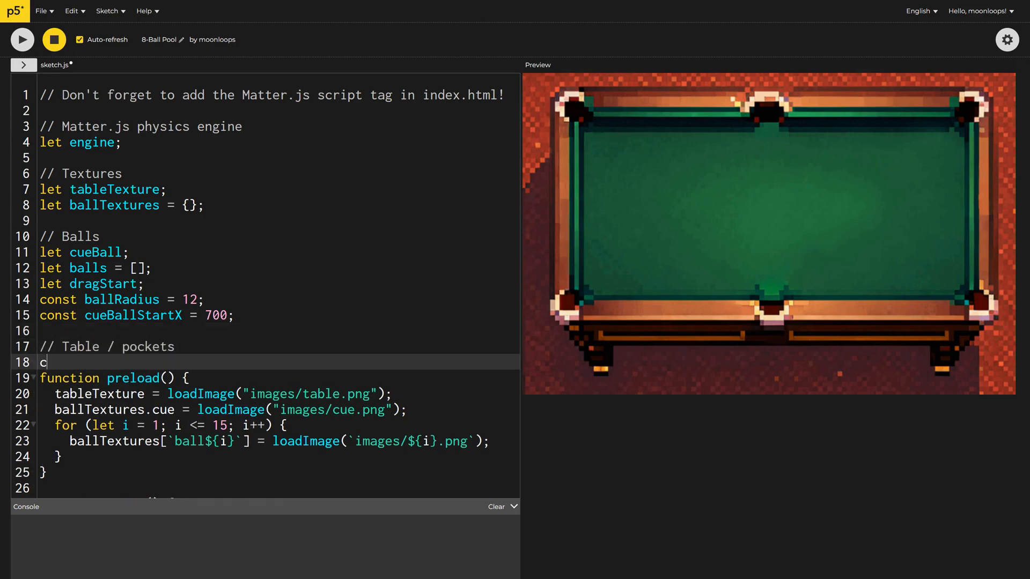
pyautogui.write('onst pocketToBallRatio = 3.5;')
pyautogui.write('const rimW')
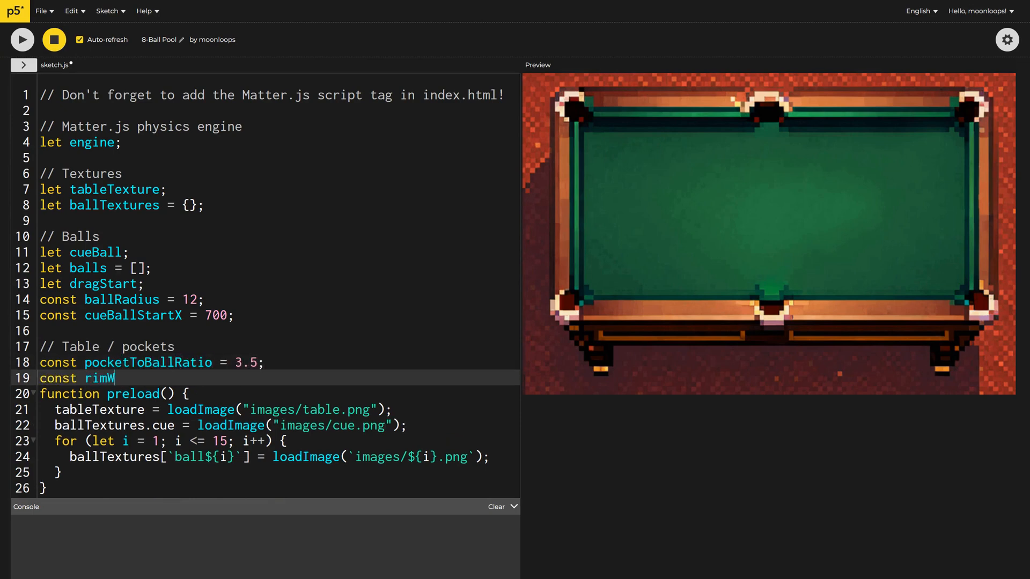
pyautogui.write('= 40; // table rim width')
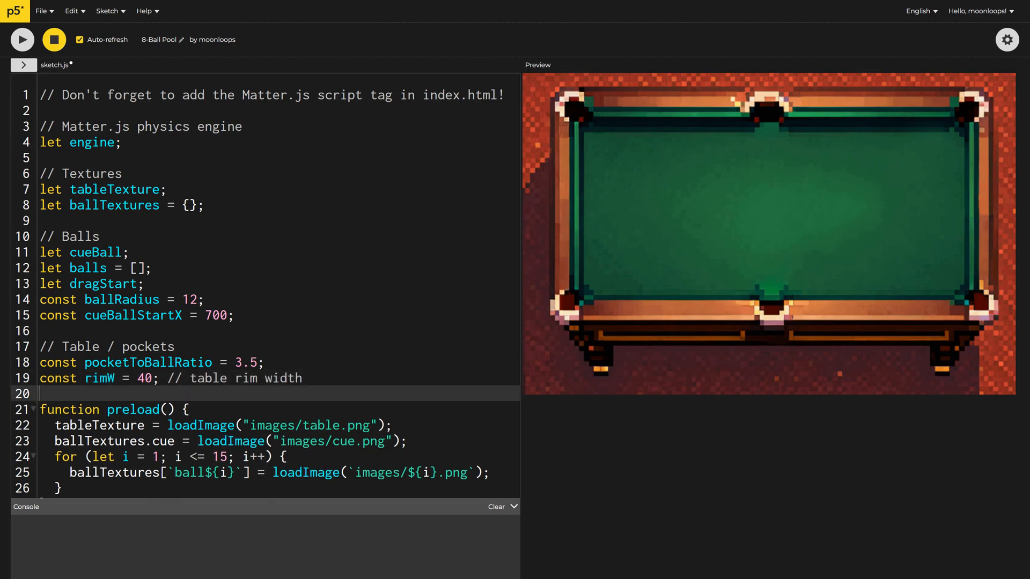
# - Declare debugMode = false with a comment that it toggles with 'd'
pyautogui.write('// Enabl')
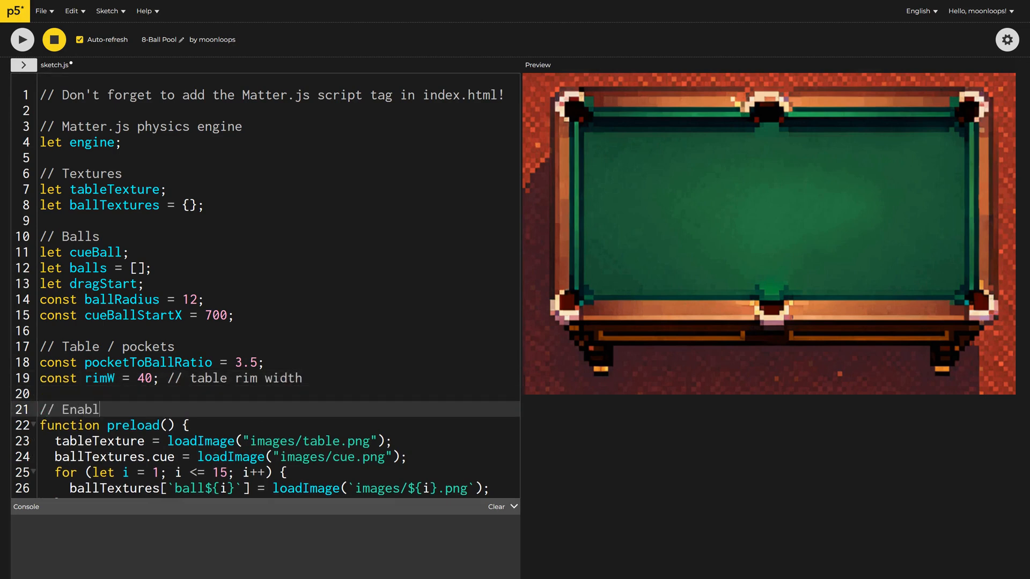
pyautogui.write("e debug mode (toggled with 'd')")
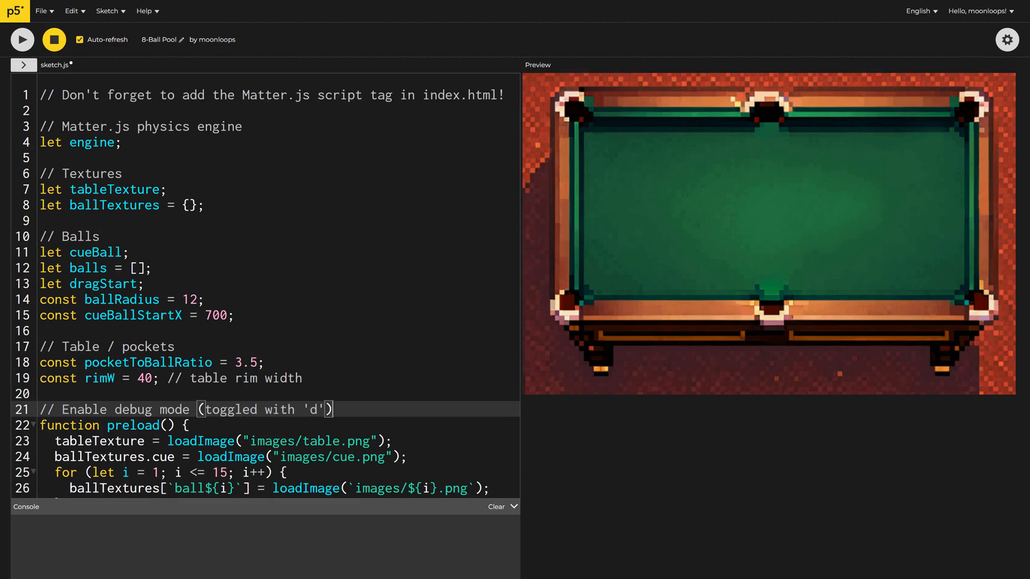
pyautogui.write('let debugMode = false;')
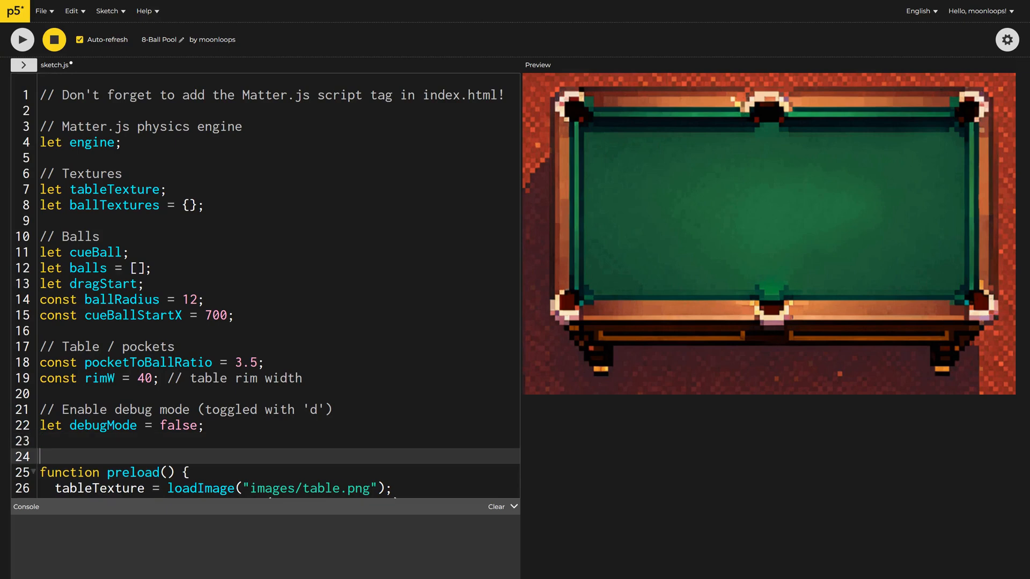
# - Define the table object with edges like t: 110 - rimW and a w() helper function
pyautogui.write('const table = {')
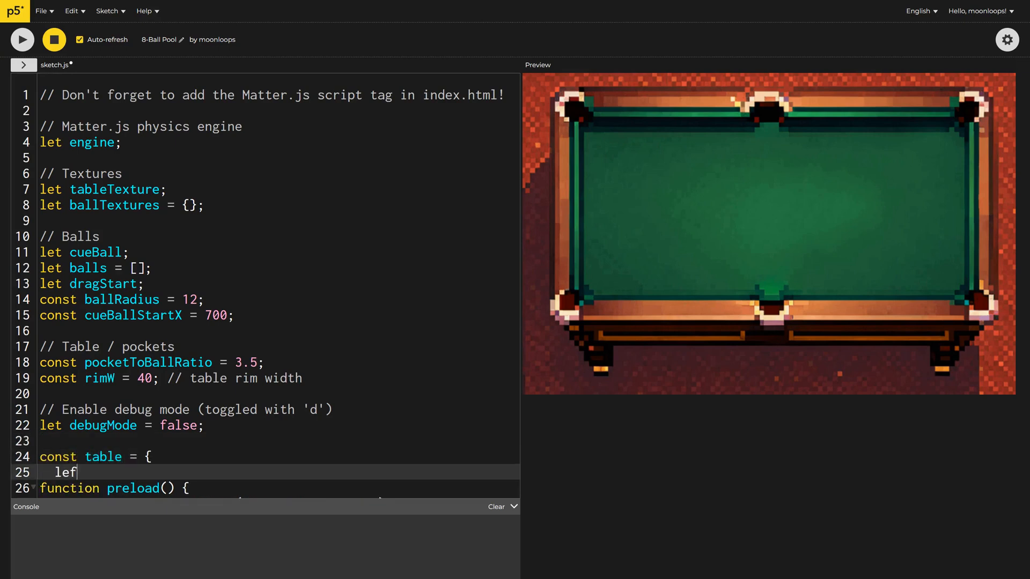
pyautogui.write('t: 110 - rimW,')
pyautogui.write('top: 83 - rimW,')
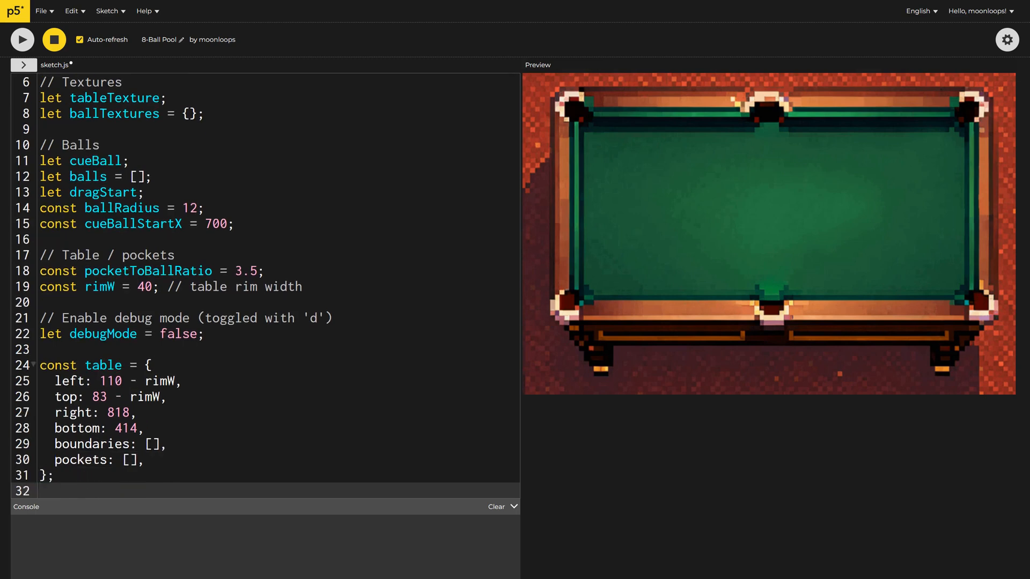
pyautogui.write('w: function () {')
pyautogui.write('engine')
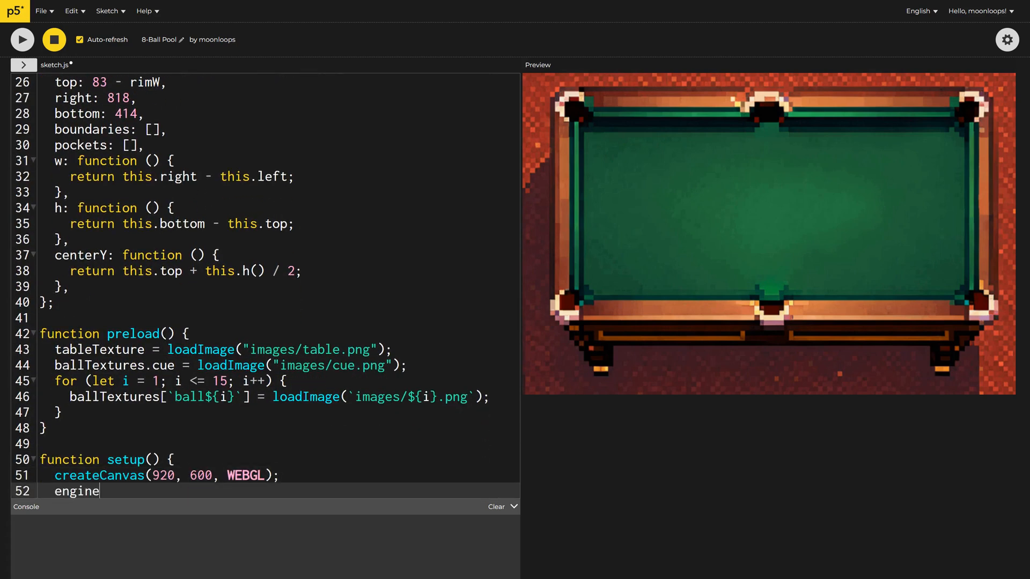
# - Create the Matter engine in setup and set world.gravity.y = 0
pyautogui.write('= Matter.Engi')
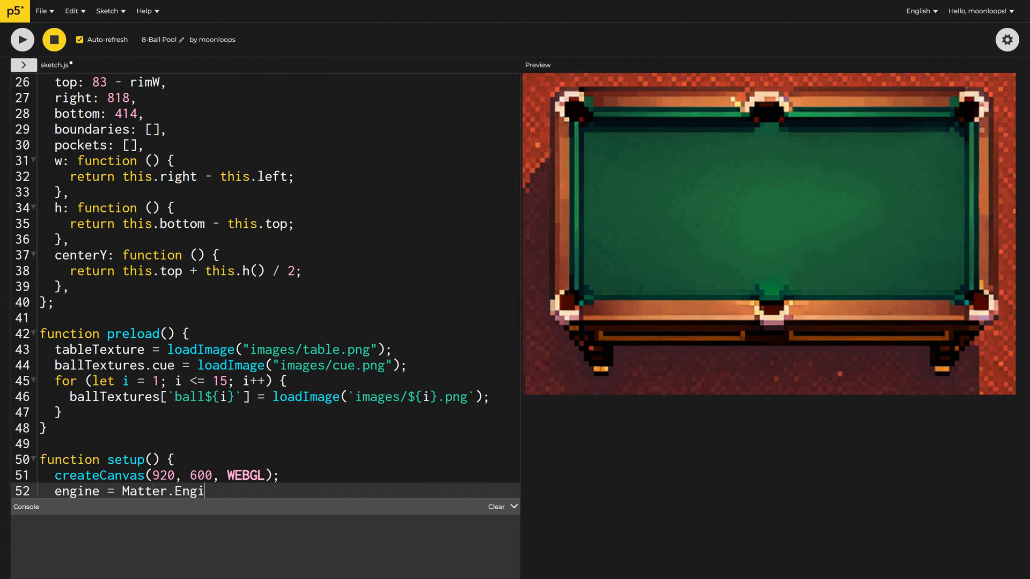
pyautogui.write('ne.create();')
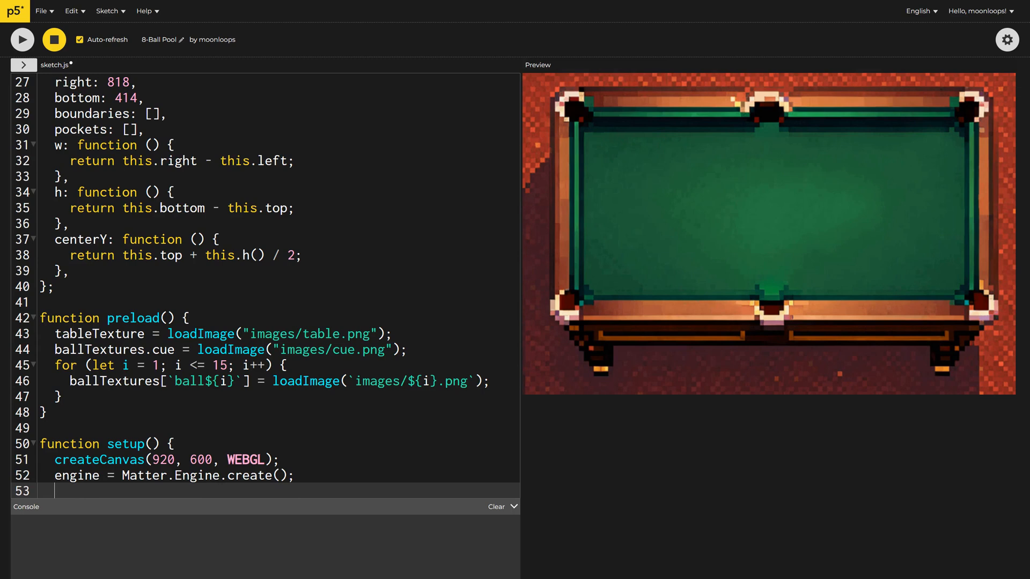
pyautogui.write('engine.')
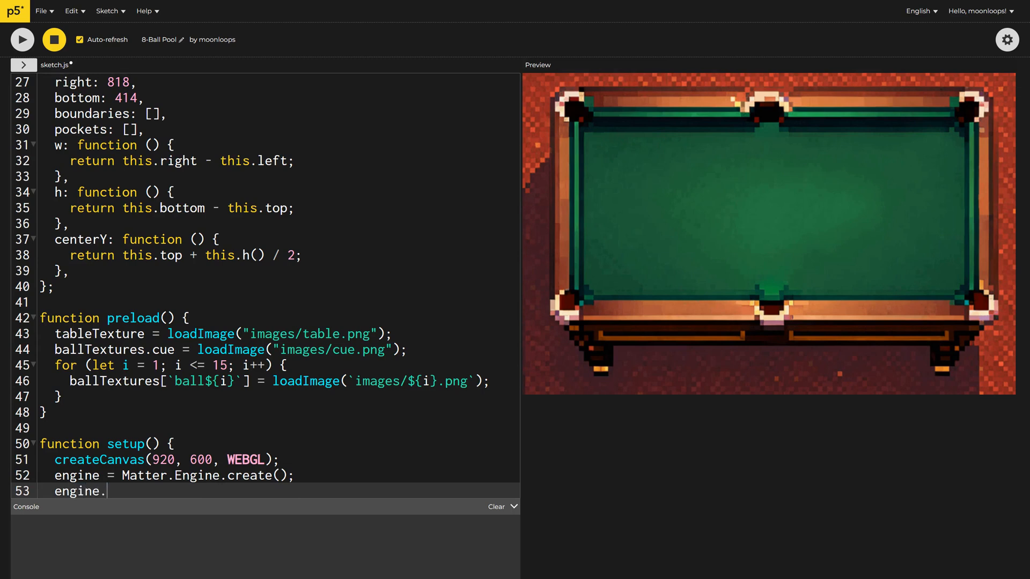
pyautogui.write('world.gravity.y = 0; // No y gravity')
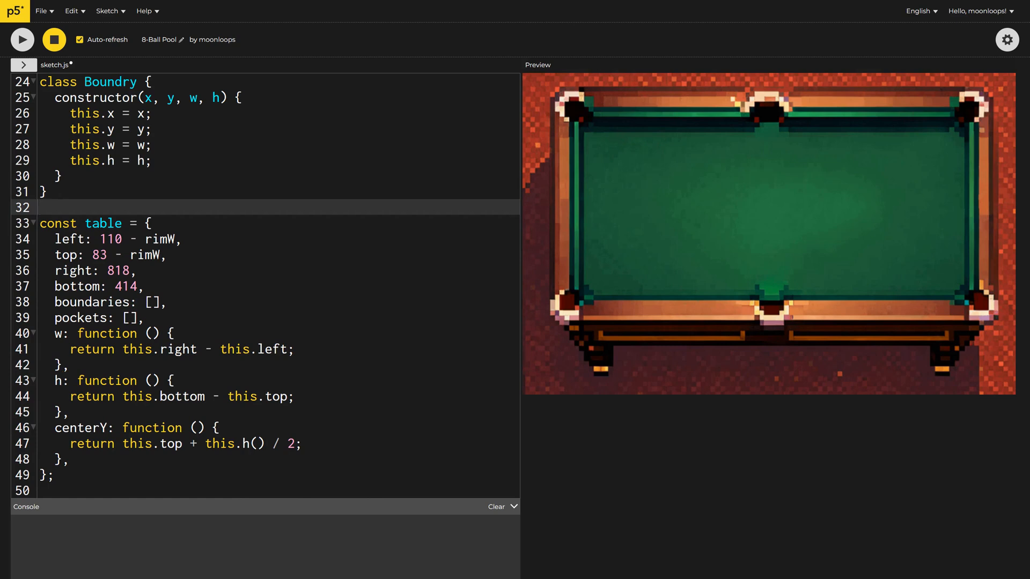
# - Write the Boundry class building a static Matter.Bodies.rectangle added to the world
pyautogui.write('// Matter.js uses x and y of center point (not top left)!')
pyautogui.write('this.')
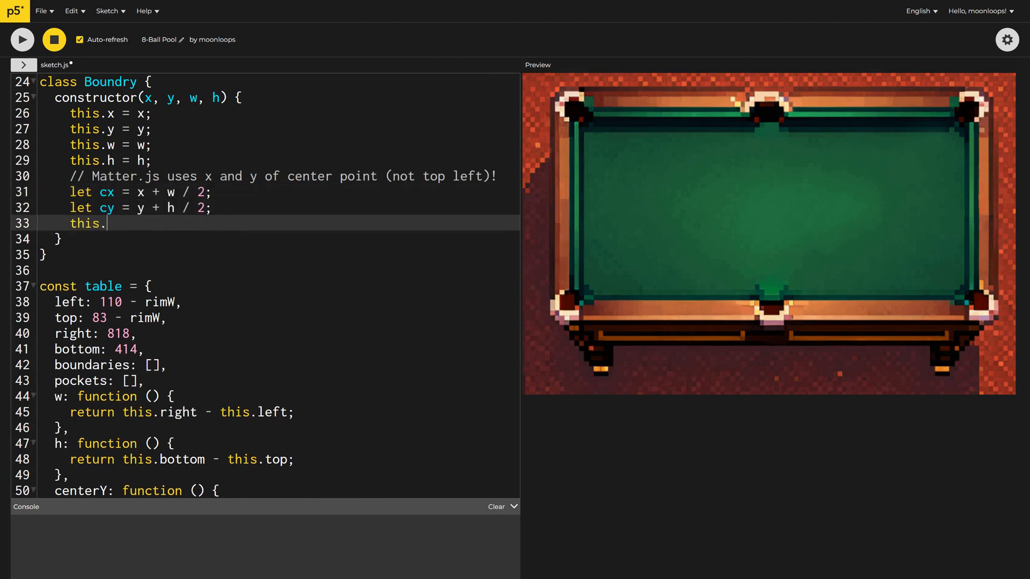
pyautogui.write('body = Matter.Bodies.rectangle(cx, cy, w, h, {')
pyautogui.write('Matter.World.add(e')
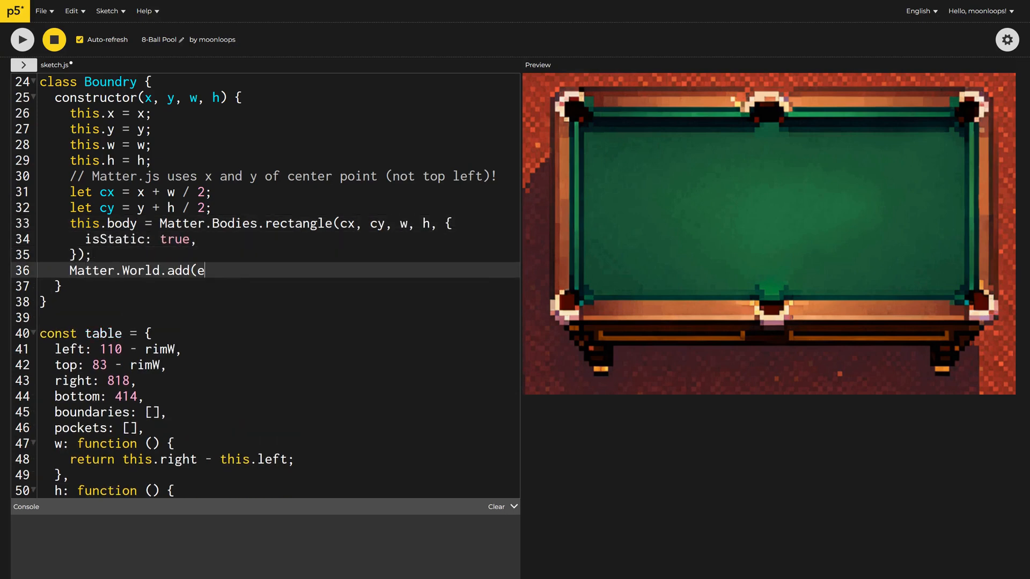
pyautogui.write('ngine.world, this.body);')
pyautogui.write('table')
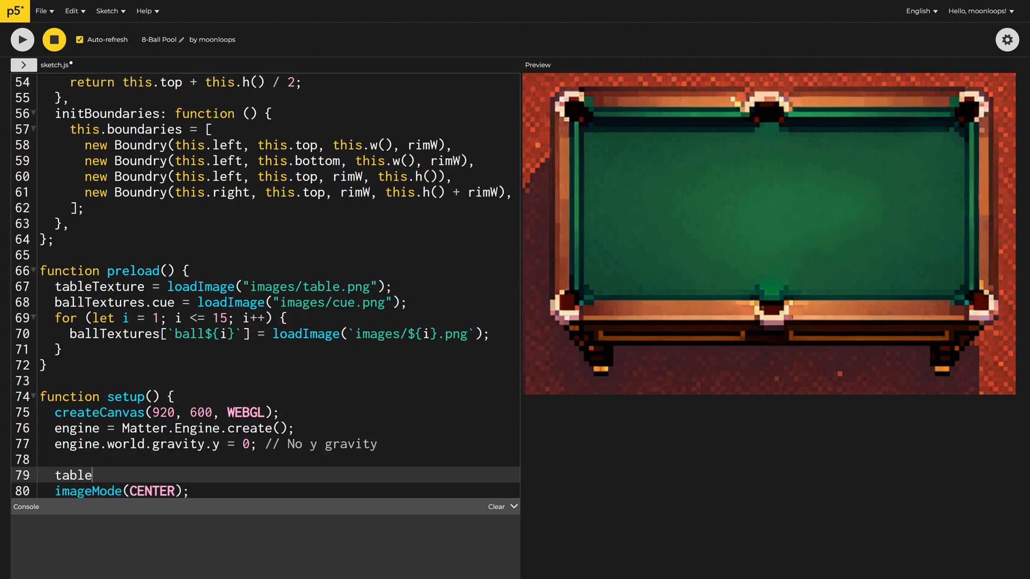
# - Call table.initBoundaries() and add keyPressed toggling debugMode on 'd'
pyautogui.write('.initBoundaries();')
pyautogui.write('fun')
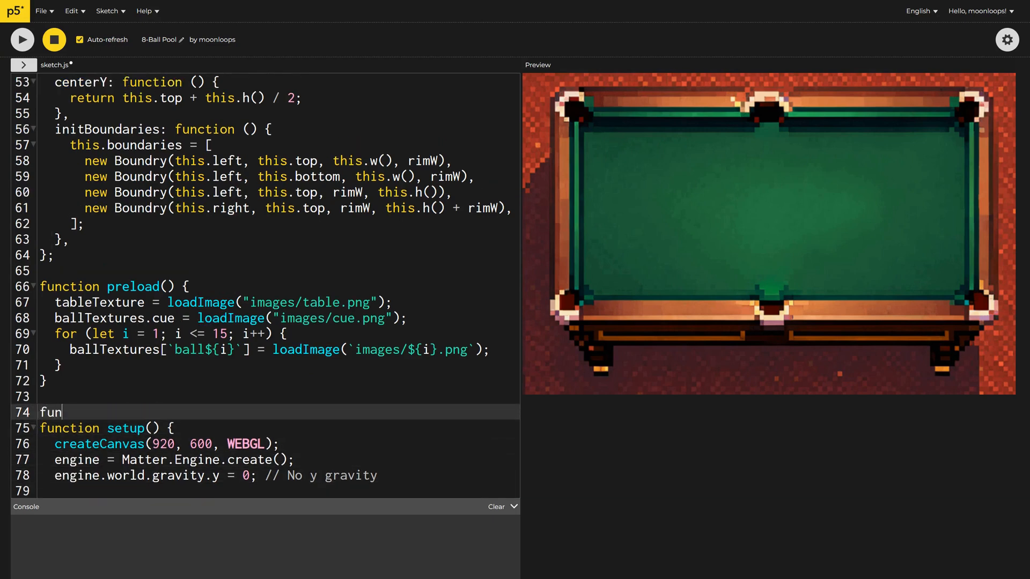
pyautogui.write('ction keyPressed() {')
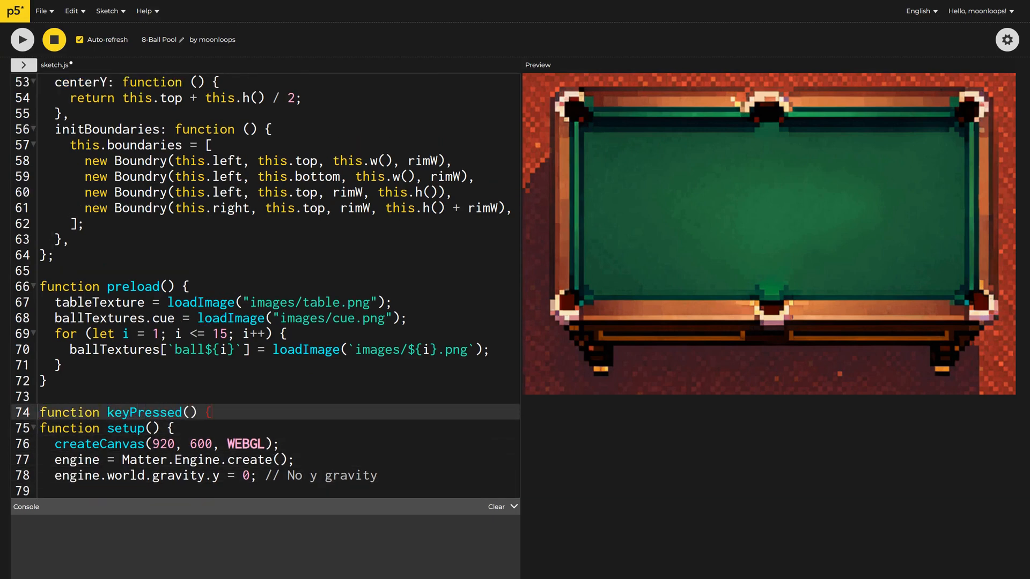
pyautogui.write('if (key === "d") d')
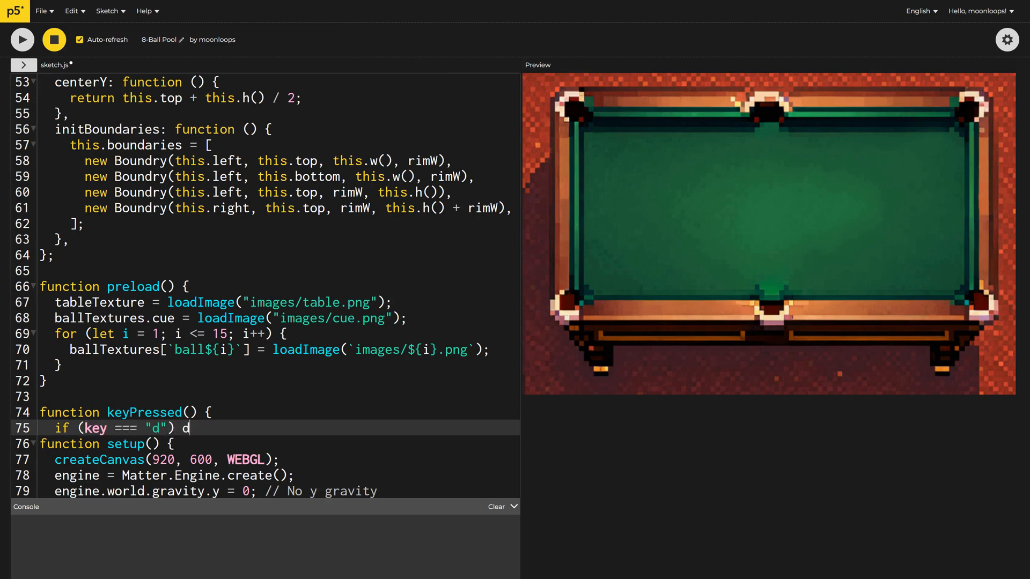
pyautogui.write('ebugMode = !debugMod')
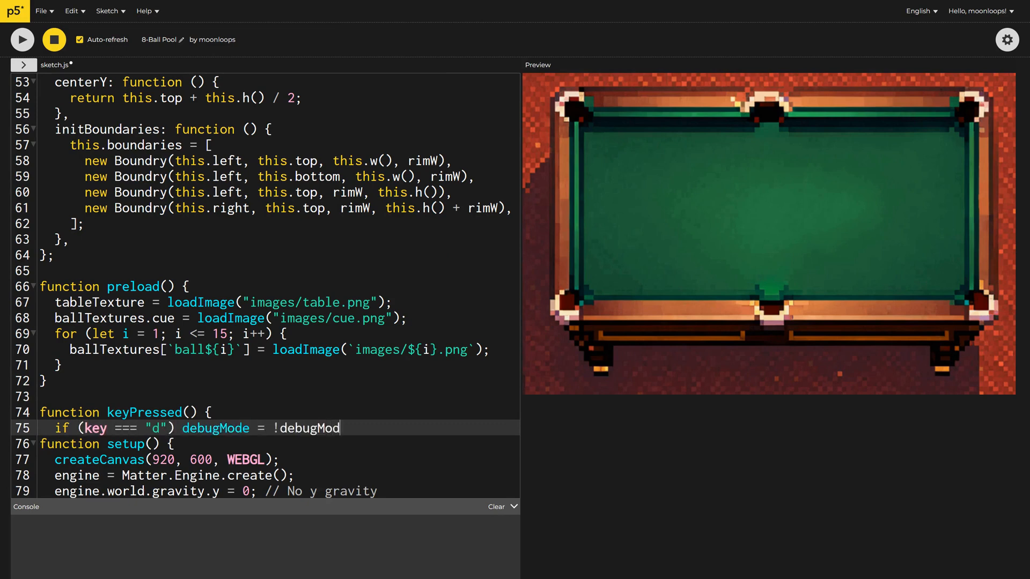
pyautogui.write('e;')
pyautogui.write('}')
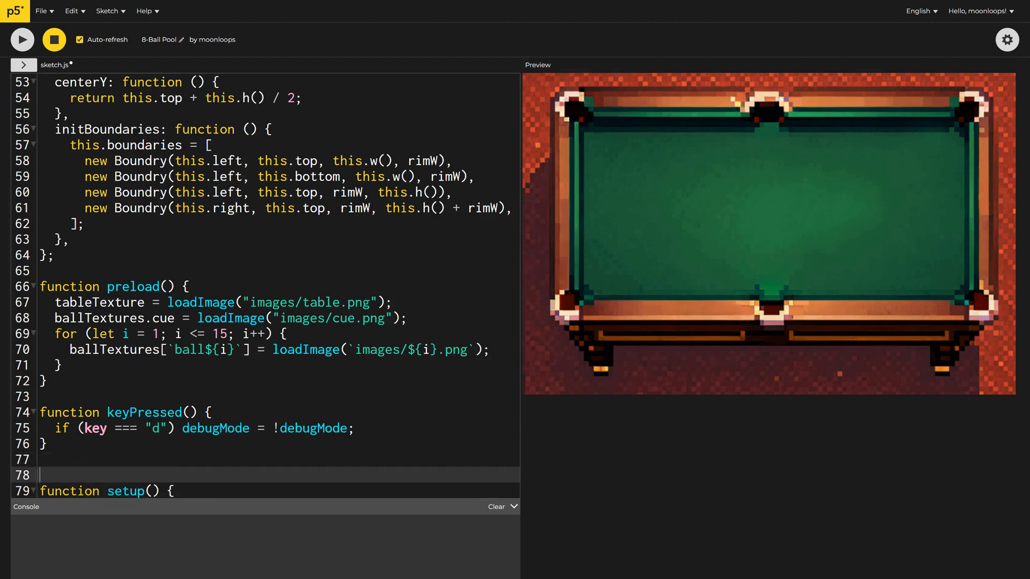
# - Write maybeDrawDebug drawing boundaries in magenta with alpha 100, and call it in draw
pyautogui.write('function maybeDrawDebug() {')
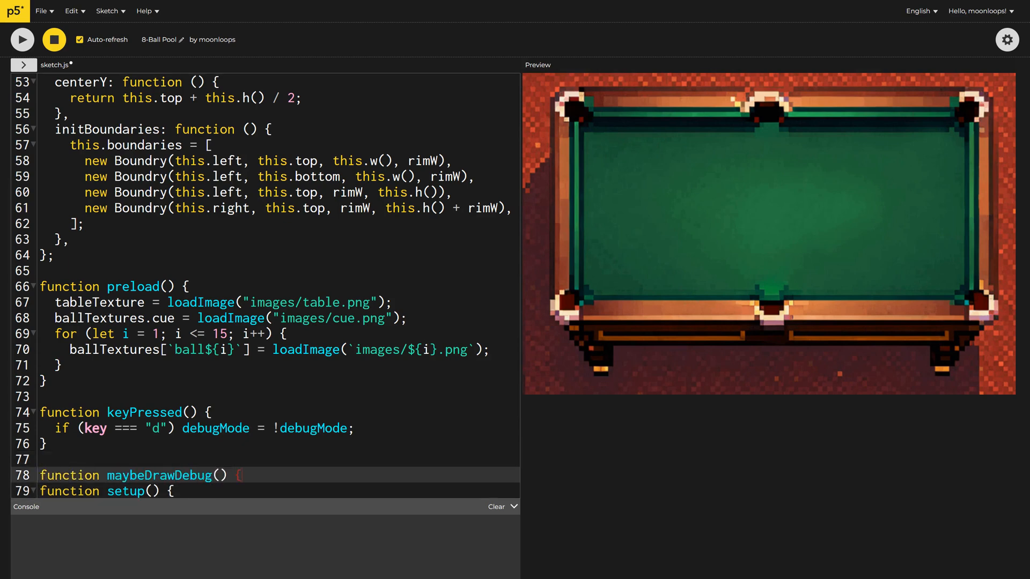
pyautogui.write('if (!debugMode) return;')
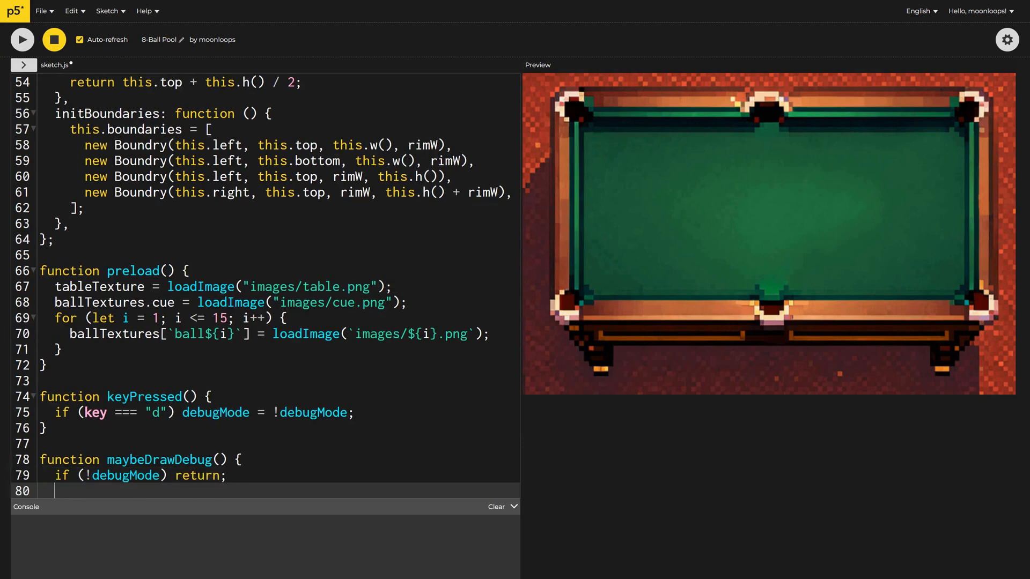
pyautogui.write('// Draw felt outline in magenta')
pyautogui.write('c.')
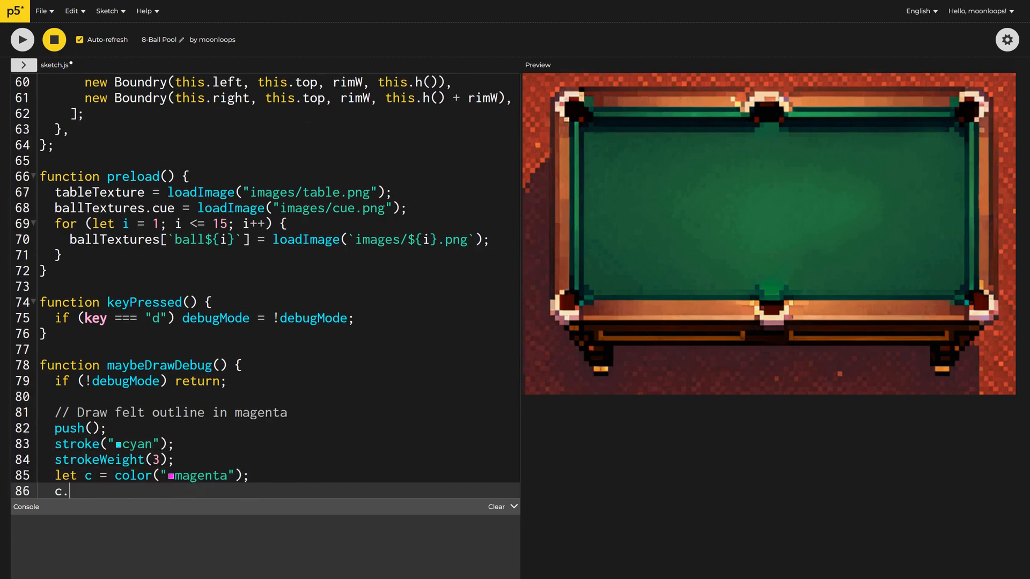
pyautogui.write('setAlpha(100);')
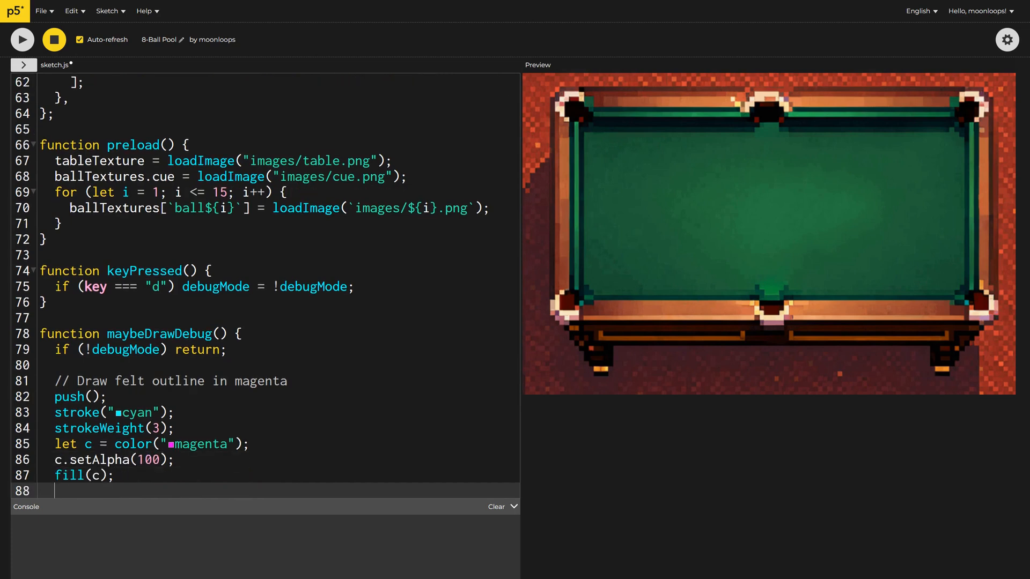
pyautogui.write('for (let b of table.boundaries) {')
pyautogui.write('maybeD')
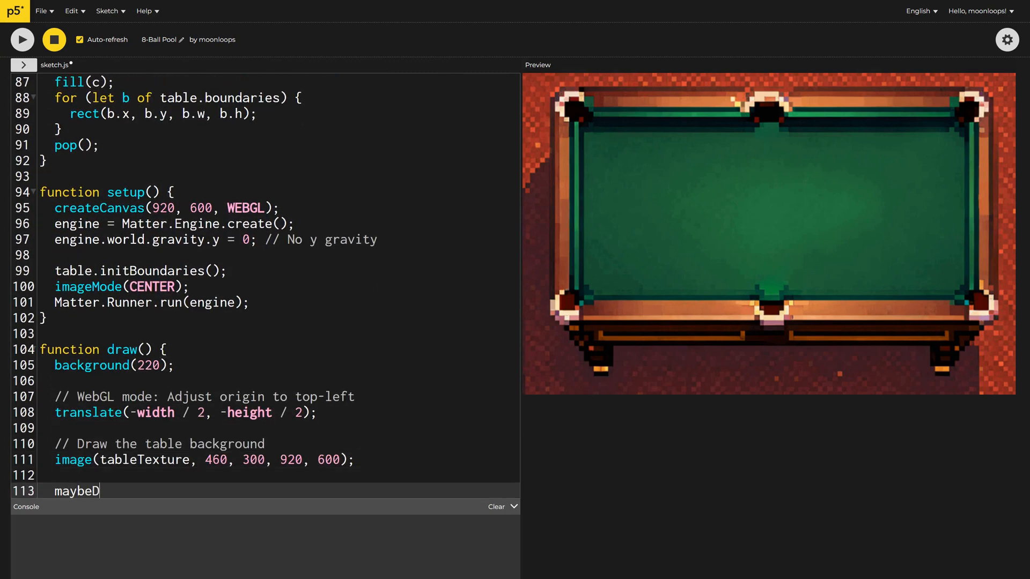
pyautogui.write('rawDebug();')
pyautogui.write('this.pockets = [')
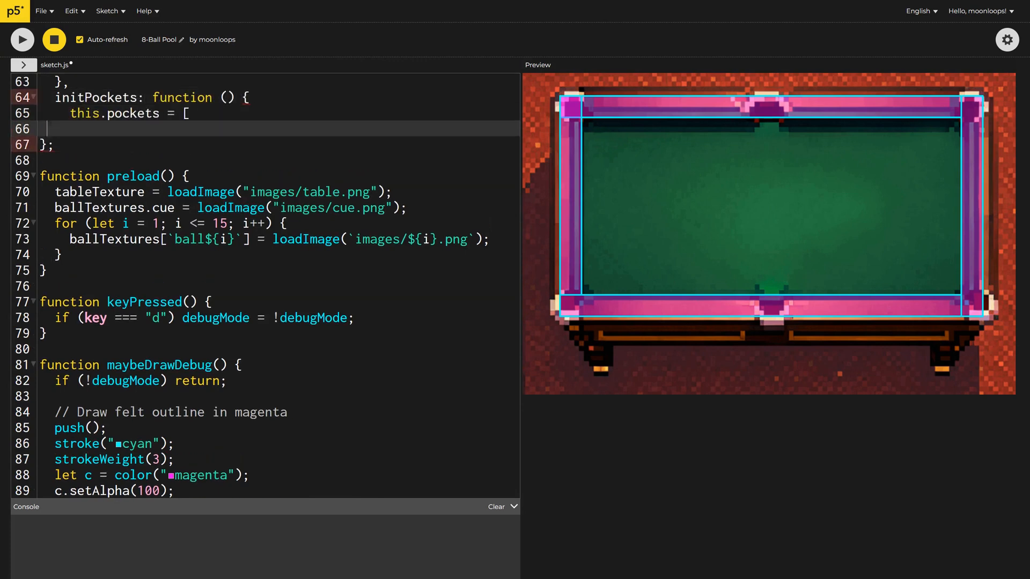
# - Define pocket positions like (100, 76) and (100, 420) and draw each as a circle of radius ballRadius × pocketToBallRatio
pyautogui.write('createVector(100, 76), // top left')
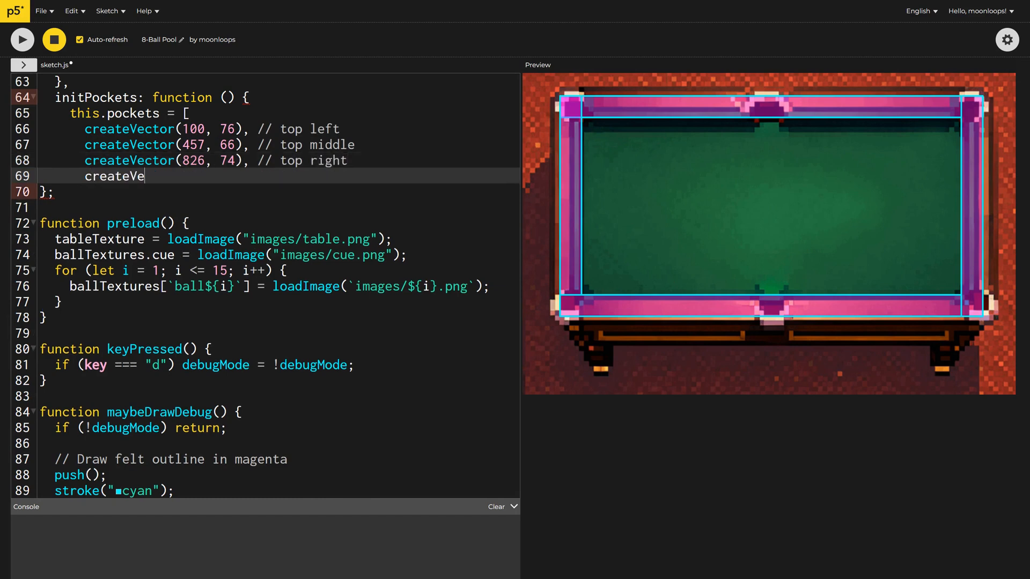
pyautogui.write('ctor(100, 420), // bottom left')
pyautogui.write('// Draw pockets')
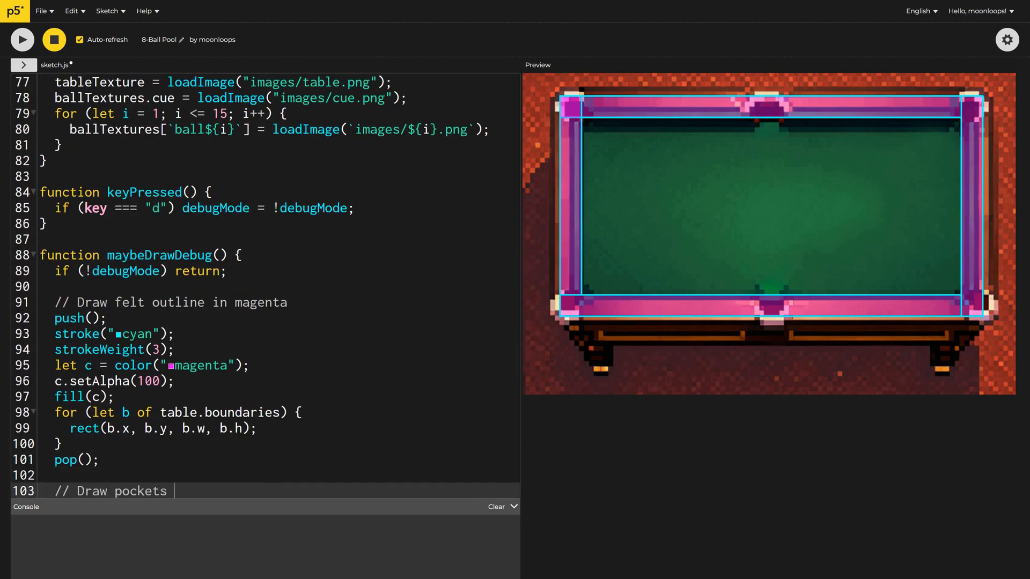
pyautogui.write('as circles')
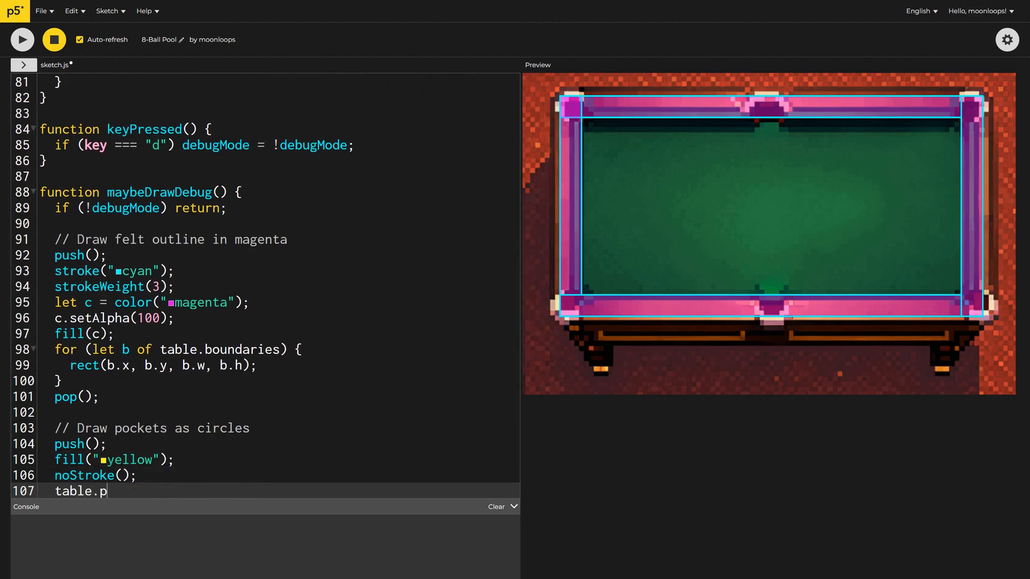
pyautogui.write('ockets.forEach((pocket) => {')
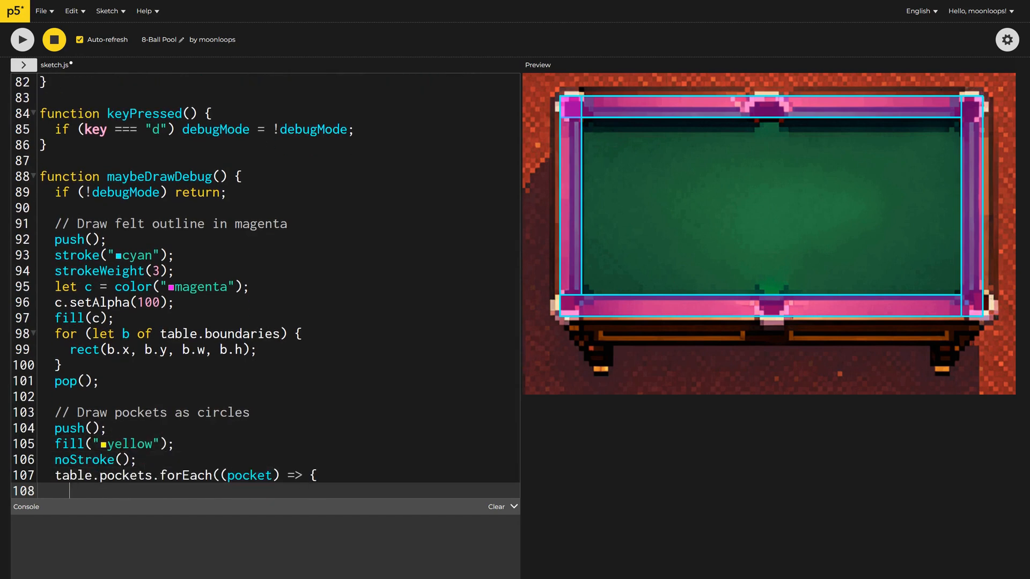
pyautogui.write('let r = ballRadius * pocketToBallRatio;')
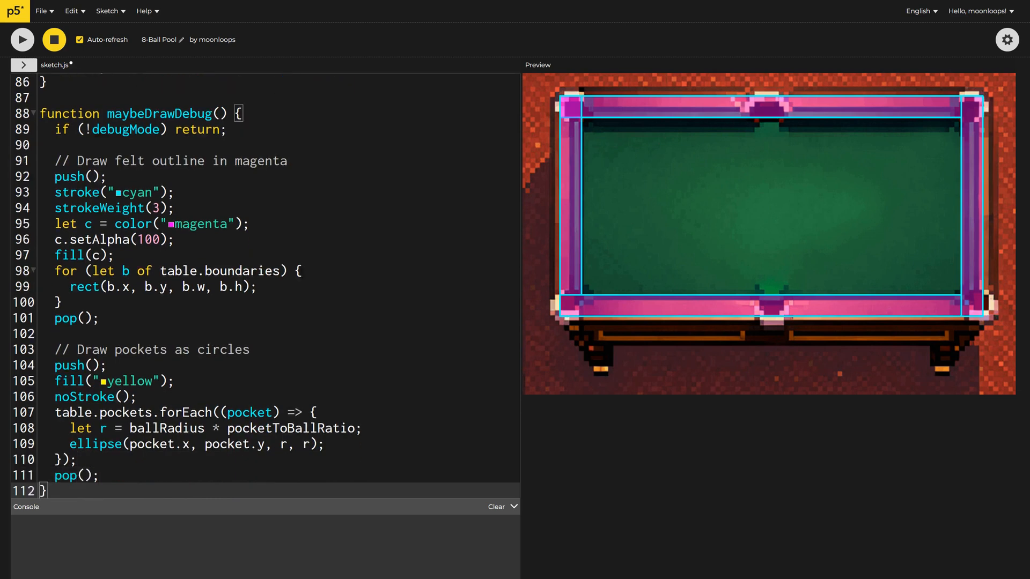
pyautogui.scroll(-3)
pyautogui.write('th')
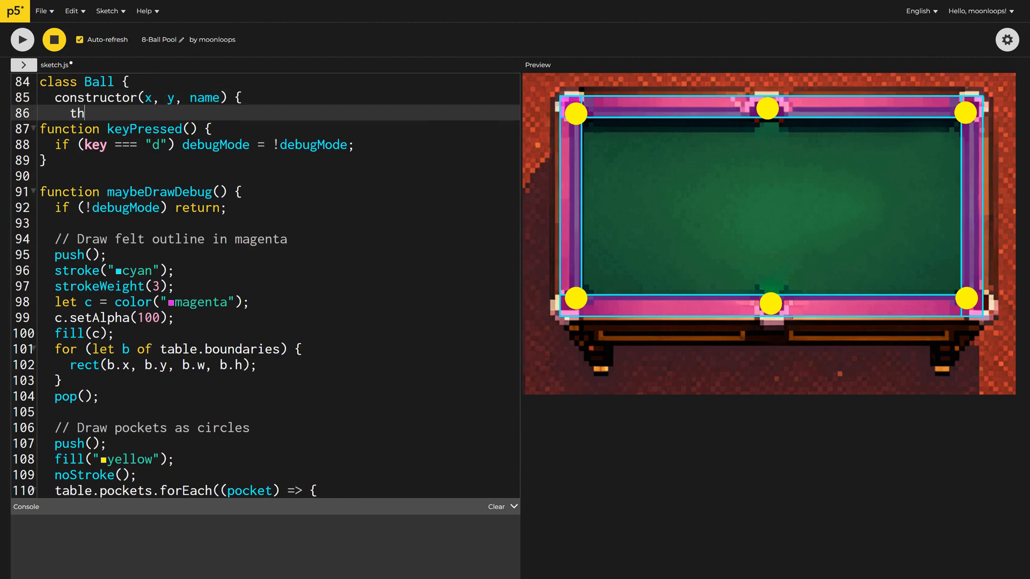
# - Write the Ball constructor creating a high-restitution Matter circle body added to the world
pyautogui.write('is.name = name;')
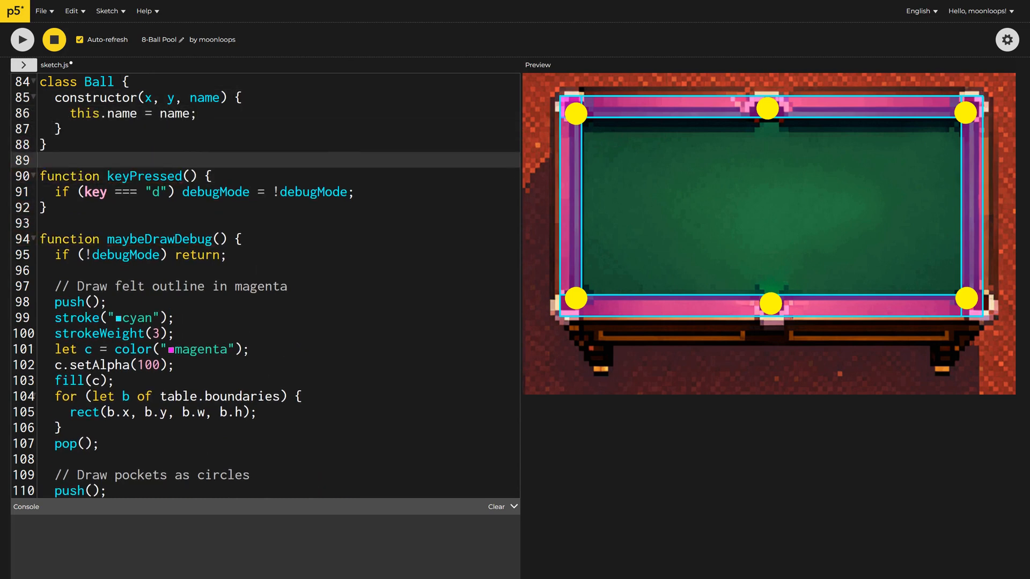
pyautogui.write('this.body = Matter.Bodies.circle(x, y, ballRadius, {')
pyautogui.write('restitution: 0.9')
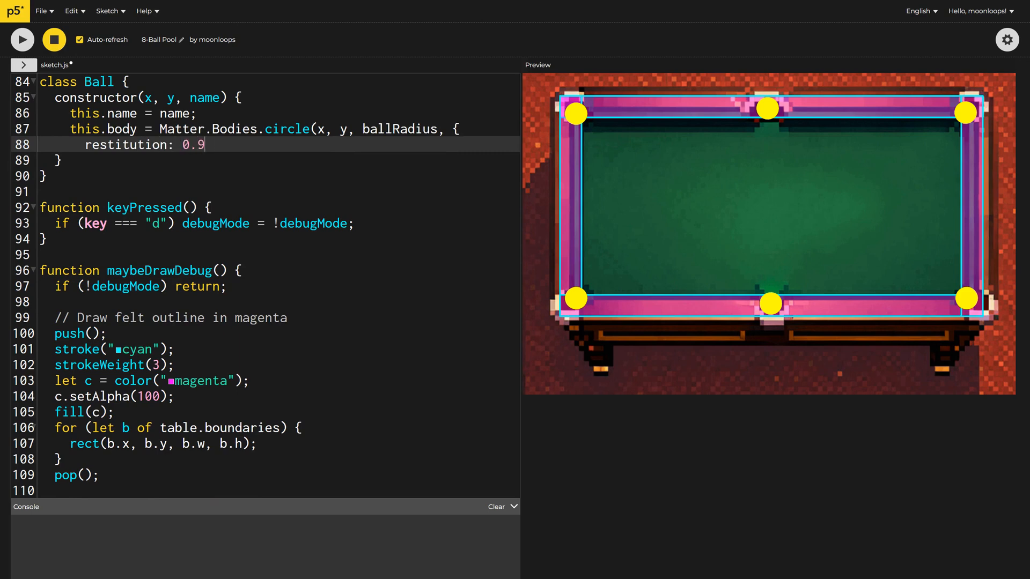
pyautogui.write(', // high restitution = elastic collision')
pyautogui.write('Matter.Wor')
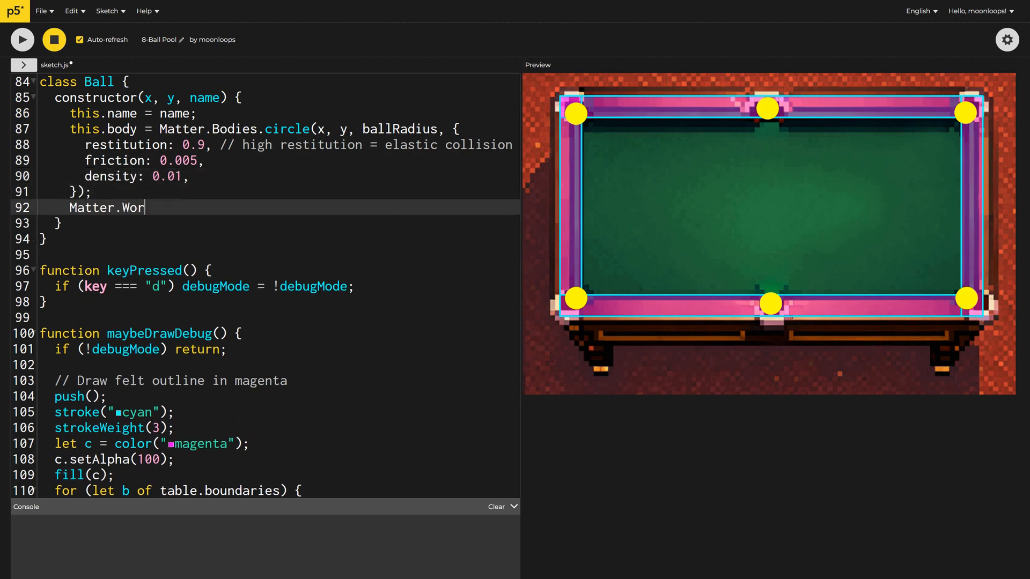
pyautogui.write('ld.add(engine.world, this.body);')
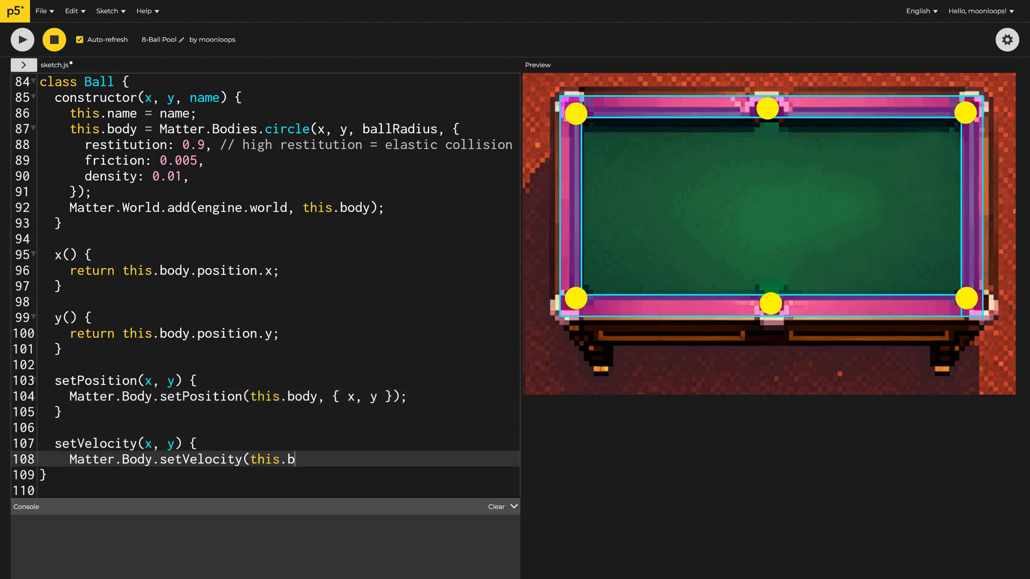
# - Add setPosition, velocity vector and a display method translating to the ball's position
pyautogui.write('ody, { x, y });')
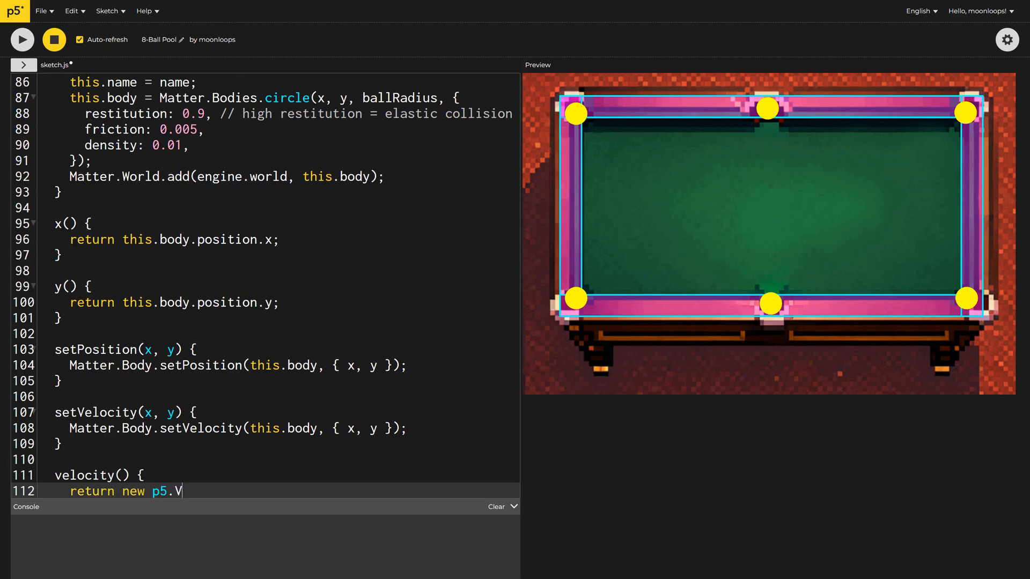
pyautogui.write('ector(this.body.velocity.x, this.body.velocity.y);')
pyautogui.write('push();')
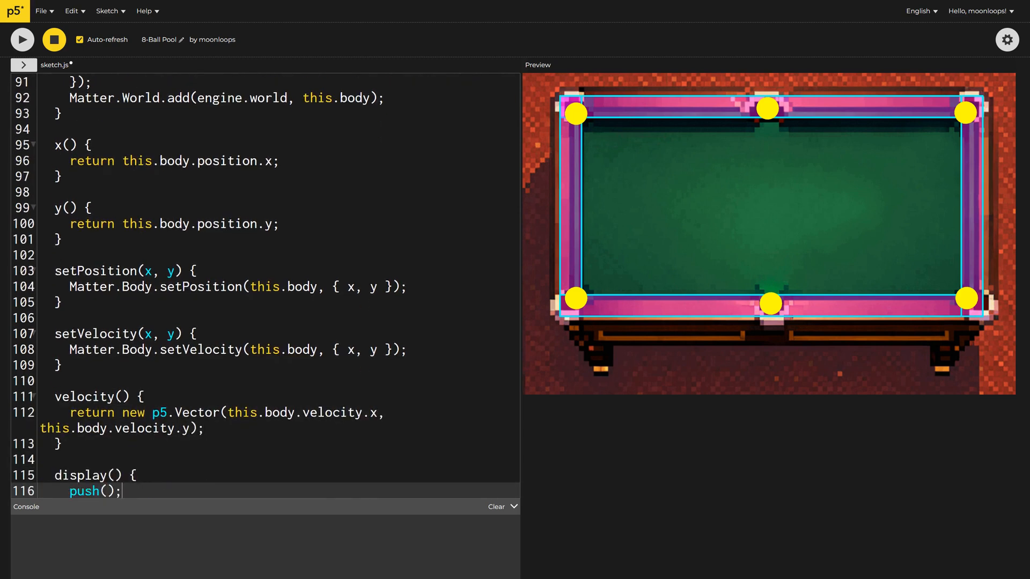
pyautogui.write('translate(this.x(), this.y());')
pyautogui.write('cueBall = new Ba')
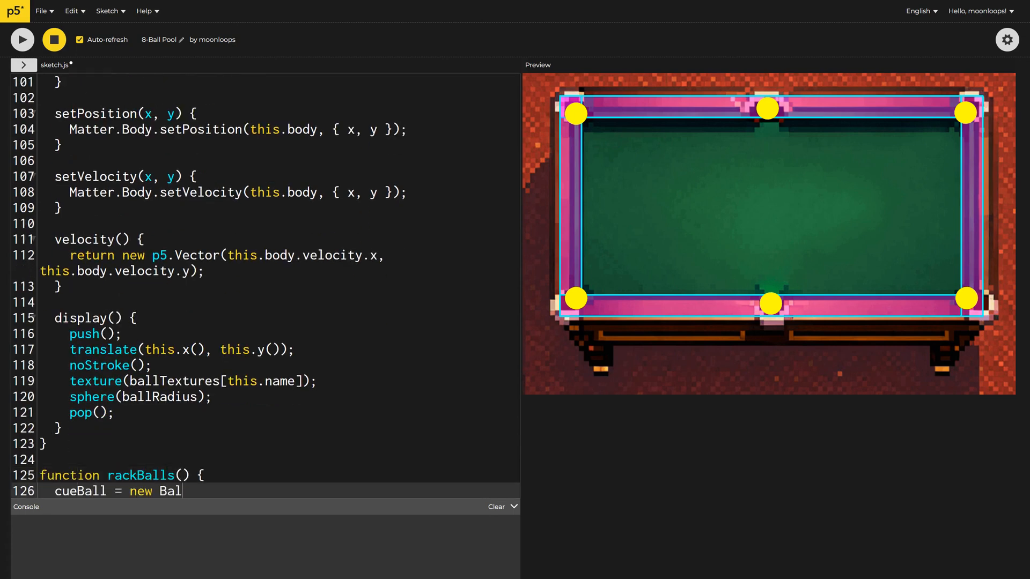
# - Create cueBall at cueBallStartX, table.centerY() in rackBalls, and call display() on every ball in draw
pyautogui.write('l(cueBallStartX, table.centerY(), "cue')
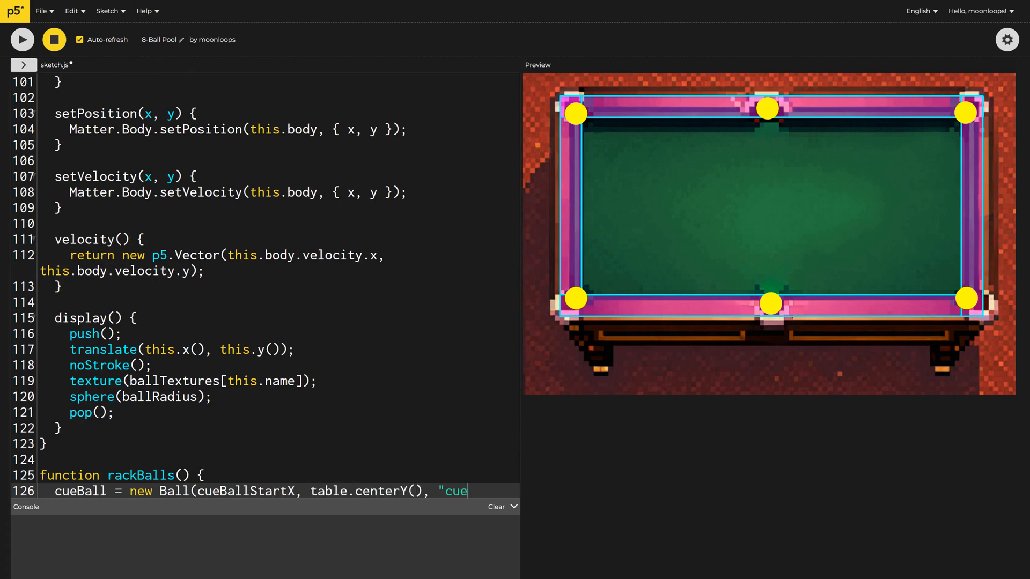
pyautogui.write('");')
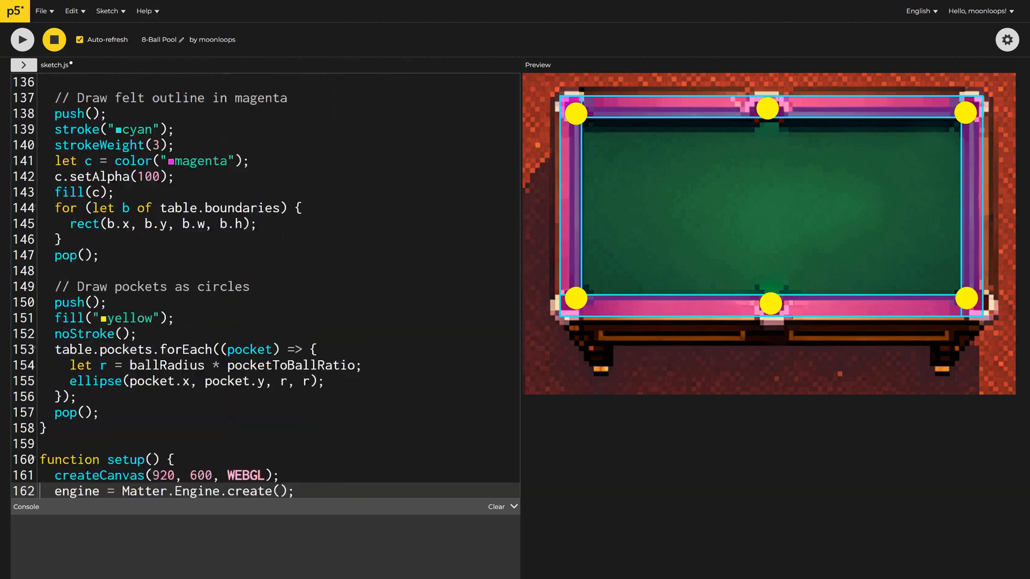
pyautogui.scroll(-3)
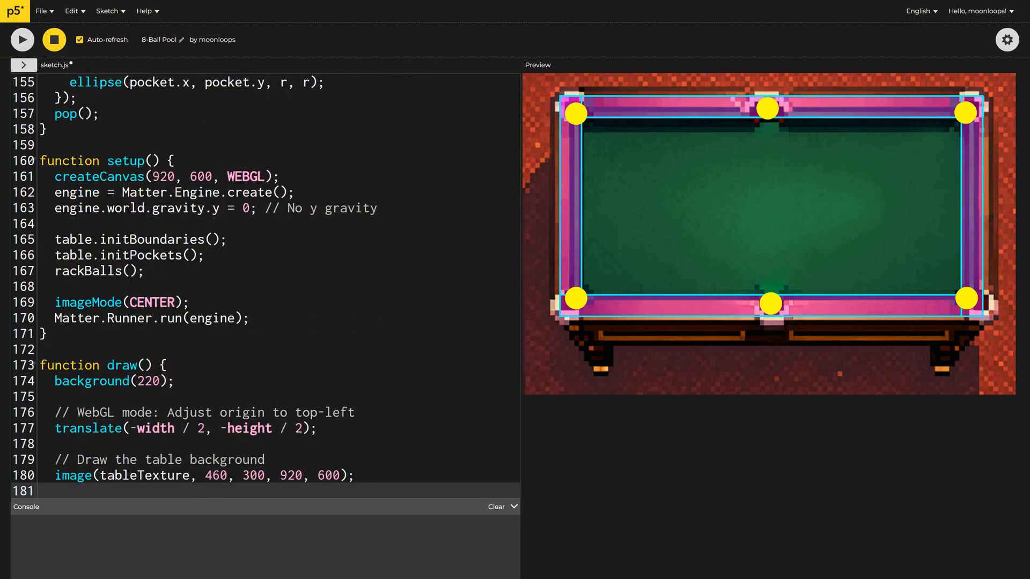
pyautogui.write('balls.forEach((ball) => {')
pyautogui.write('ball.display();')
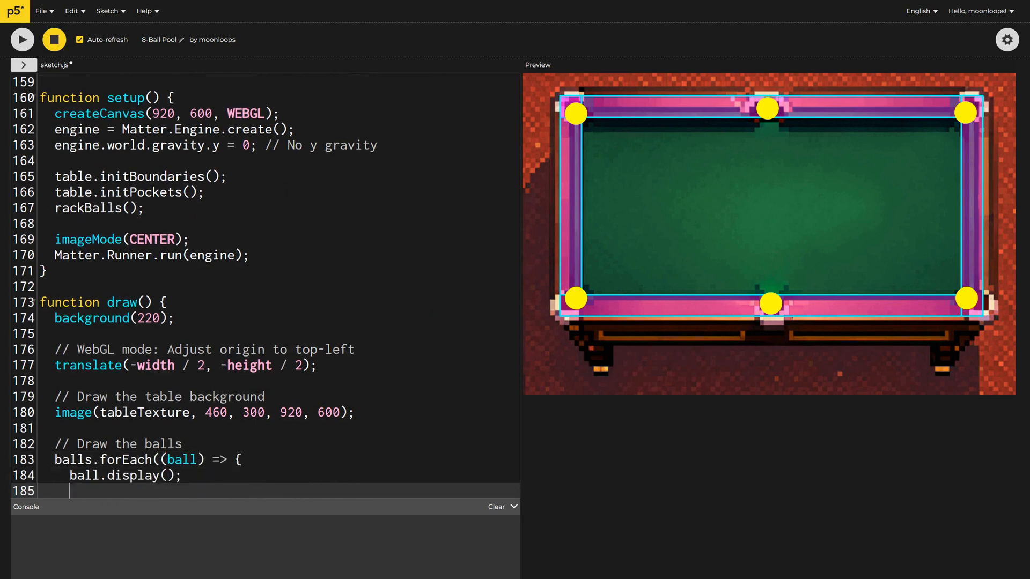
pyautogui.write('});')
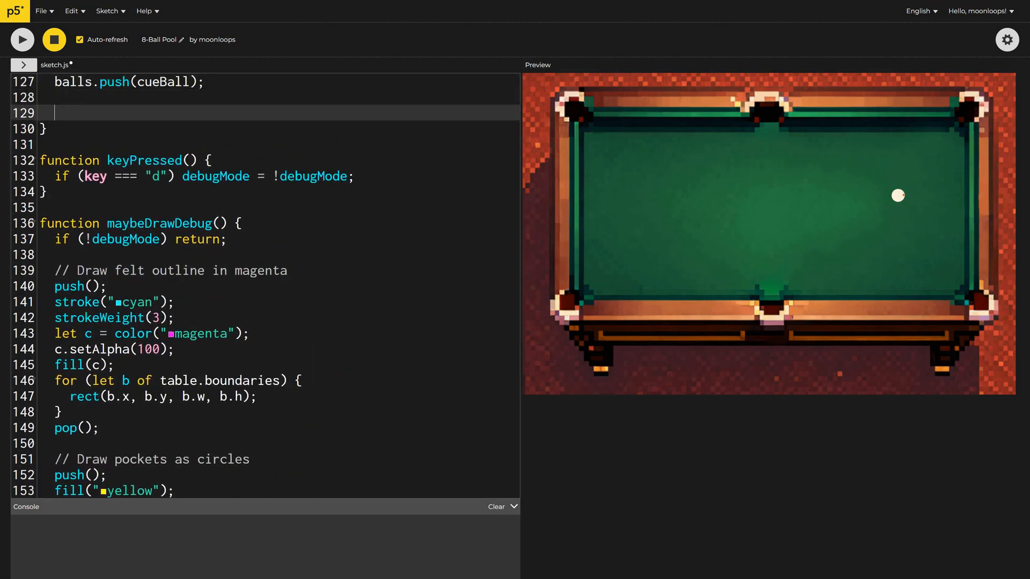
# - Add the rackOrder array (9, 7, 12, 15, 8, 1, 6, 10, 3, 14, 11…) and the row/col loop skeleton
pyautogui.write('const rackOrder = [9, 7, 12,')
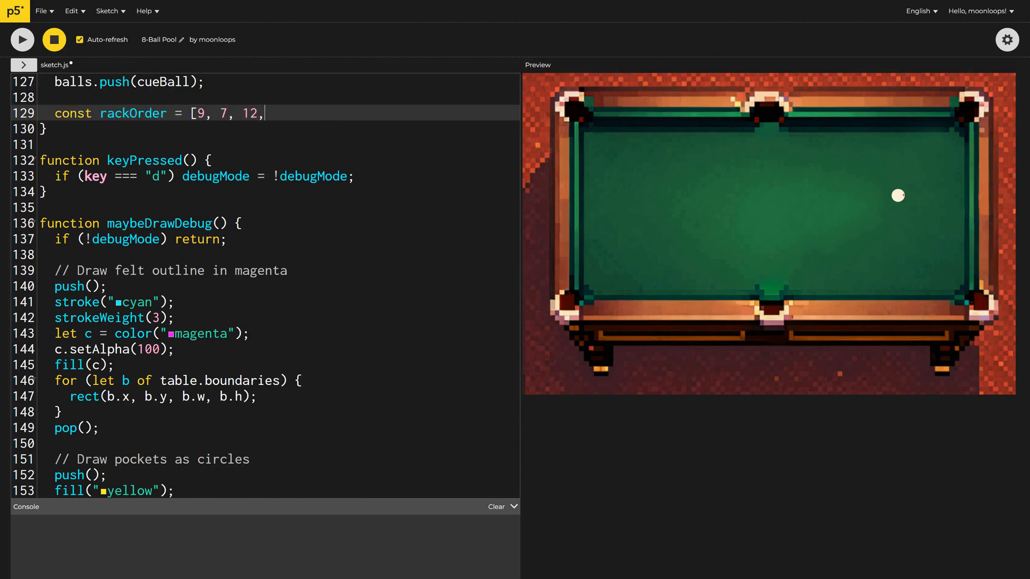
pyautogui.write('15, 8, 1, 6, 10, 3, 14, 11, 2, 13, 4, 5];')
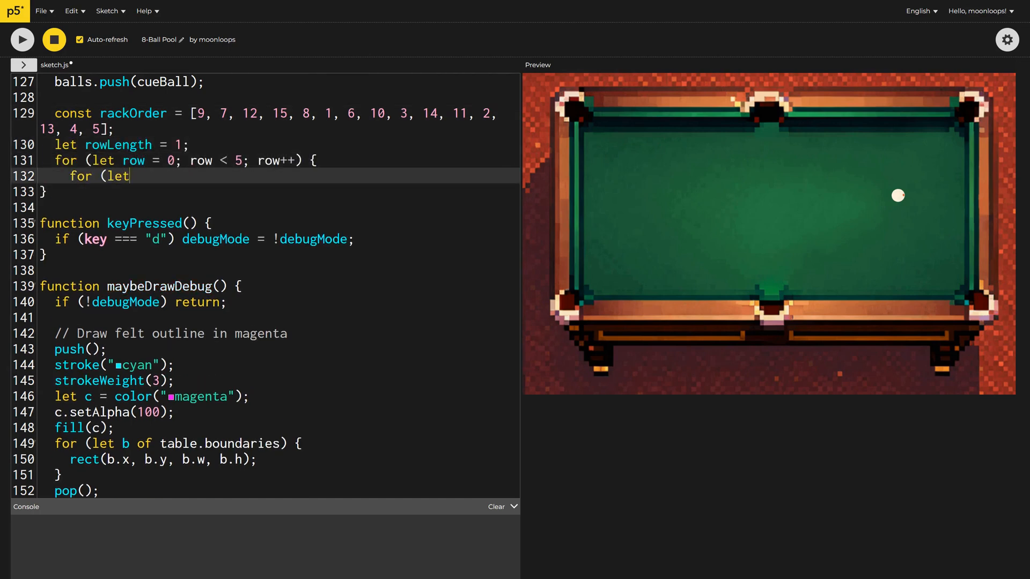
pyautogui.write('col = 0; col < rowLength; col++) {')
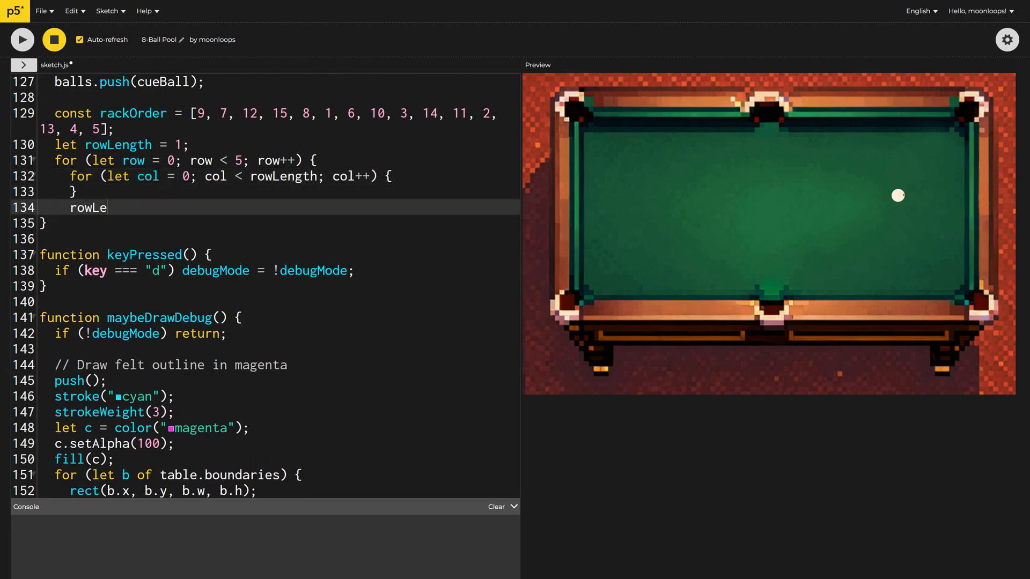
pyautogui.write('ngth++;')
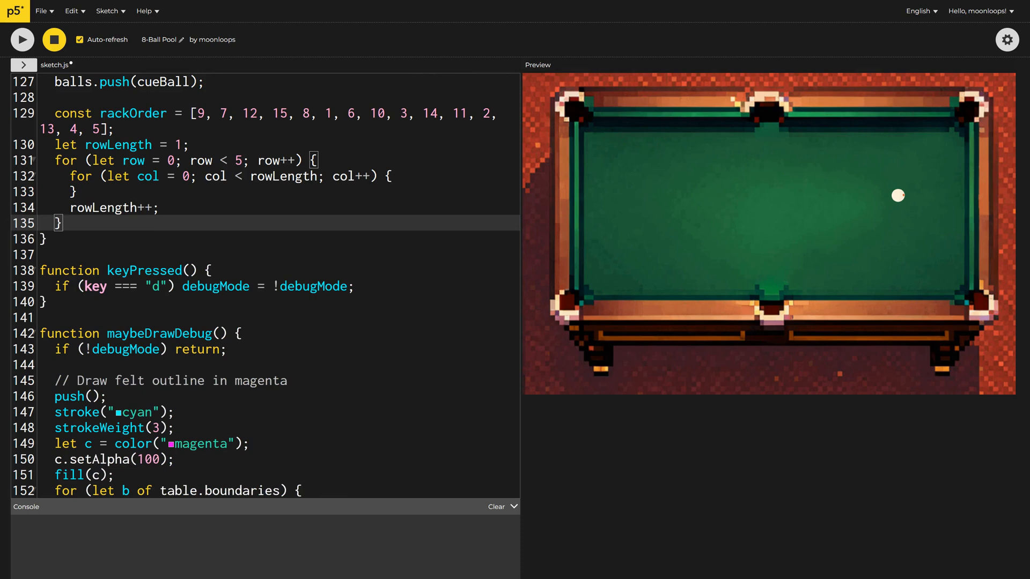
pyautogui.scroll(-3)
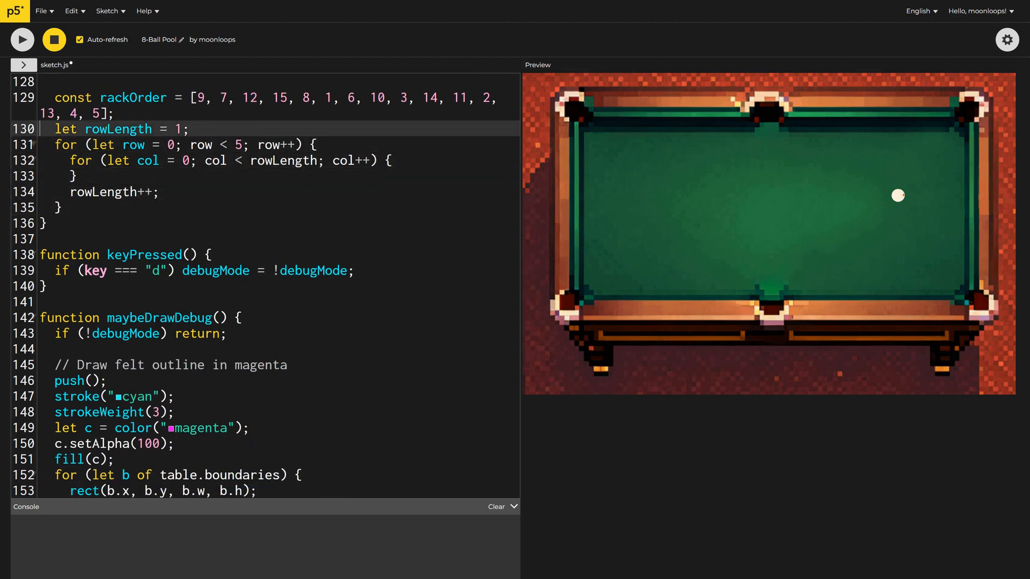
# - Define footSpotX = 290, spacing as 2 * ballRadius plus gap, and xOffset from ballRadius
pyautogui.write('const footSpo')
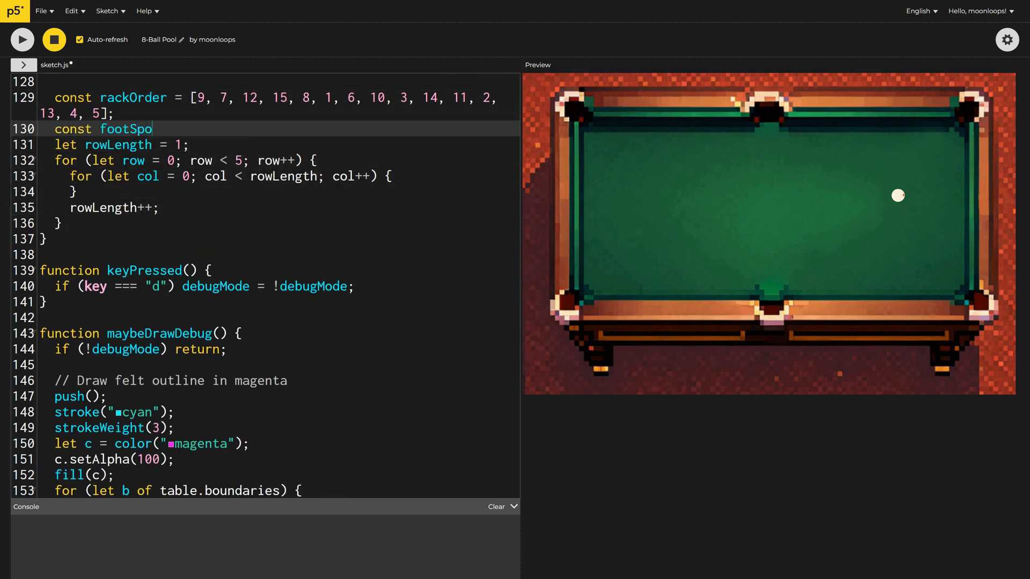
pyautogui.write('tX = 290;')
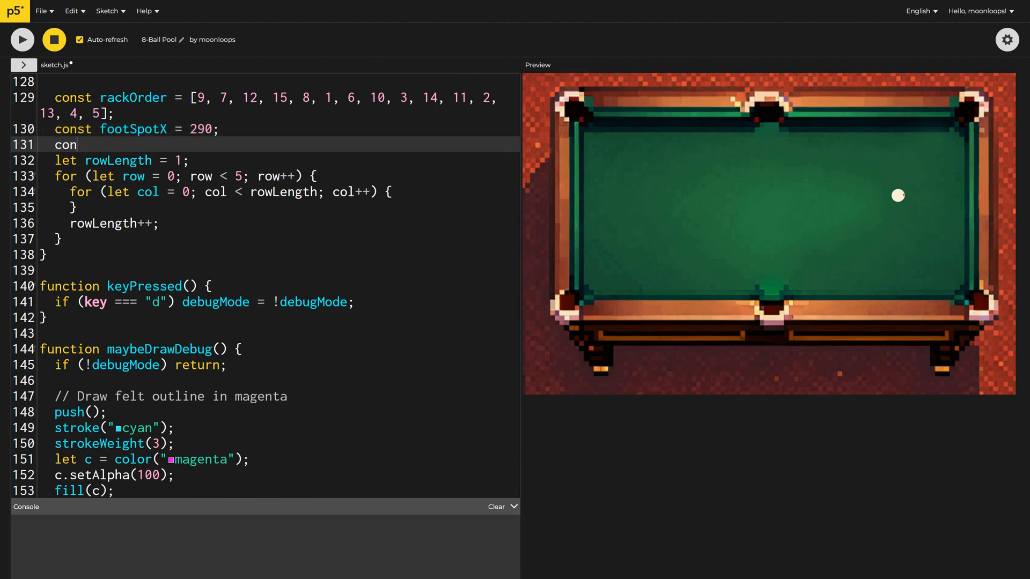
pyautogui.write('st spacing = 2')
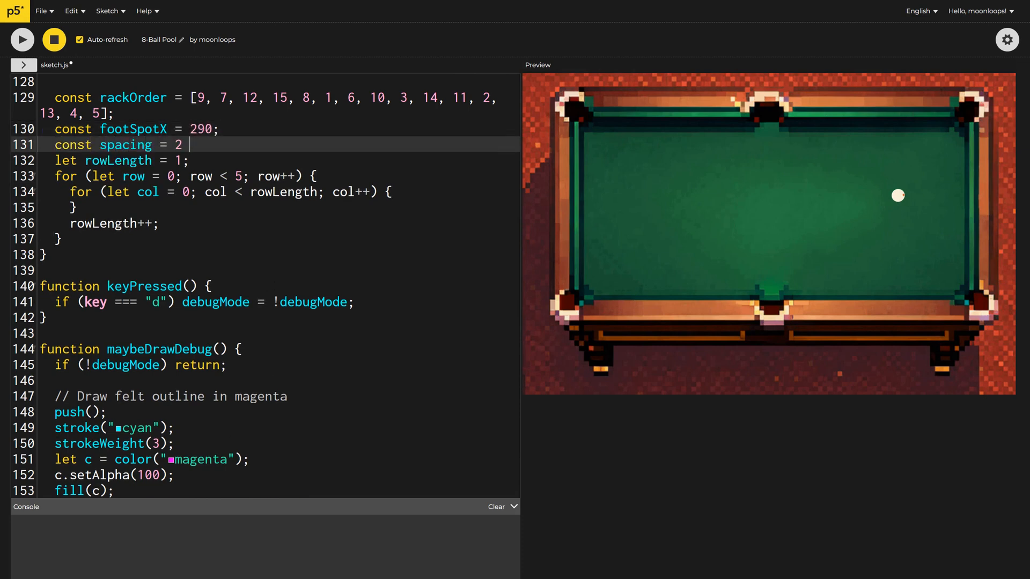
pyautogui.write('* ballRadius + 3;')
pyautogui.write('const xOffset = sqrt(3')
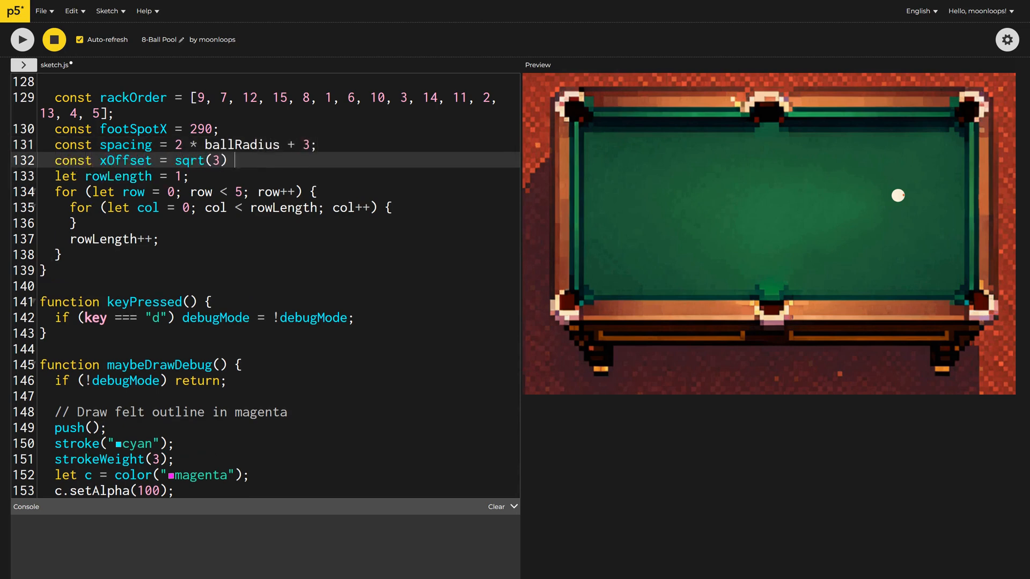
pyautogui.write('* ballRadius; // Based on equilateral triang')
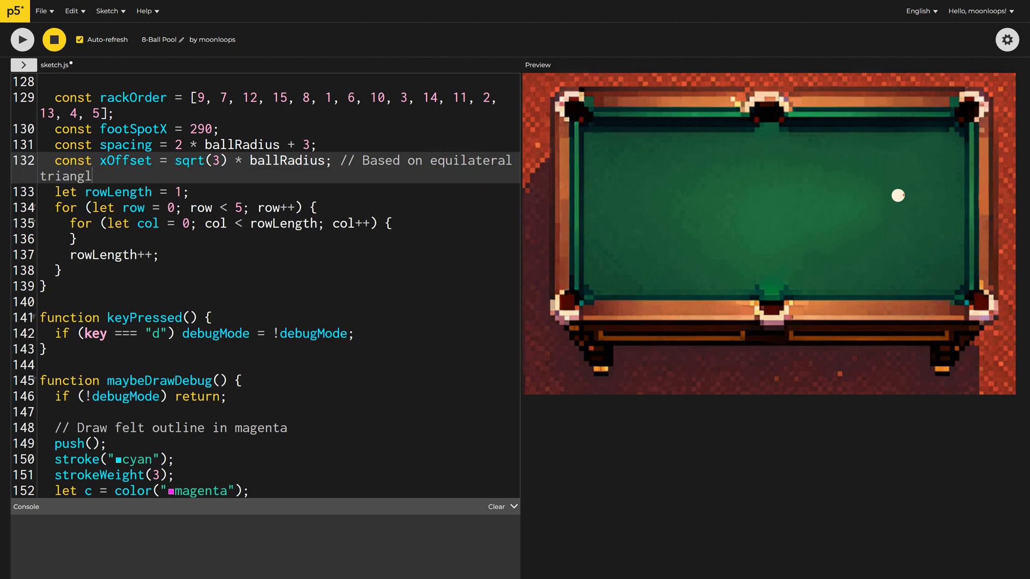
# - Index rackOrder with i and push each Ball at footSpotX - row * xOffset, centerY() - (rowLength - 1) * ballRadius
pyautogui.write('let')
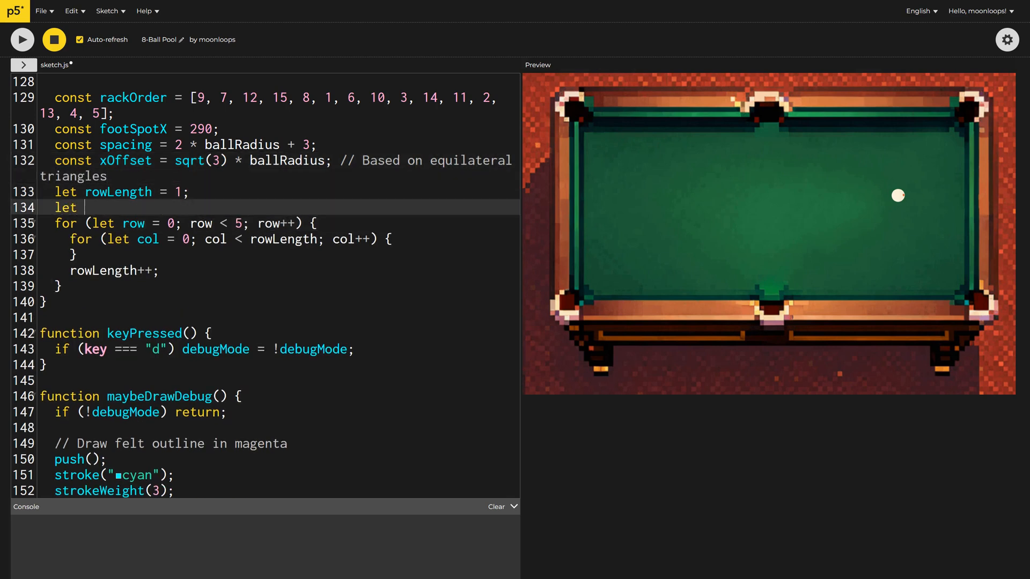
pyautogui.write('i = 0;')
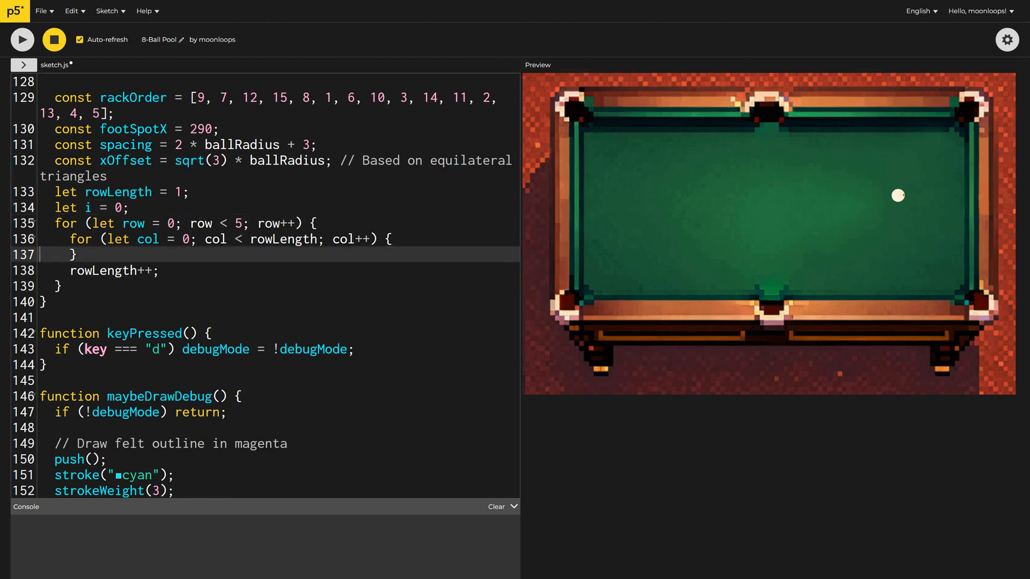
pyautogui.write('let id = rackOrder[i];')
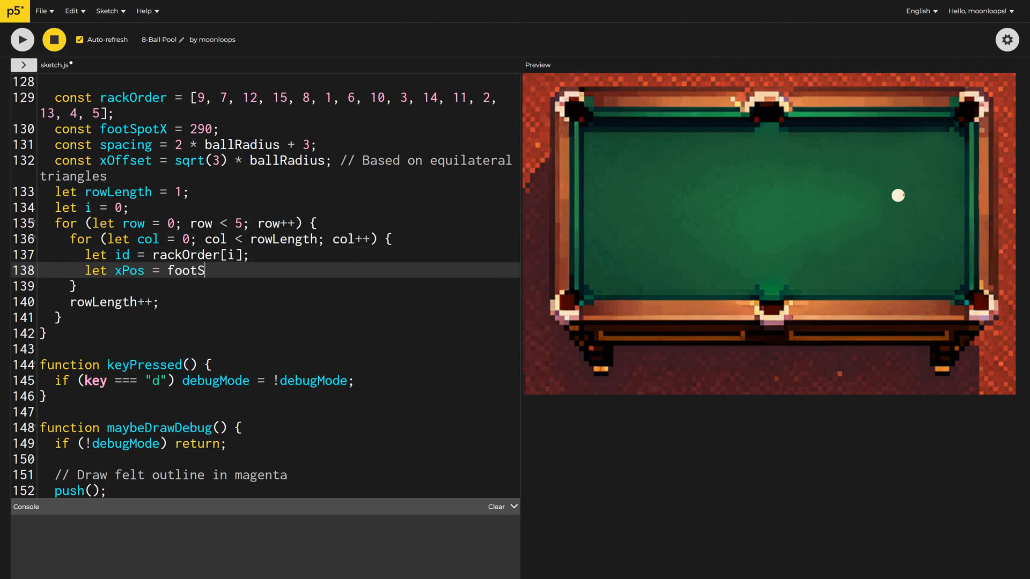
pyautogui.write('potX - row * xOffset;')
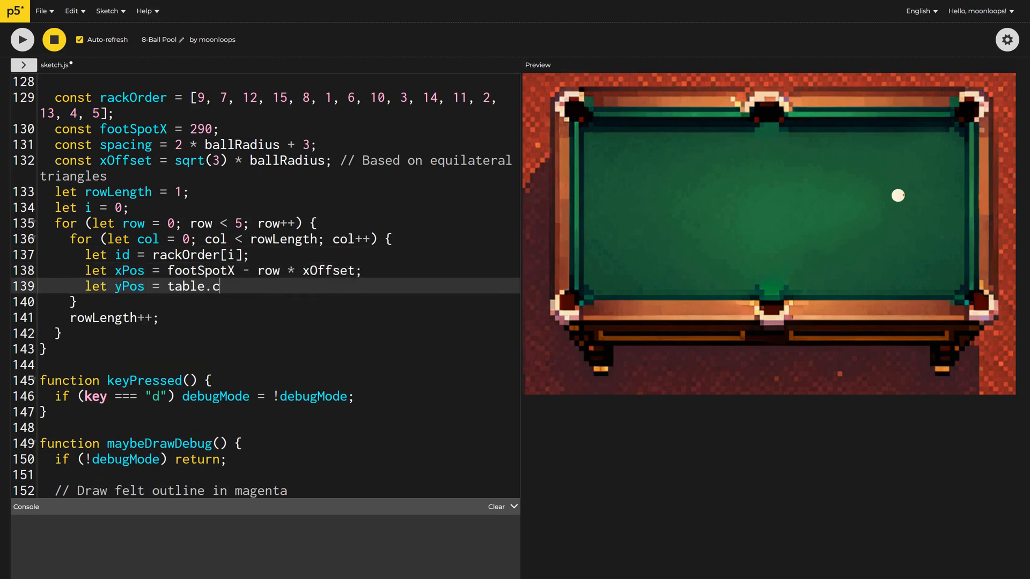
pyautogui.write('enterY() - (rowLength - 1) * ballRadius + col * spacing;')
pyautogui.write('i++;')
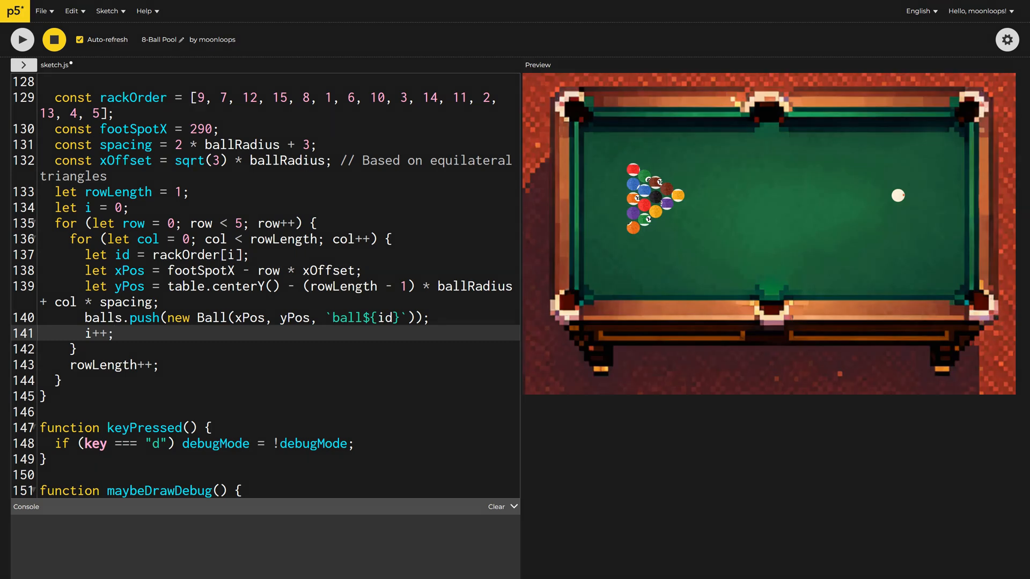
# - Complete mousePressed storing dragStart when the press is near the cue ball's body position
pyautogui.click(117, 332)
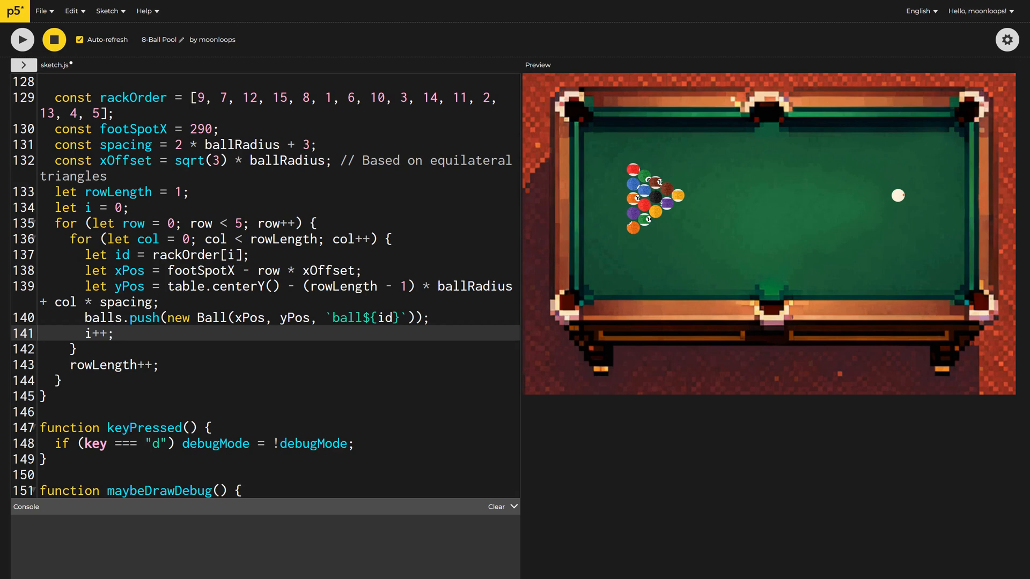
pyautogui.scroll(-3)
pyautogui.write('dist(mouseX, mouseY, cue')
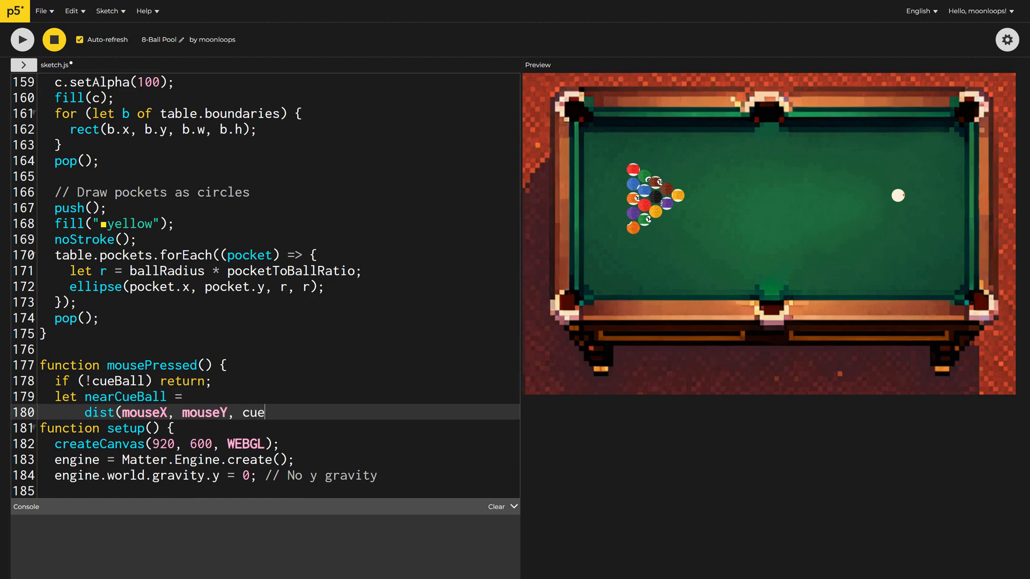
pyautogui.write('Ball.body.position.x, cueBall.body.position.y) <= ballRadius * 2;')
pyautogui.write('function mo')
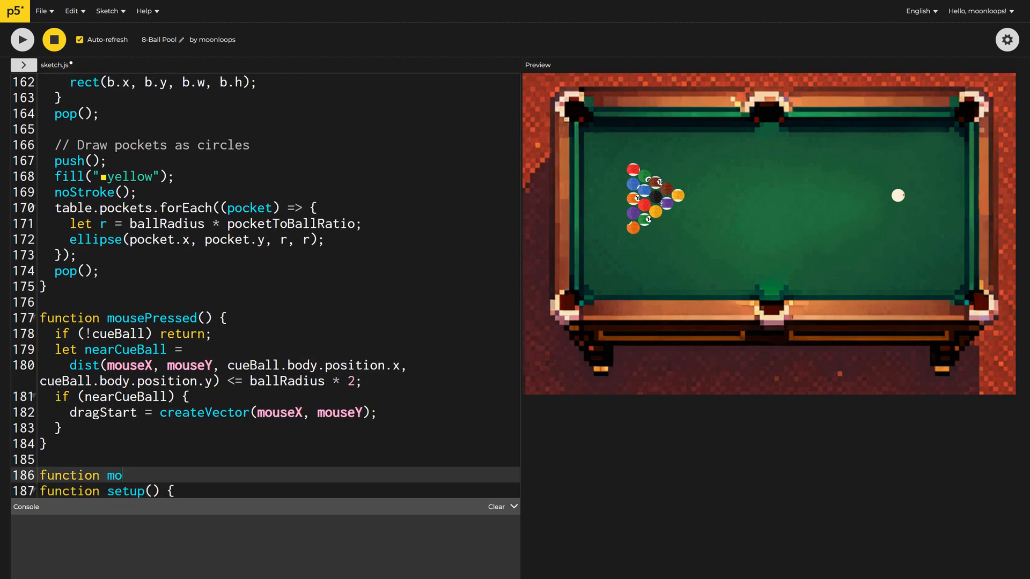
# - Add mouseReleased computing force as p5.Vector.sub(dragStart, mouse), setting cueBall velocity and clearing dragStart
pyautogui.write('useReleased() {')
pyautogui.write('let force')
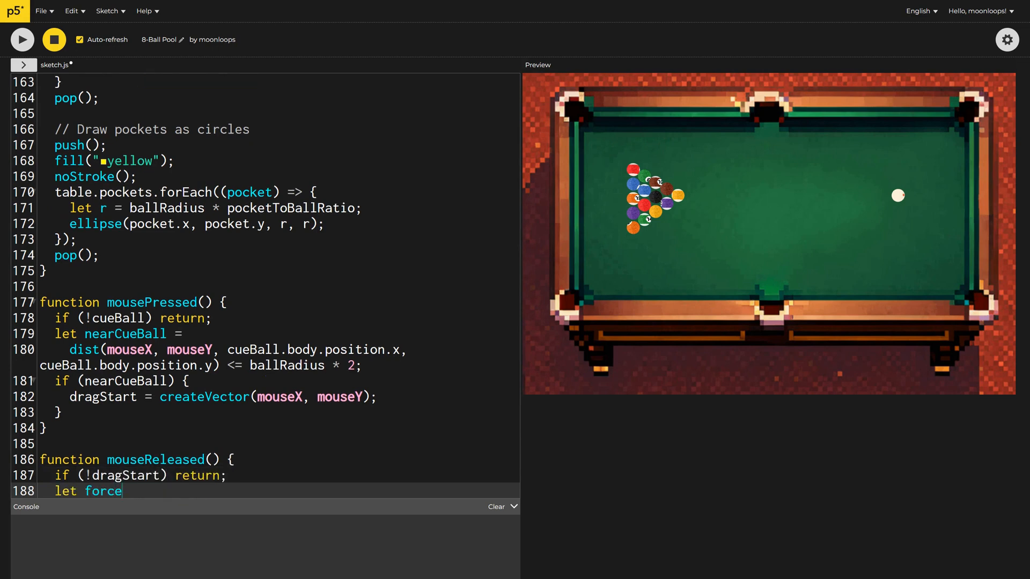
pyautogui.write('= p5.Vector.sub(dragStart, createVector(mouseX, mouseY));')
pyautogui.write('force.mult(0.1);')
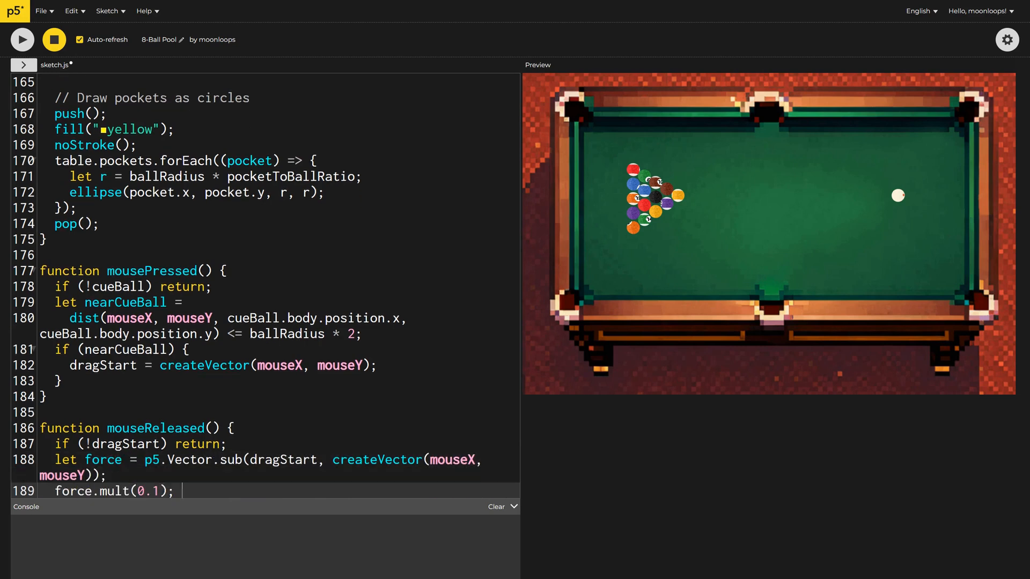
pyautogui.write('// Adjust force magnitude')
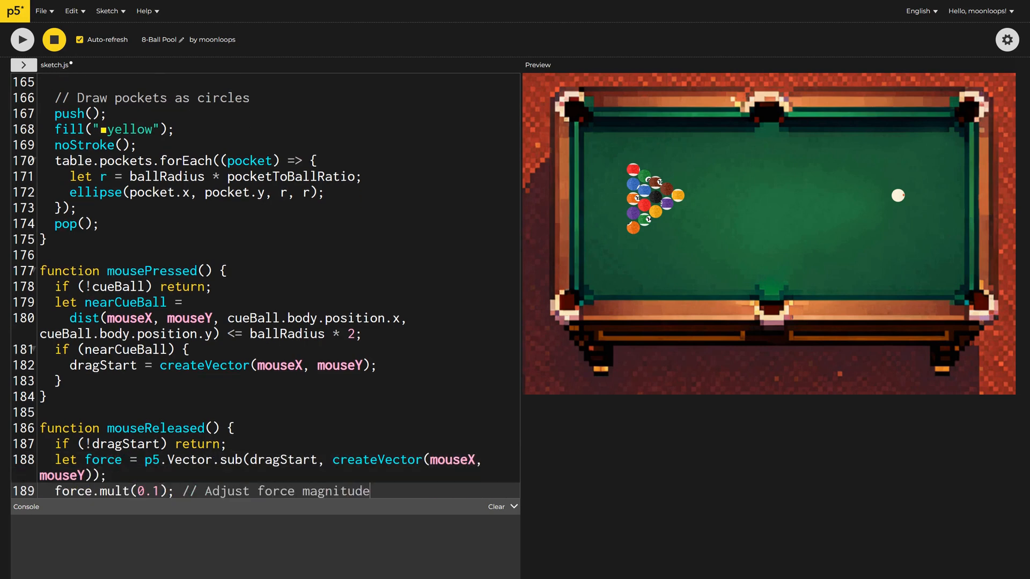
pyautogui.write('Matter.Body.setVelocity(c')
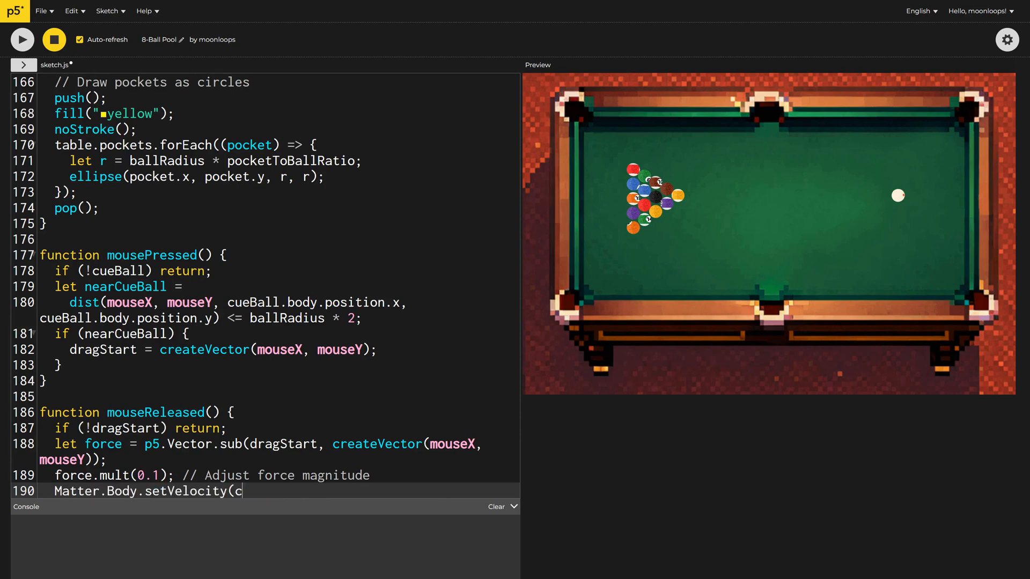
pyautogui.write('ueBall.body, force);')
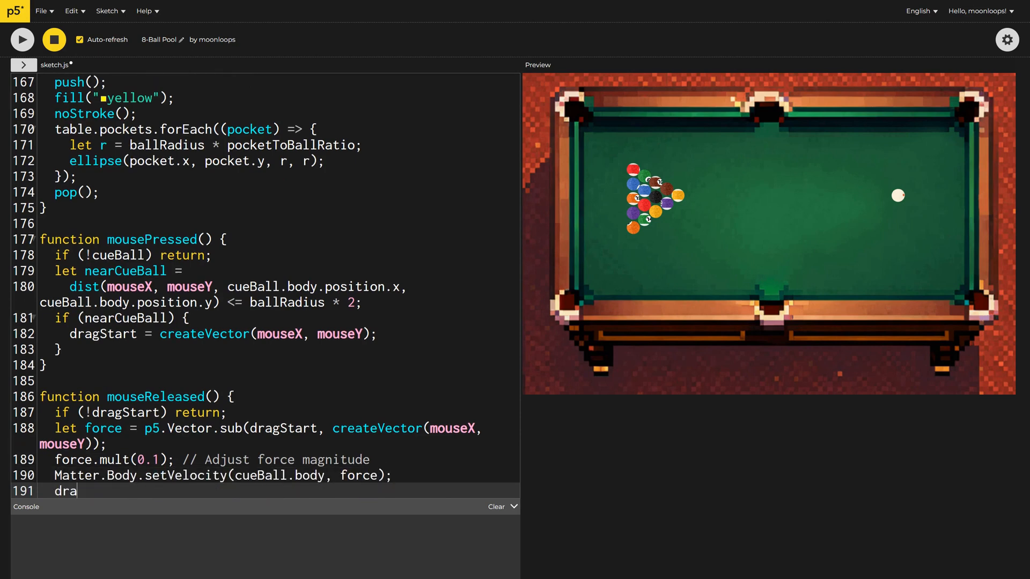
pyautogui.write('gStart = null;')
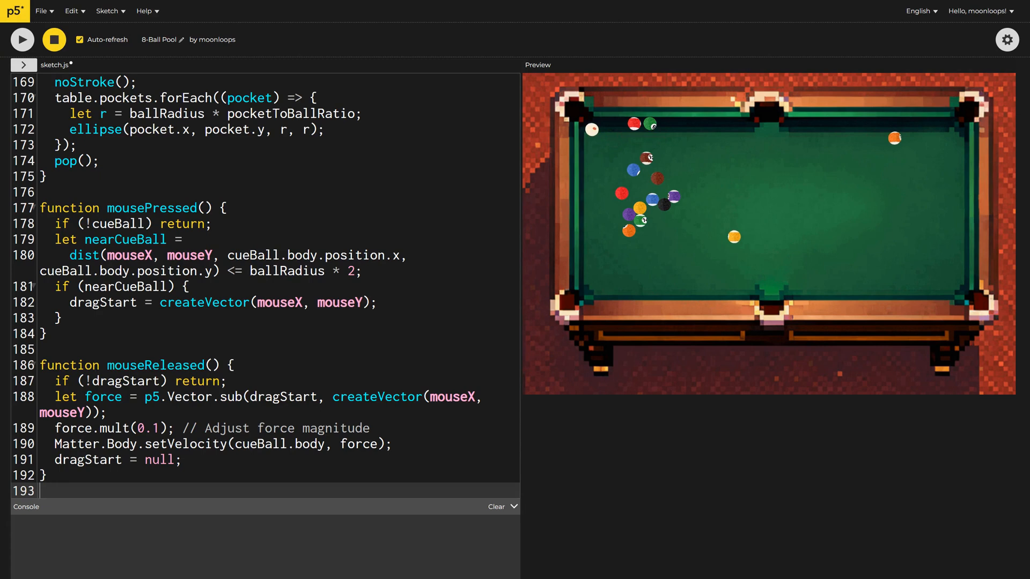
# - Write drawCueLine from the cue ball position to mouseX, mouseY and run the sketch
pyautogui.write('function drawCueLine() {')
pyautogui.write('line(cueBall.body.position')
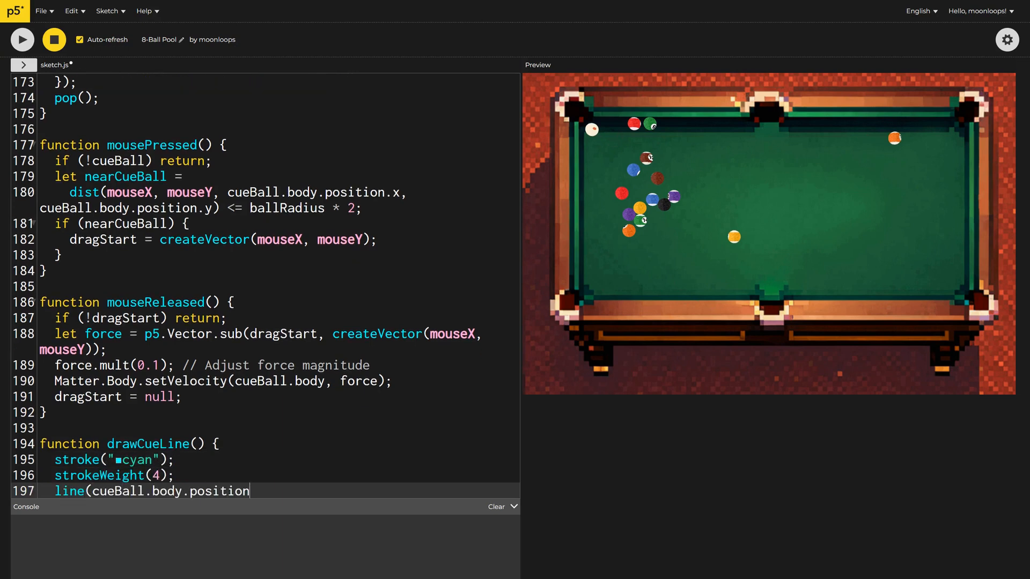
pyautogui.write('.x, cueBall.body.position.y, mouseX, m')
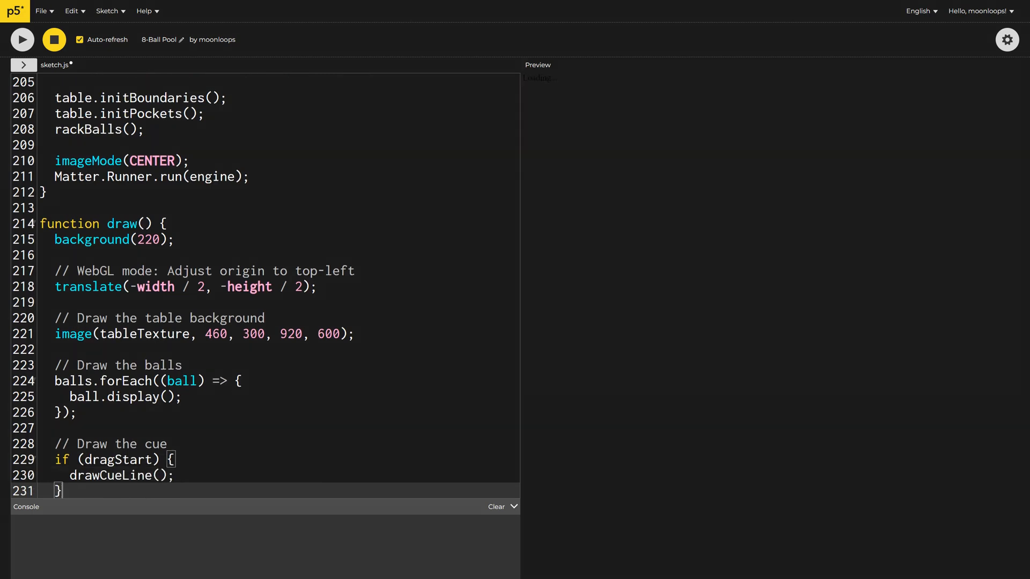
pyautogui.click(21, 40)
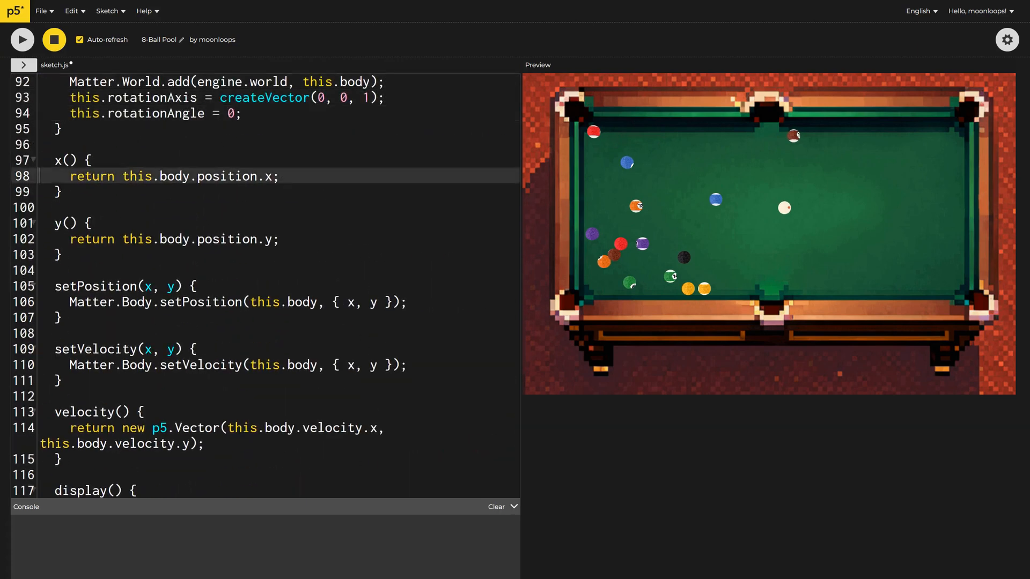
# - Rotate by rotationAngle about rotationAxis, set the axis to velocity rotated HALF_PI and accumulate angle from velocity, then run
pyautogui.write('rotate(this.rotationAngle, this.rota')
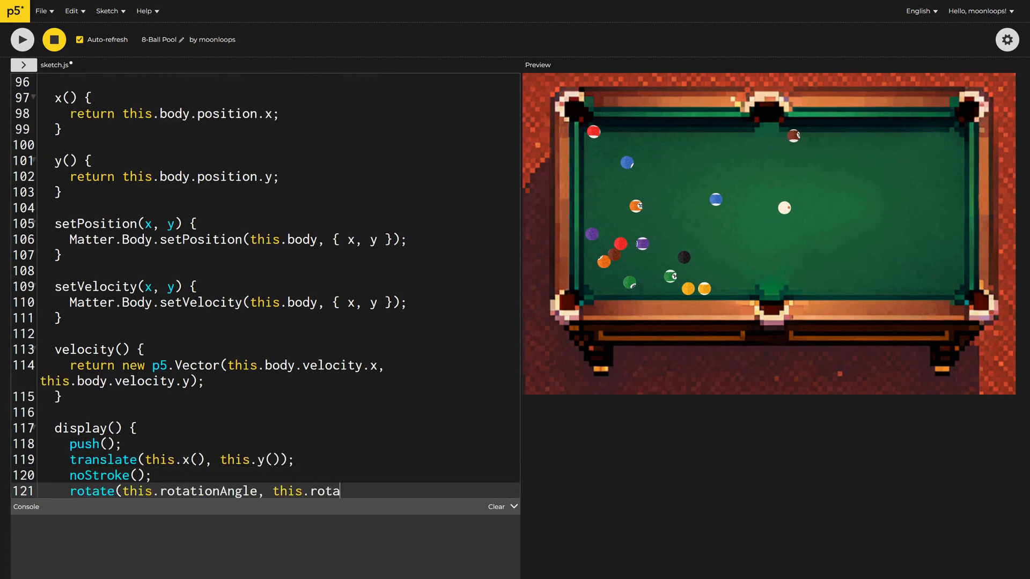
pyautogui.write('// Only modify rotation if significant velocity')
pyautogui.write('this.rotation')
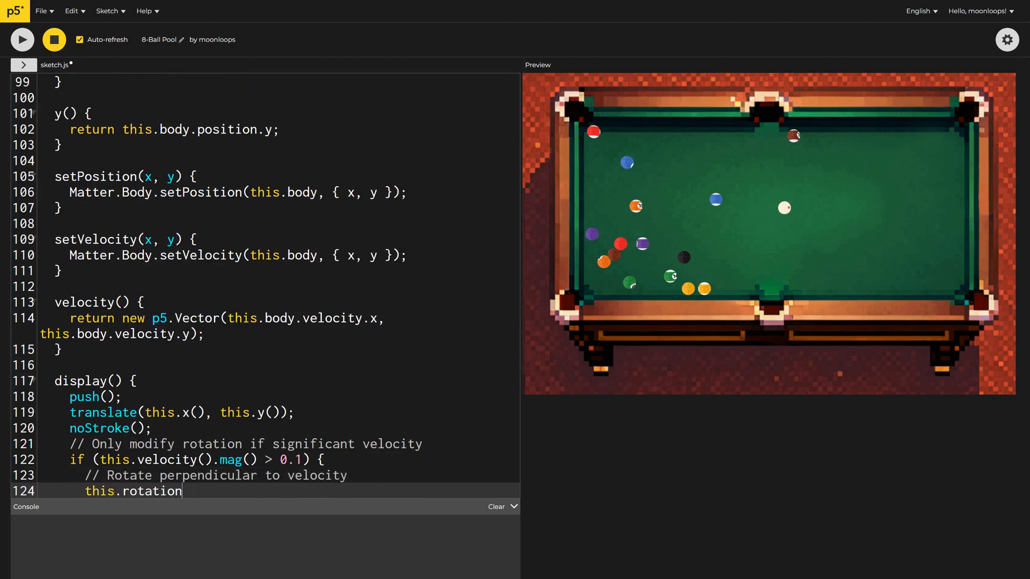
pyautogui.write('Axis = this.velocity().copy().r')
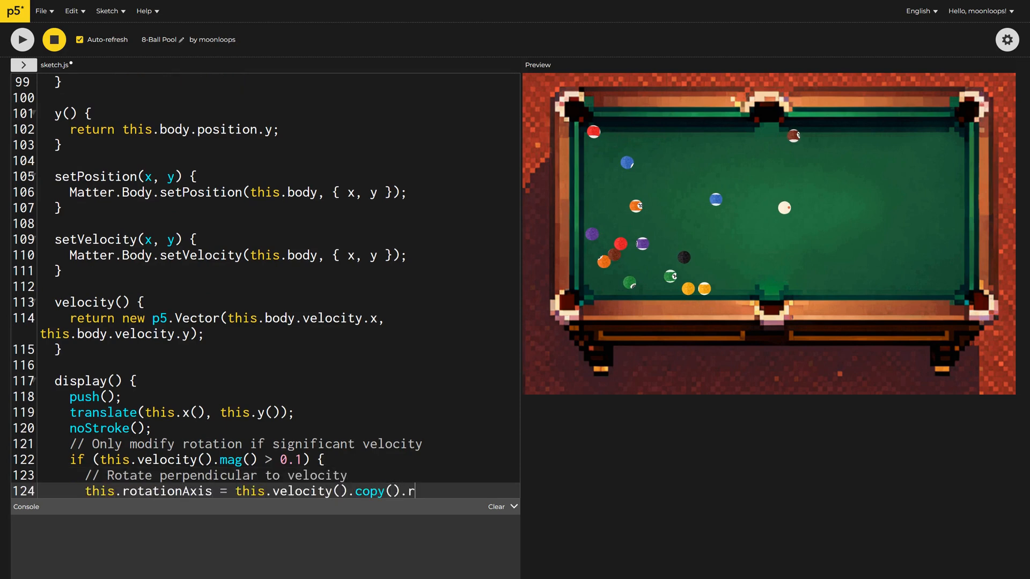
pyautogui.write('otate(HALF_PI);')
pyautogui.write('// Increment angle based on distance traveled')
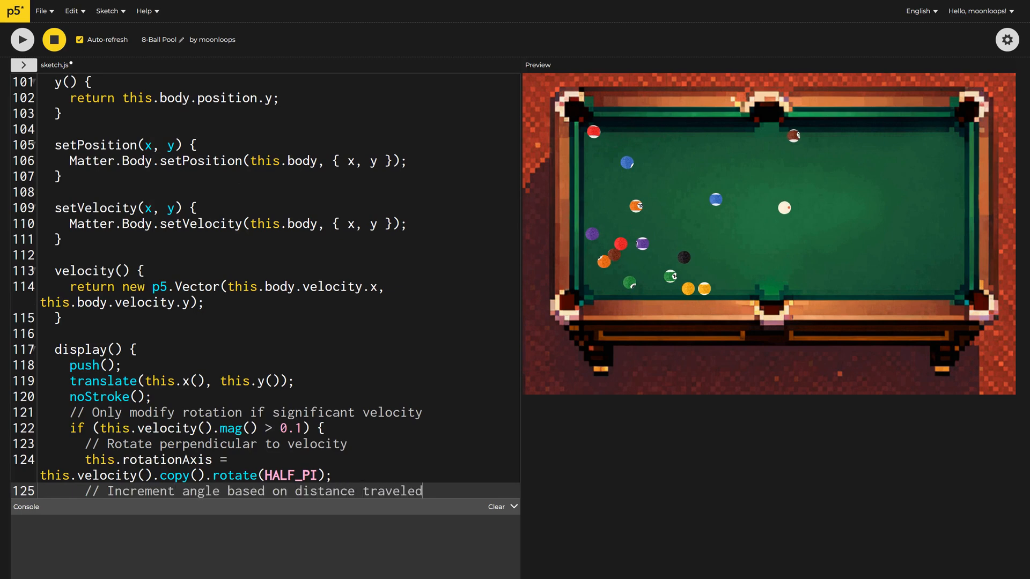
pyautogui.write('this.rotationAngle += this.velocity().mag() / (PI * ballRadius);')
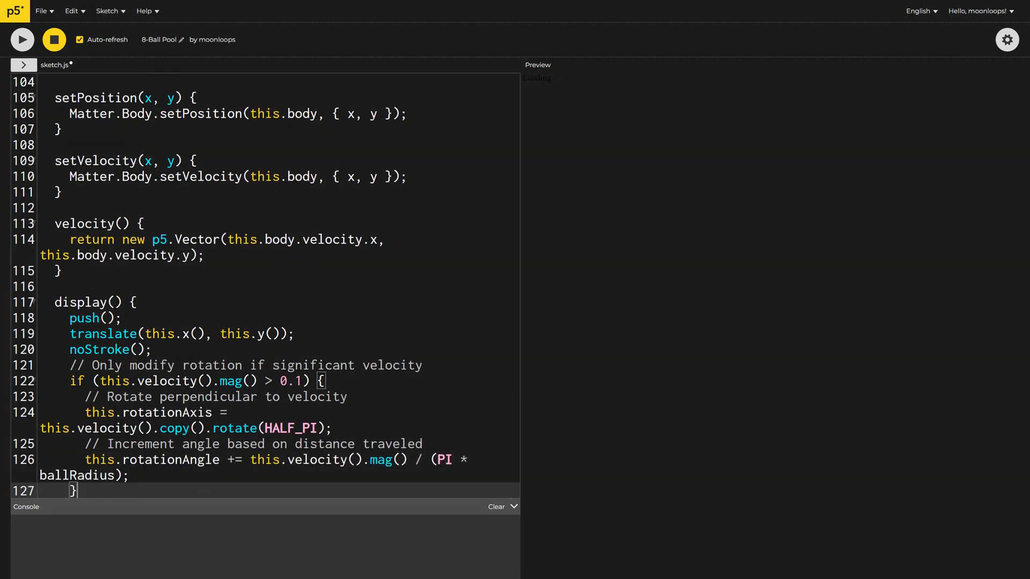
pyautogui.click(22, 40)
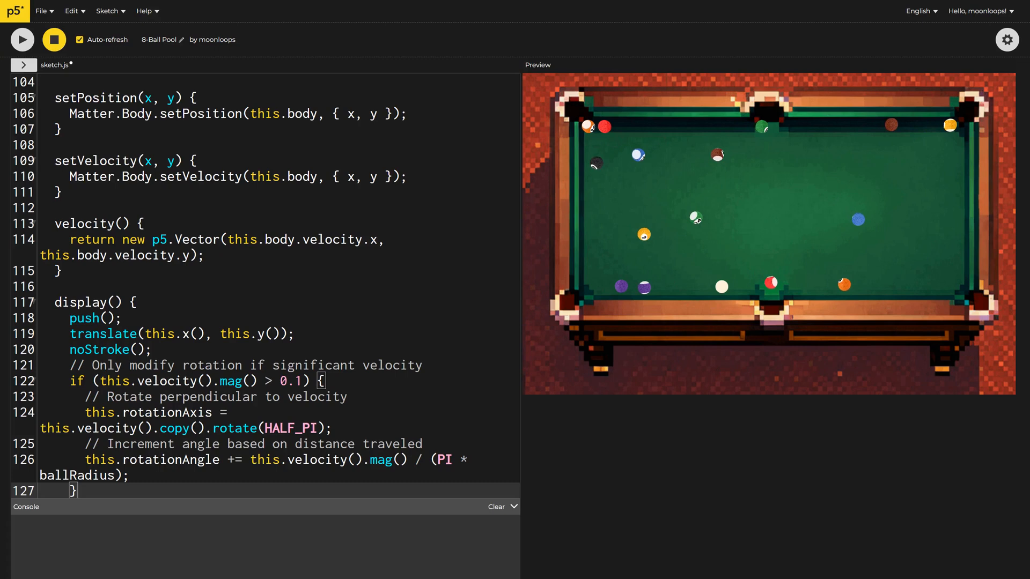
pyautogui.scroll(-3)
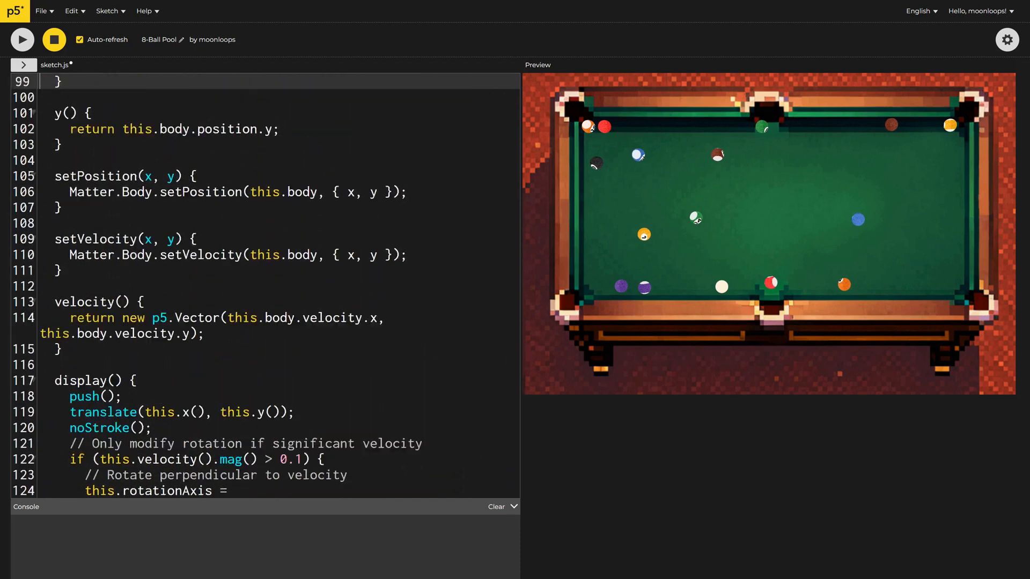
# - Add checkPockets looping balls backward from balls.length - 1 and over each pocket in table.pockets
pyautogui.write('checkPockets: function () {')
pyautogui.write('for (l')
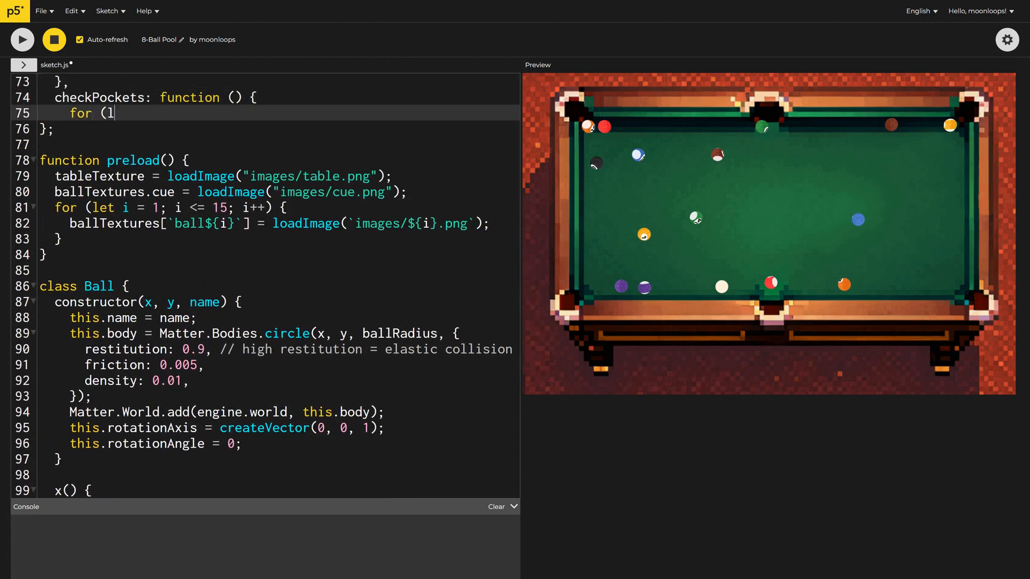
pyautogui.write('et i = balls.length - 1; i >=')
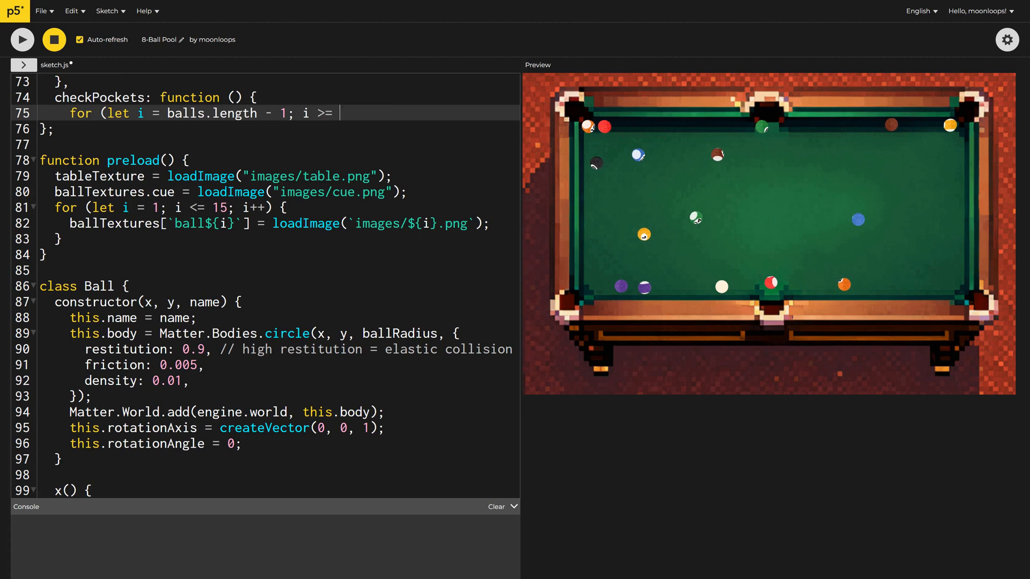
pyautogui.write('0; i--) {')
pyautogui.write('let ball = balls[i];')
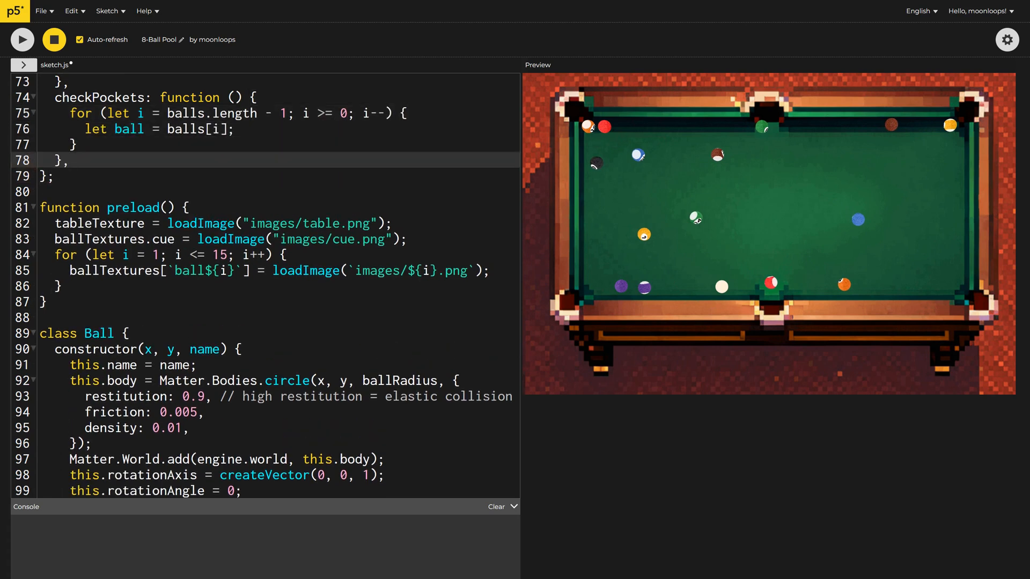
pyautogui.write('f')
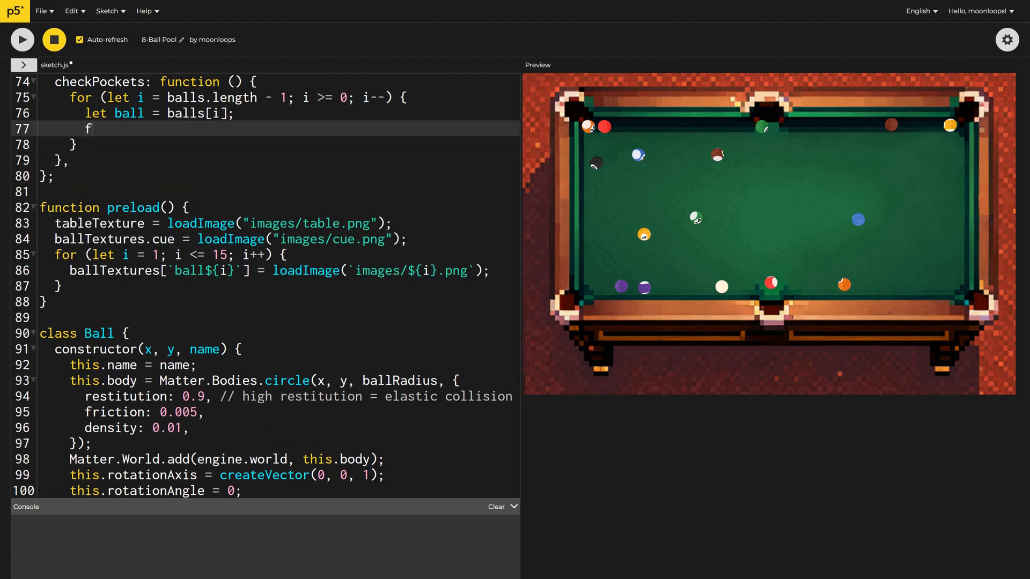
pyautogui.write('or (let pocket of table.pocke')
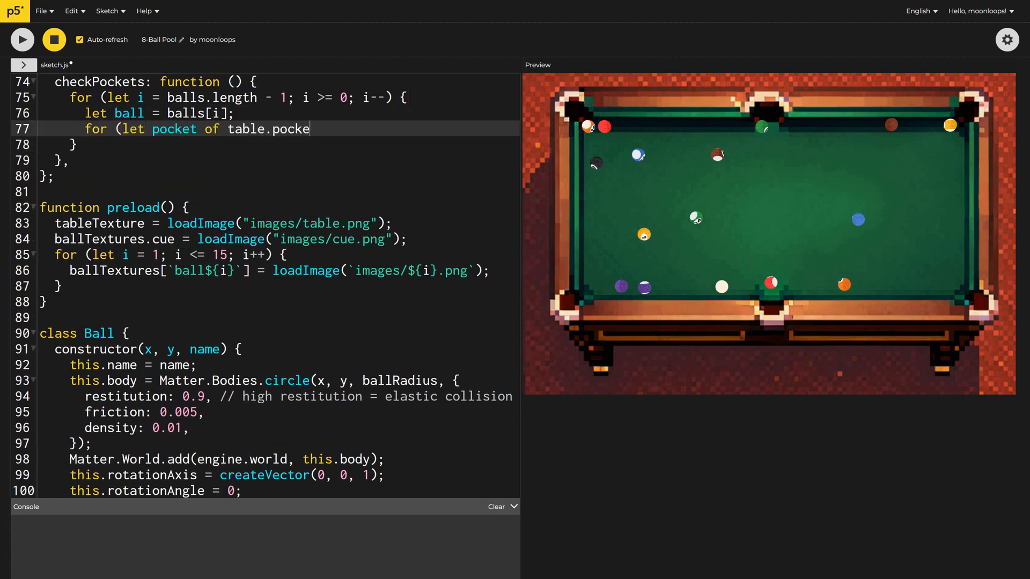
pyautogui.write('ts) {')
pyautogui.write('let d = dist(ball.body.position.x, ball.body.position.y, pocket.x, pocket.y);')
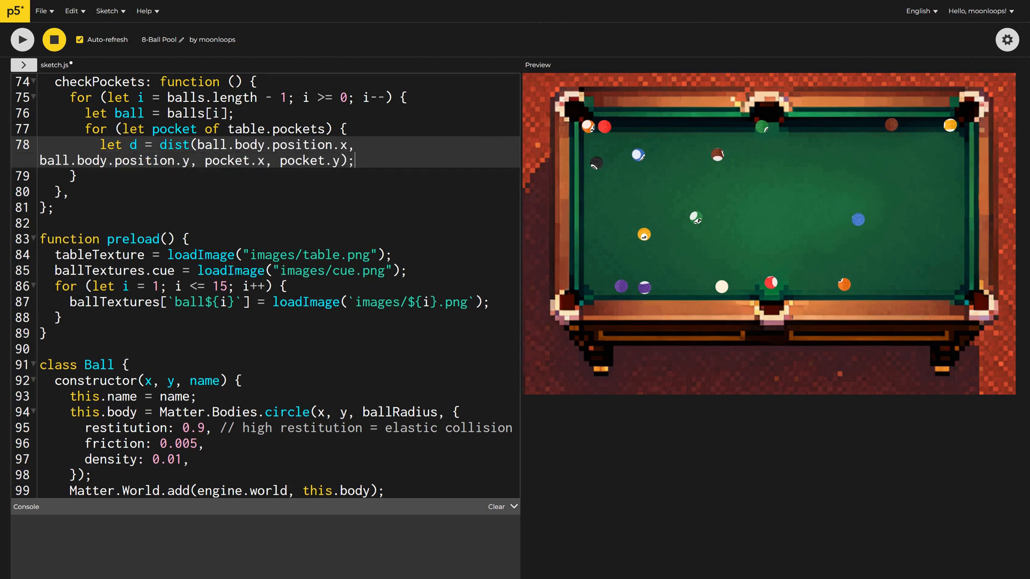
# - Remove a ball from engine.world when d < ballRadius * pocket range, and call table.checkPockets() in draw
pyautogui.write('if (d < ballRadius * pocketToBallRatio) {')
pyautogui.write('Matter.Wor')
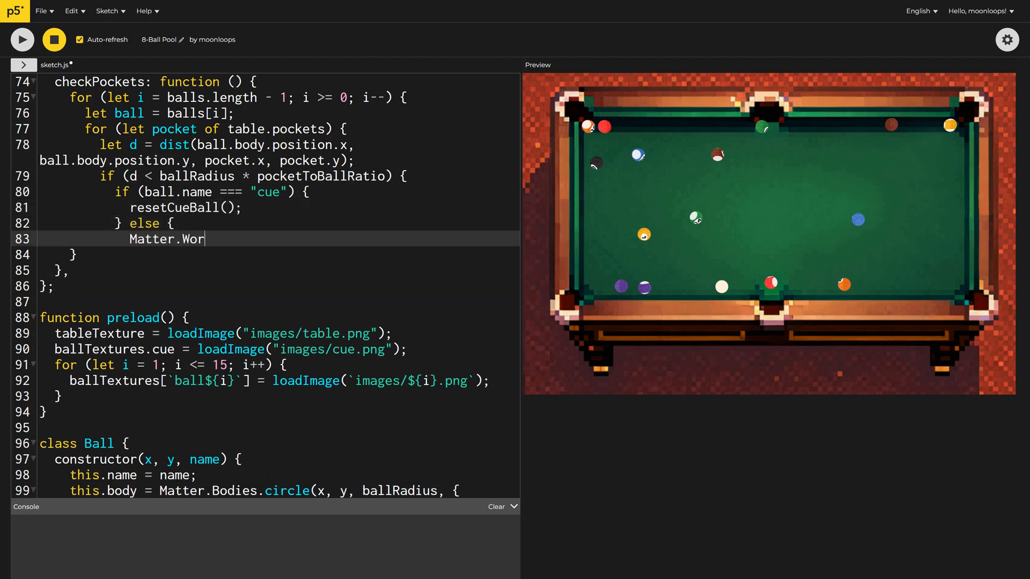
pyautogui.write('ld.remove(engine.world, ball')
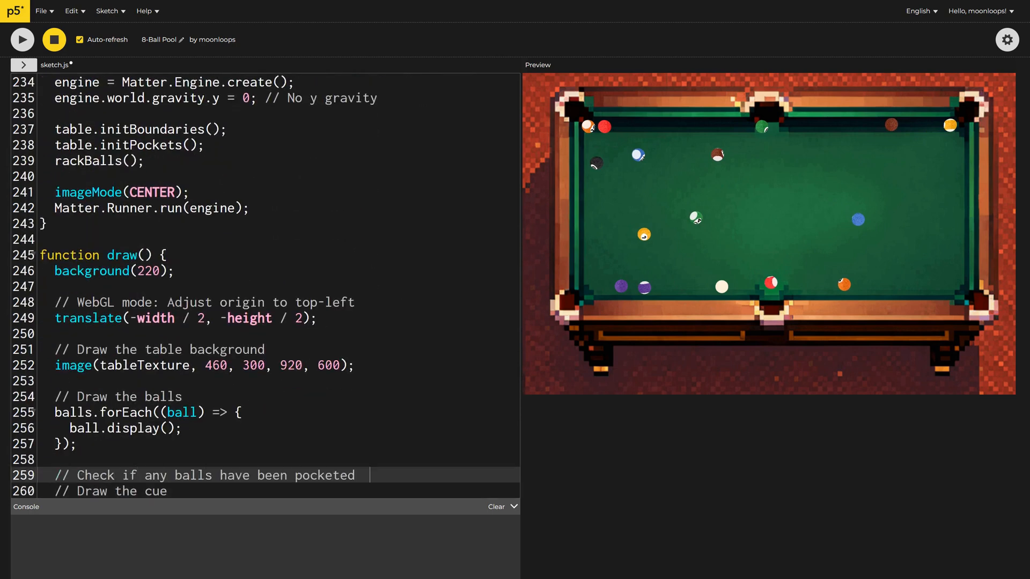
pyautogui.write('table.checkPockets();')
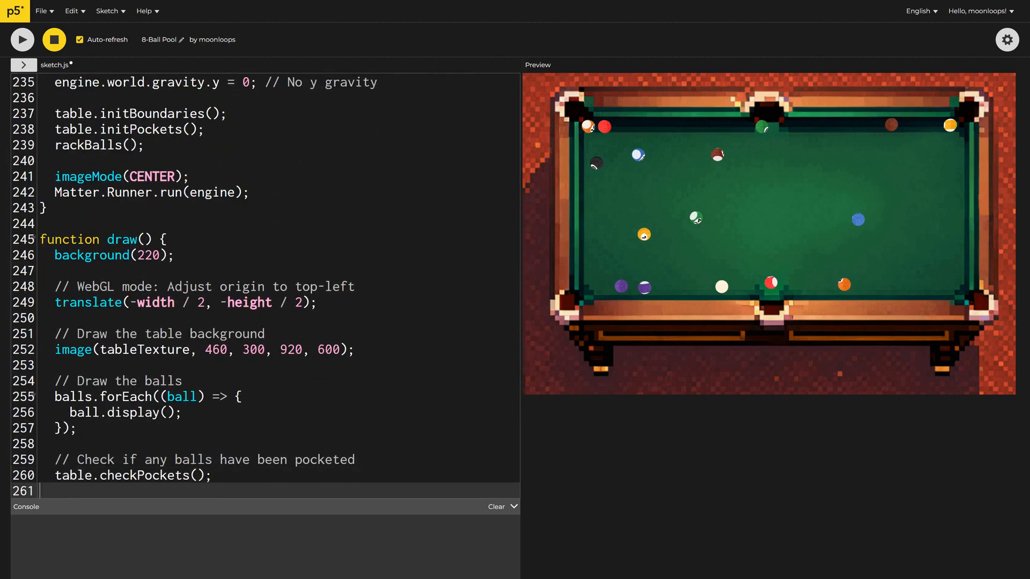